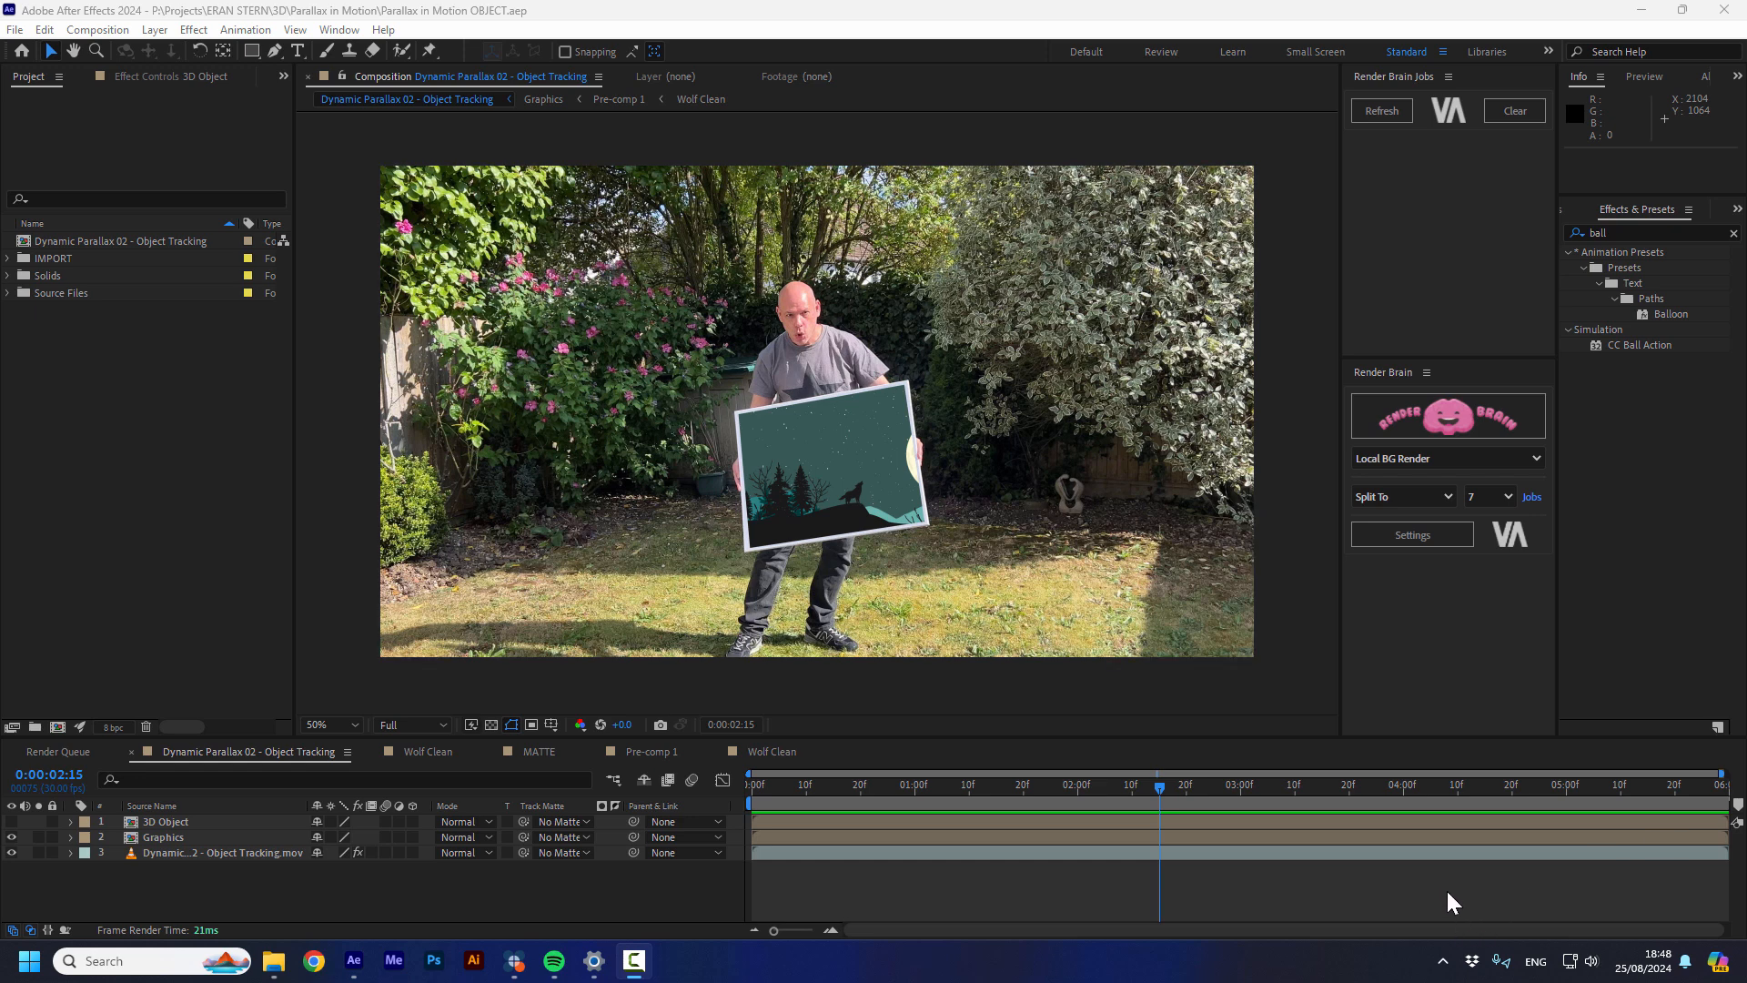
pyautogui.moveTo(1398, 892)
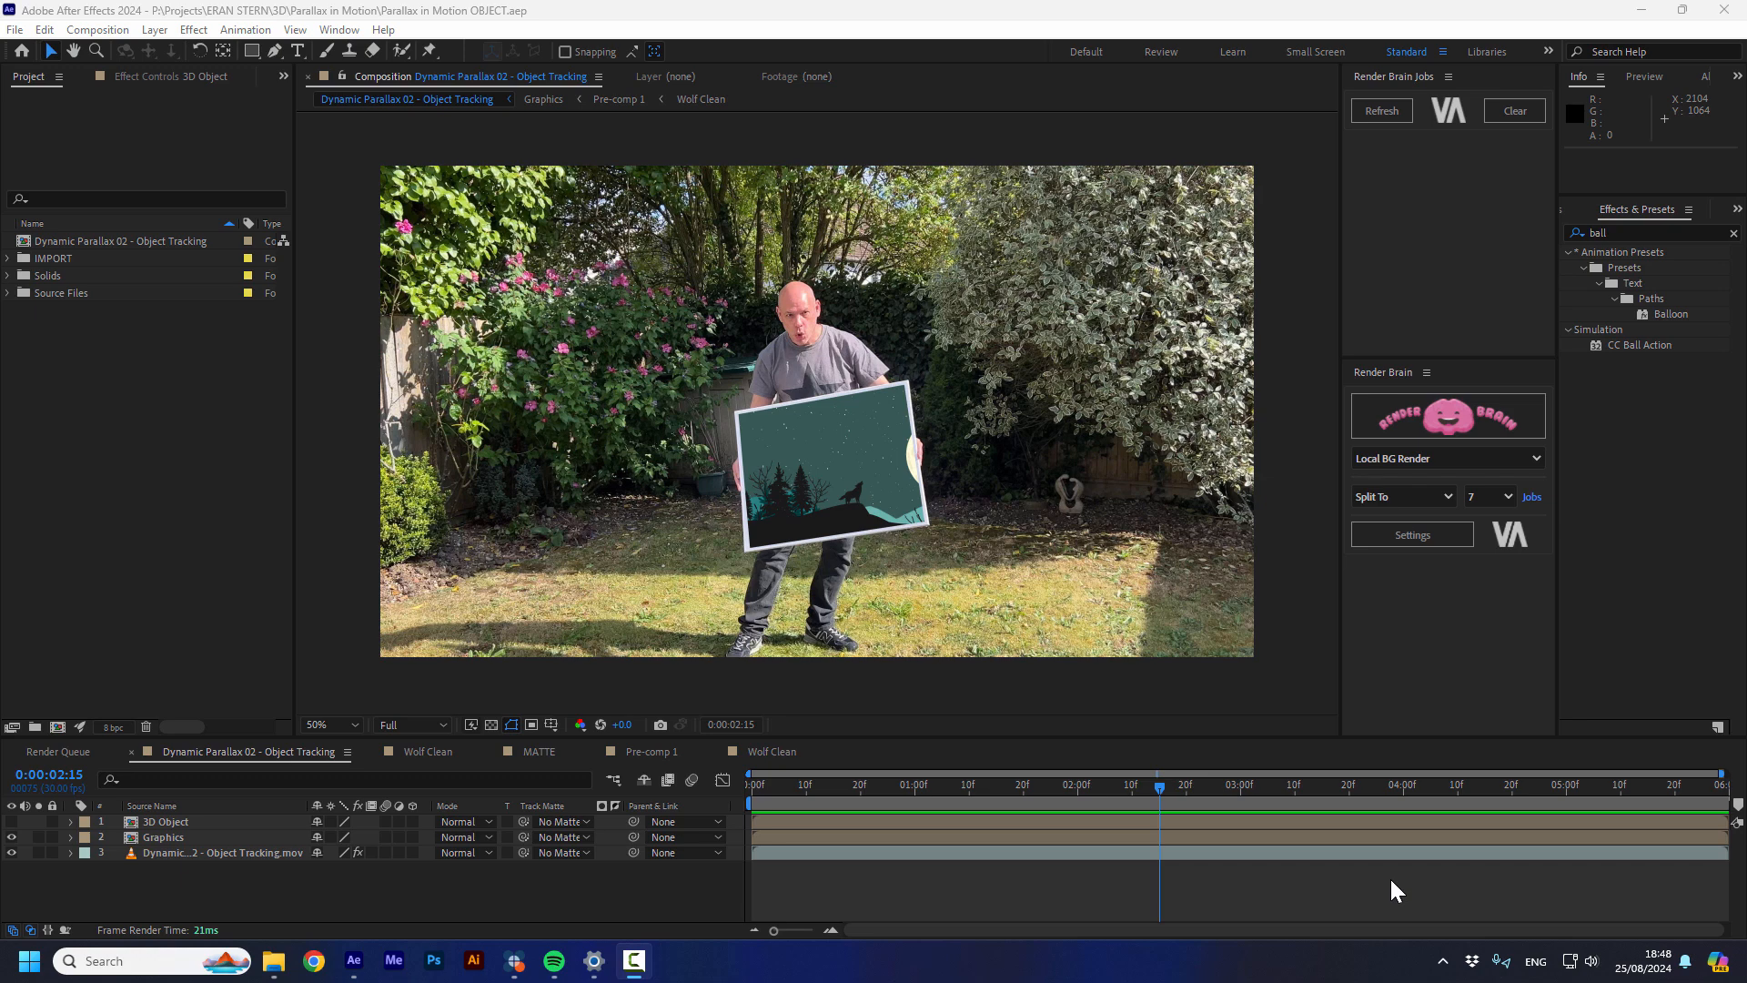
# Scrub and play through the blank whiteboard footage in the new comp
pyautogui.click(942, 784)
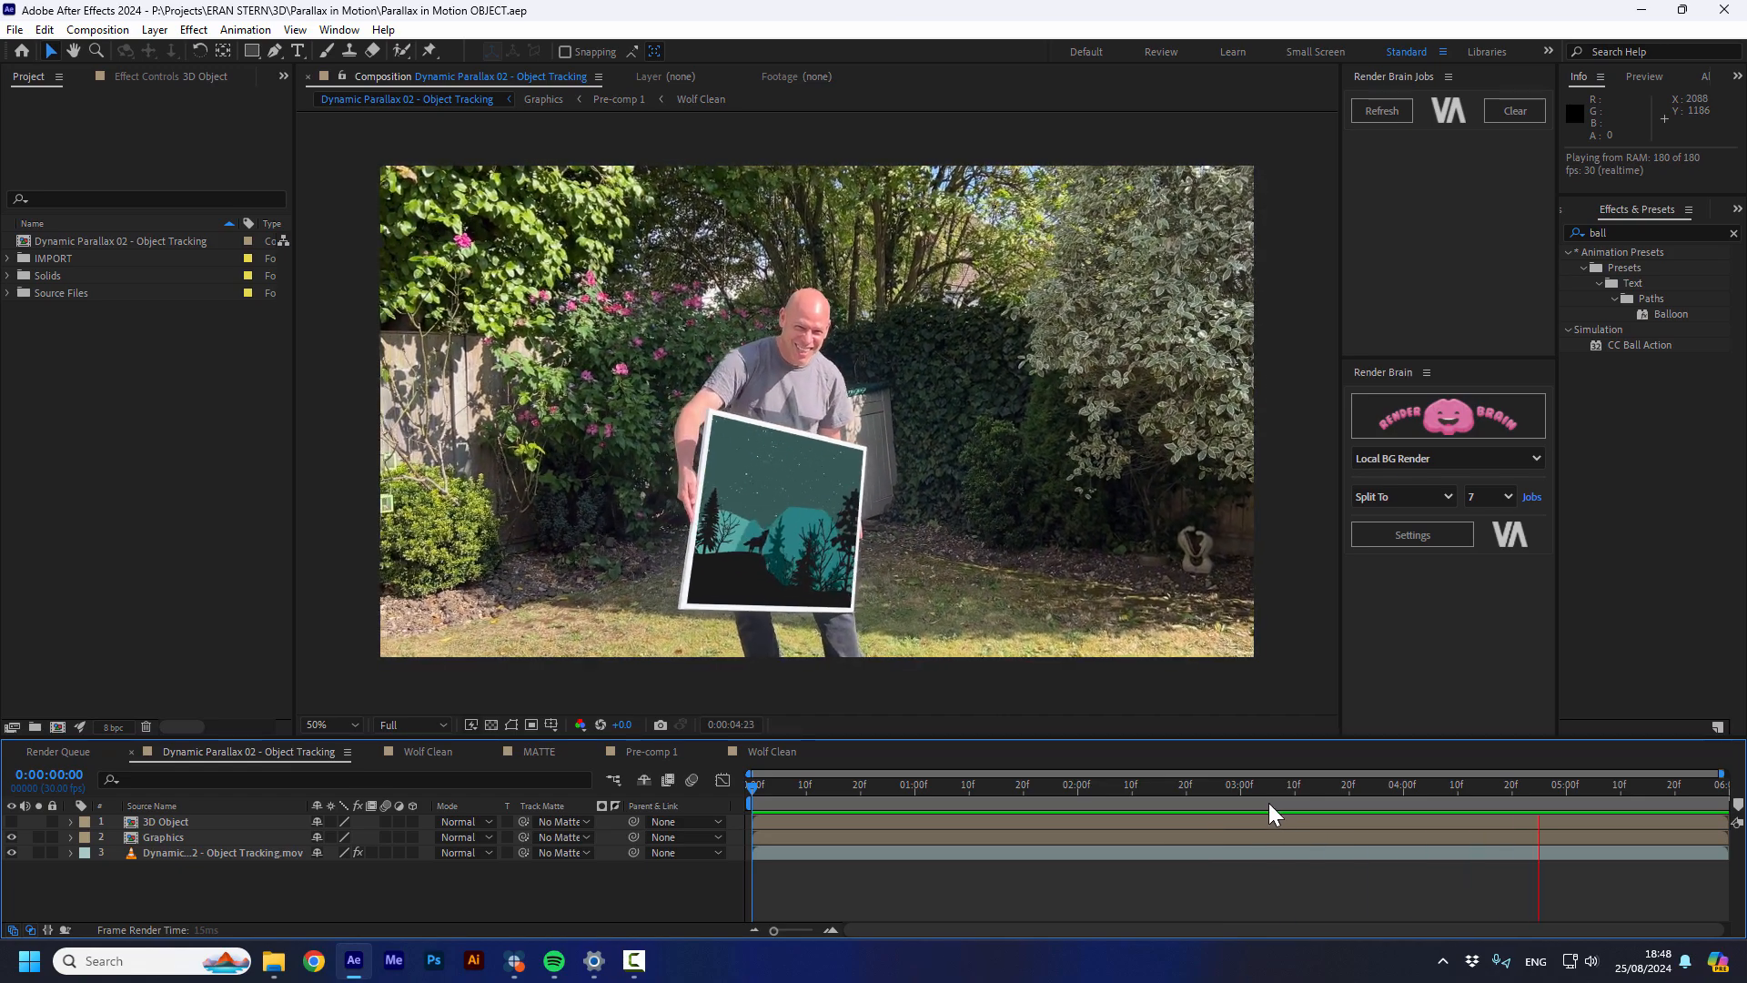
pyautogui.click(1007, 784)
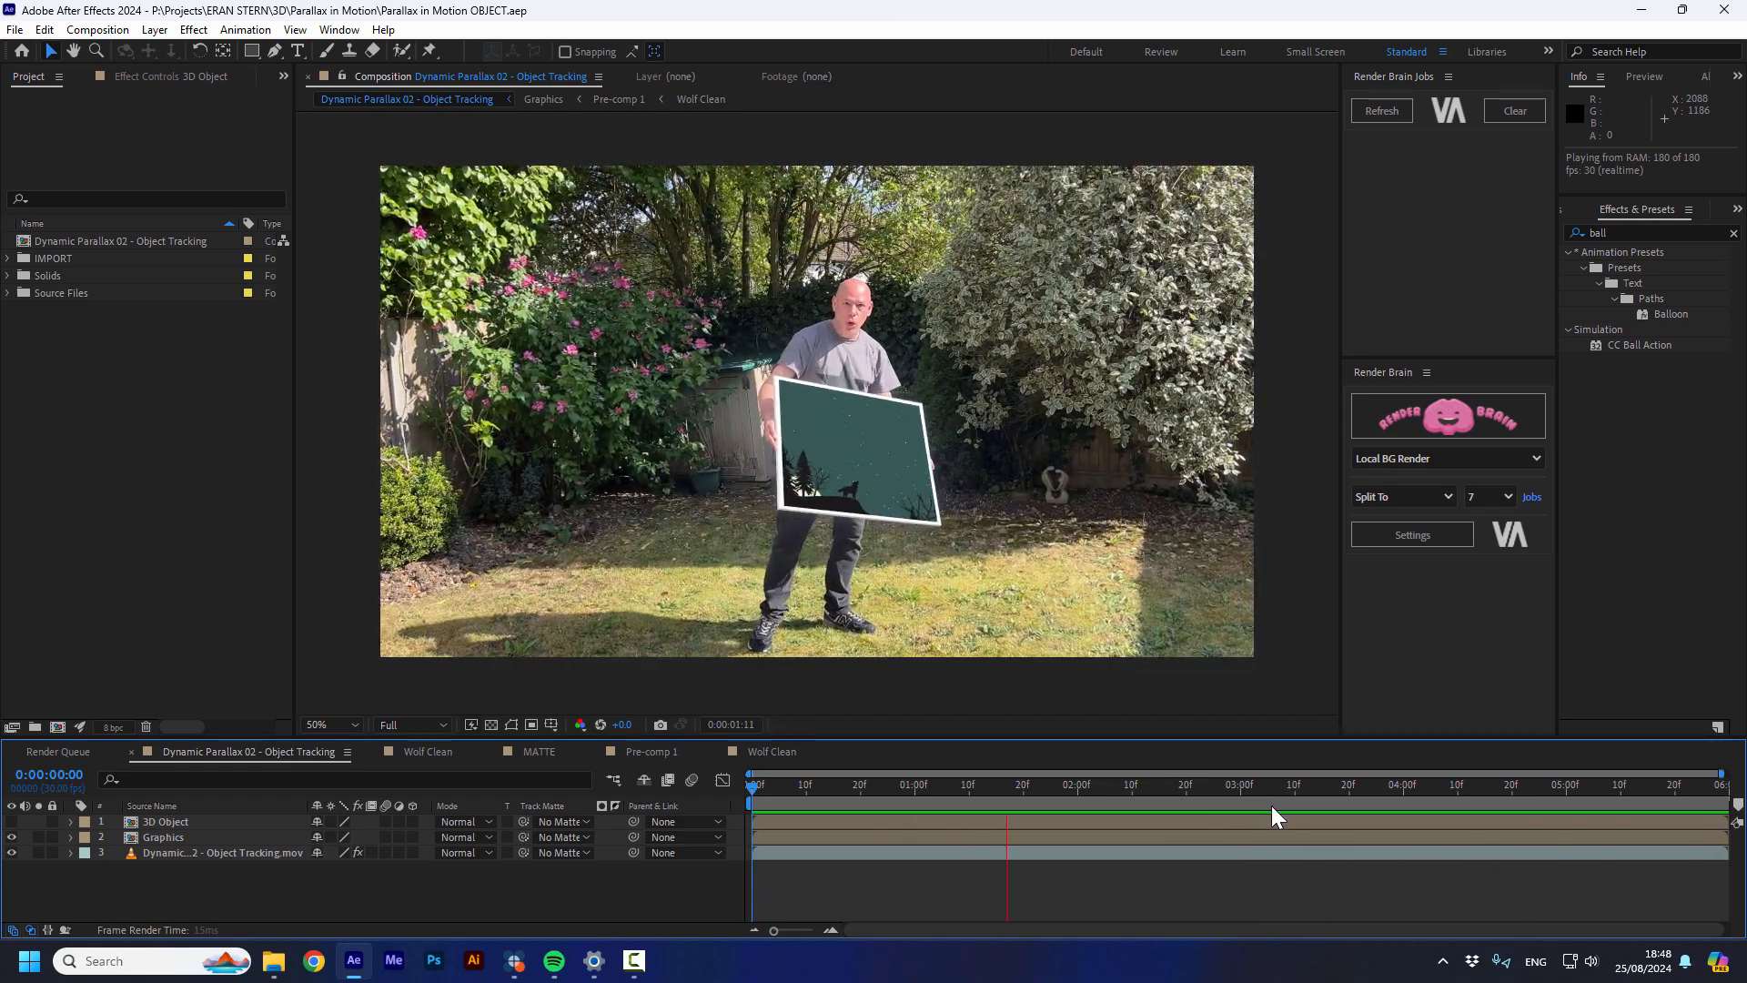
pyautogui.click(1322, 784)
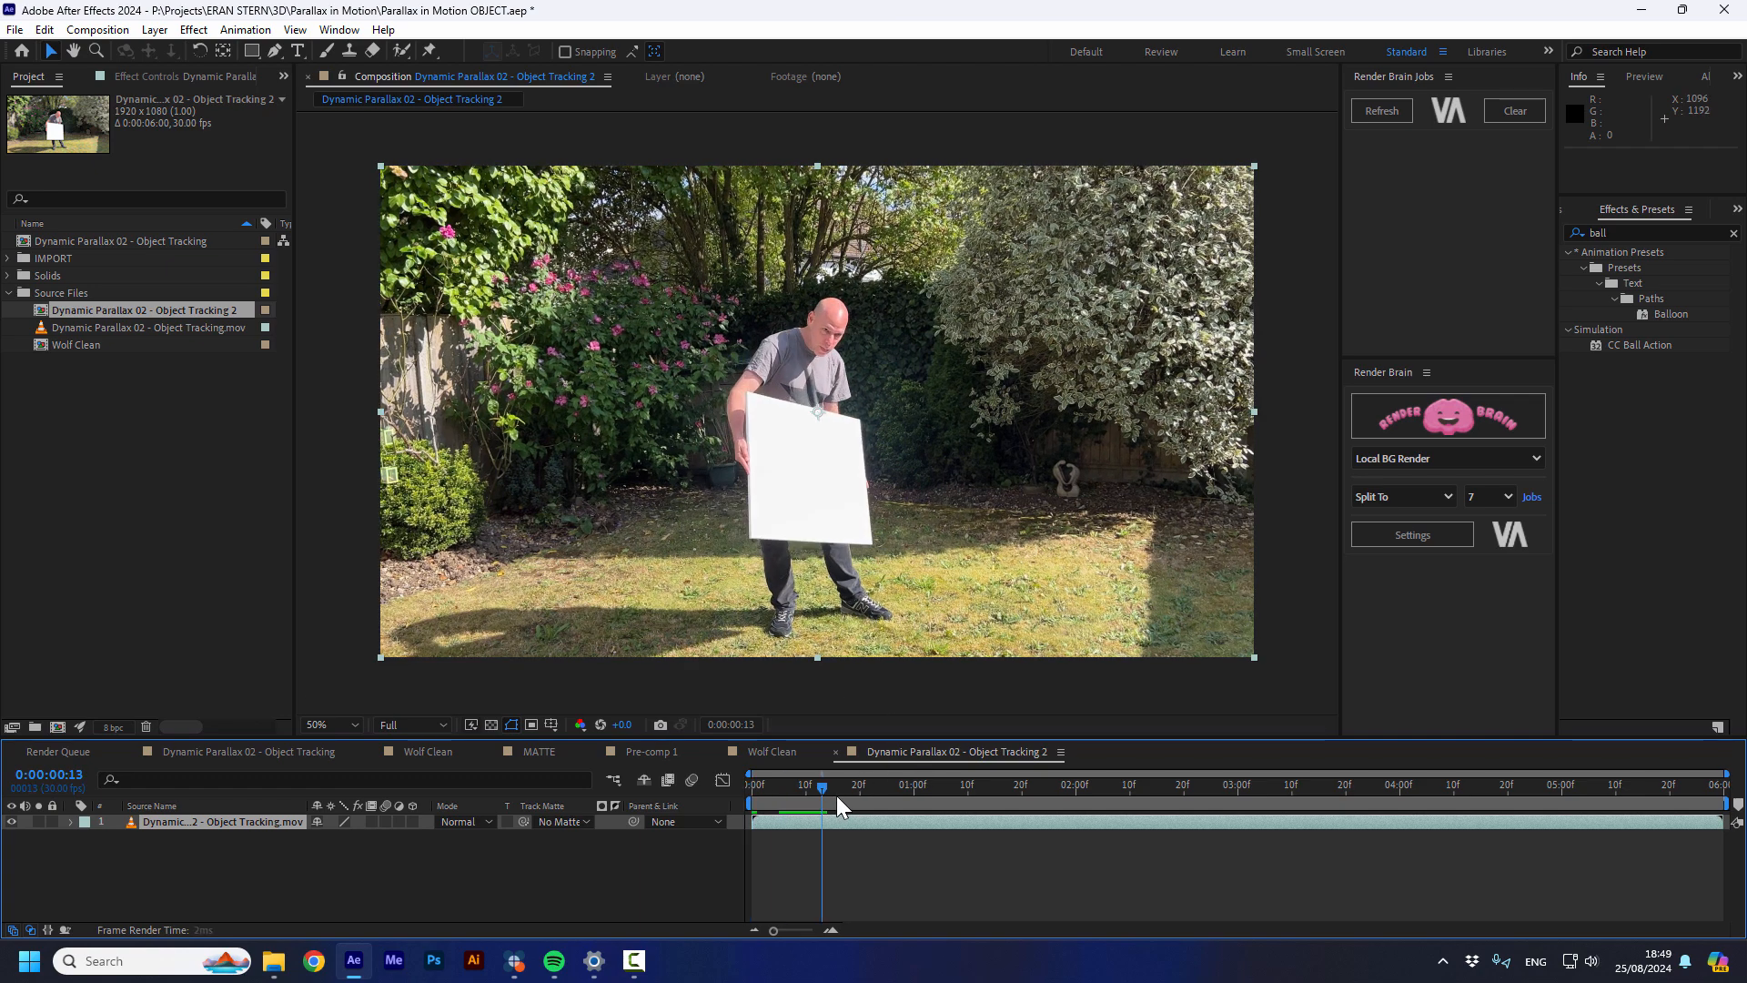
pyautogui.moveTo(823, 786); pyautogui.dragTo(1033, 787)
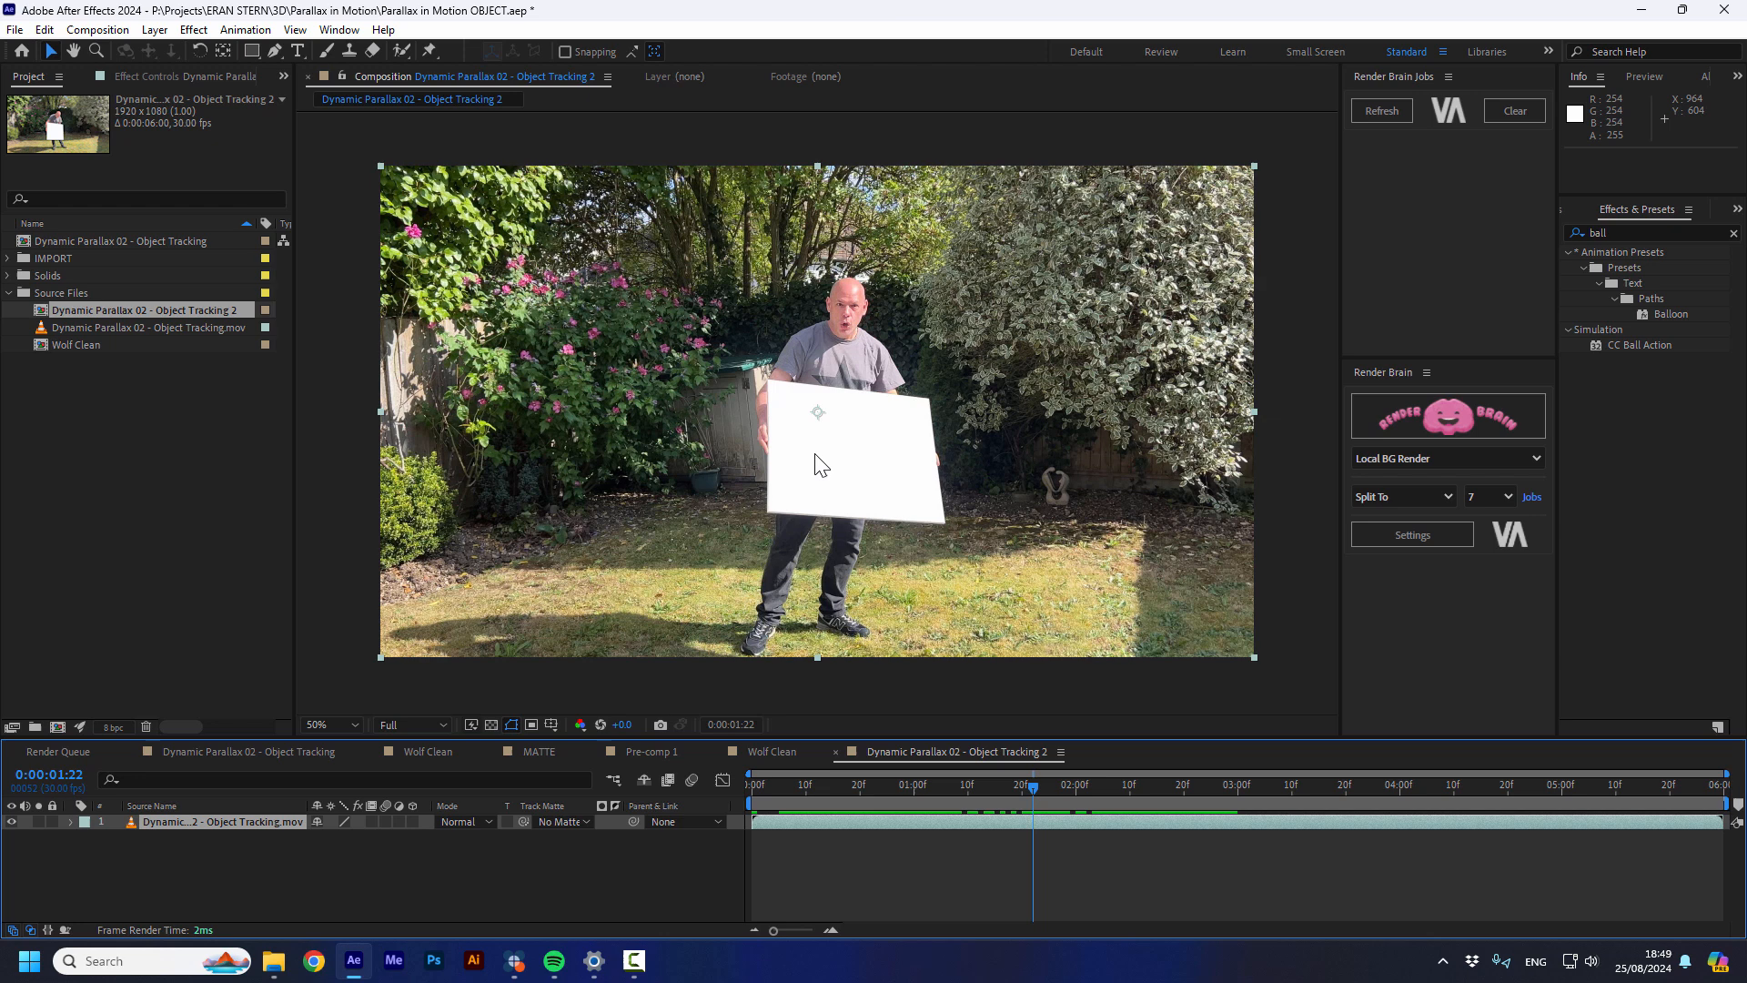
pyautogui.moveTo(938, 444)
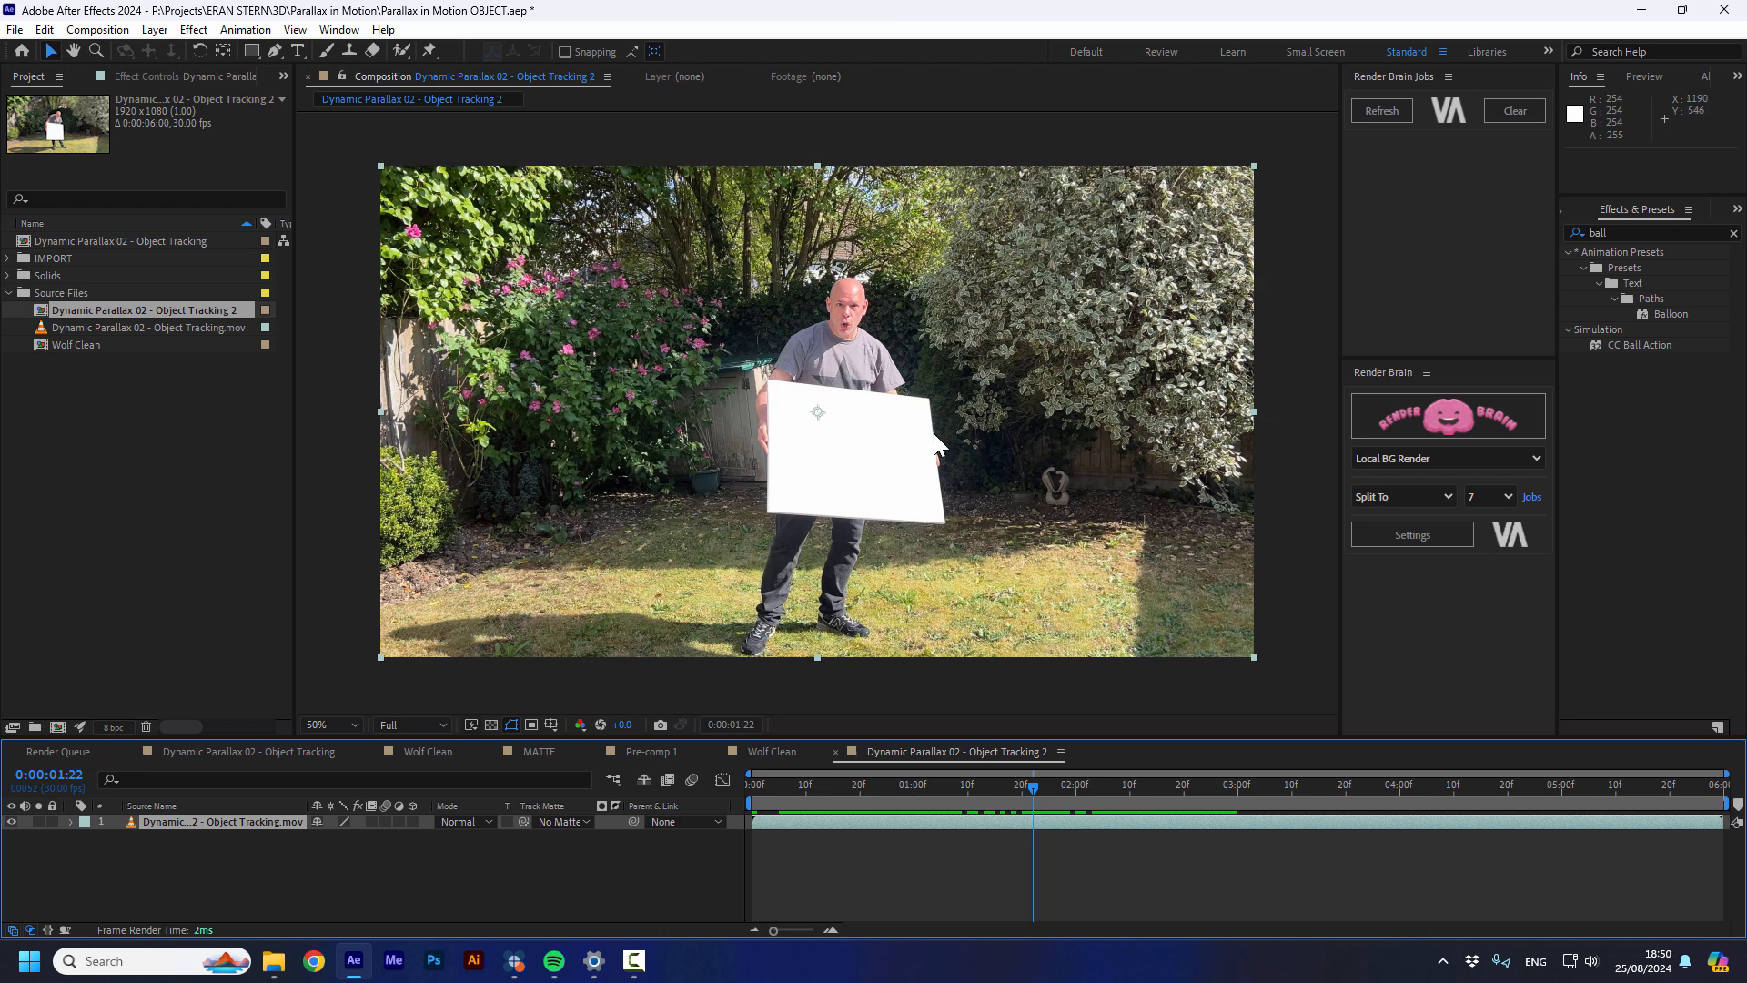
pyautogui.moveTo(833, 476)
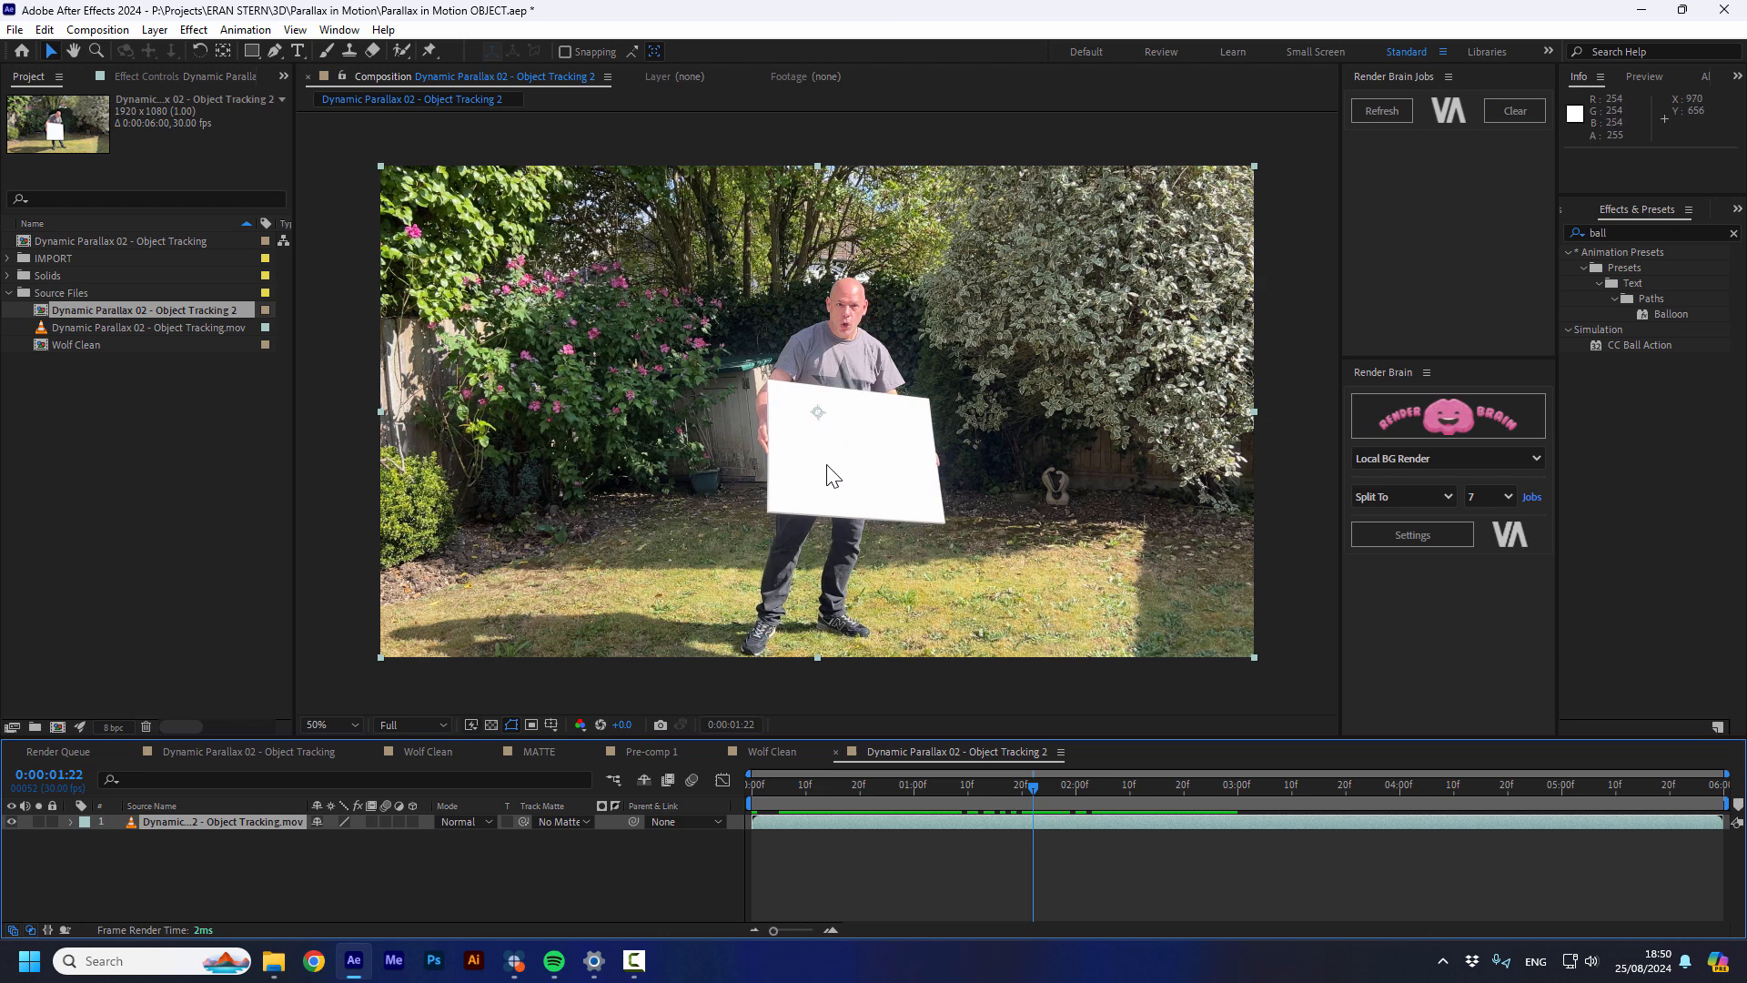
pyautogui.press('space')
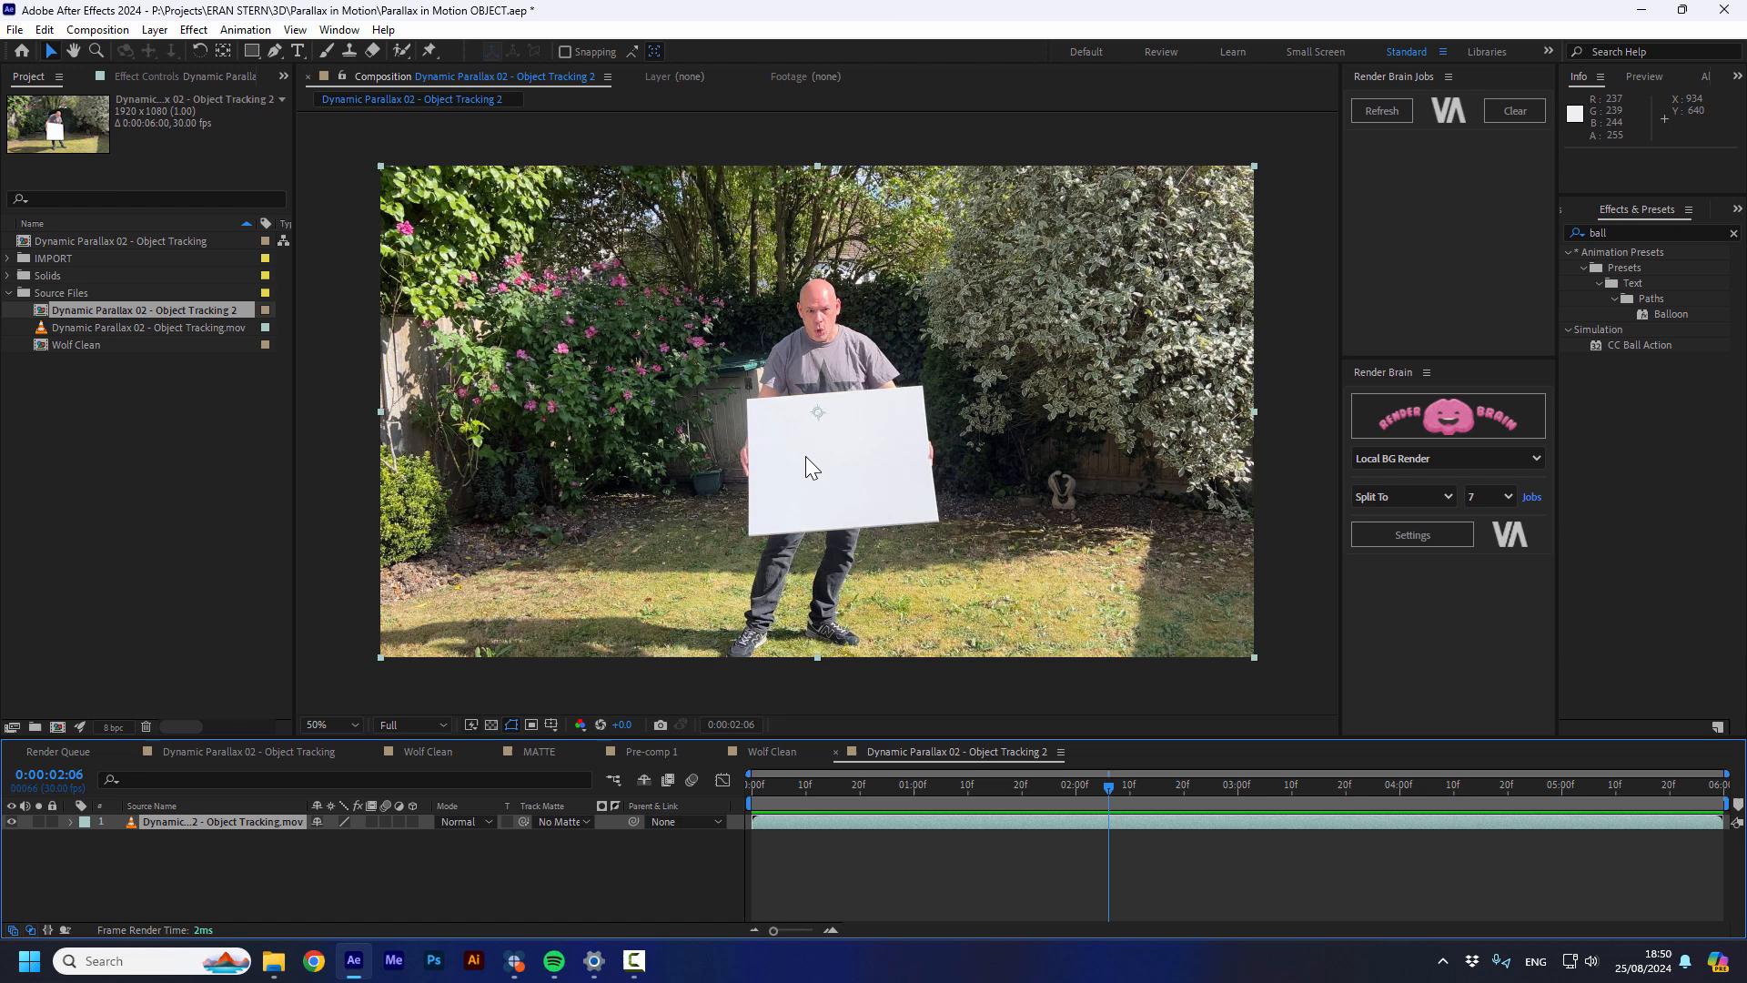
pyautogui.moveTo(802, 462)
pyautogui.write('mocha')
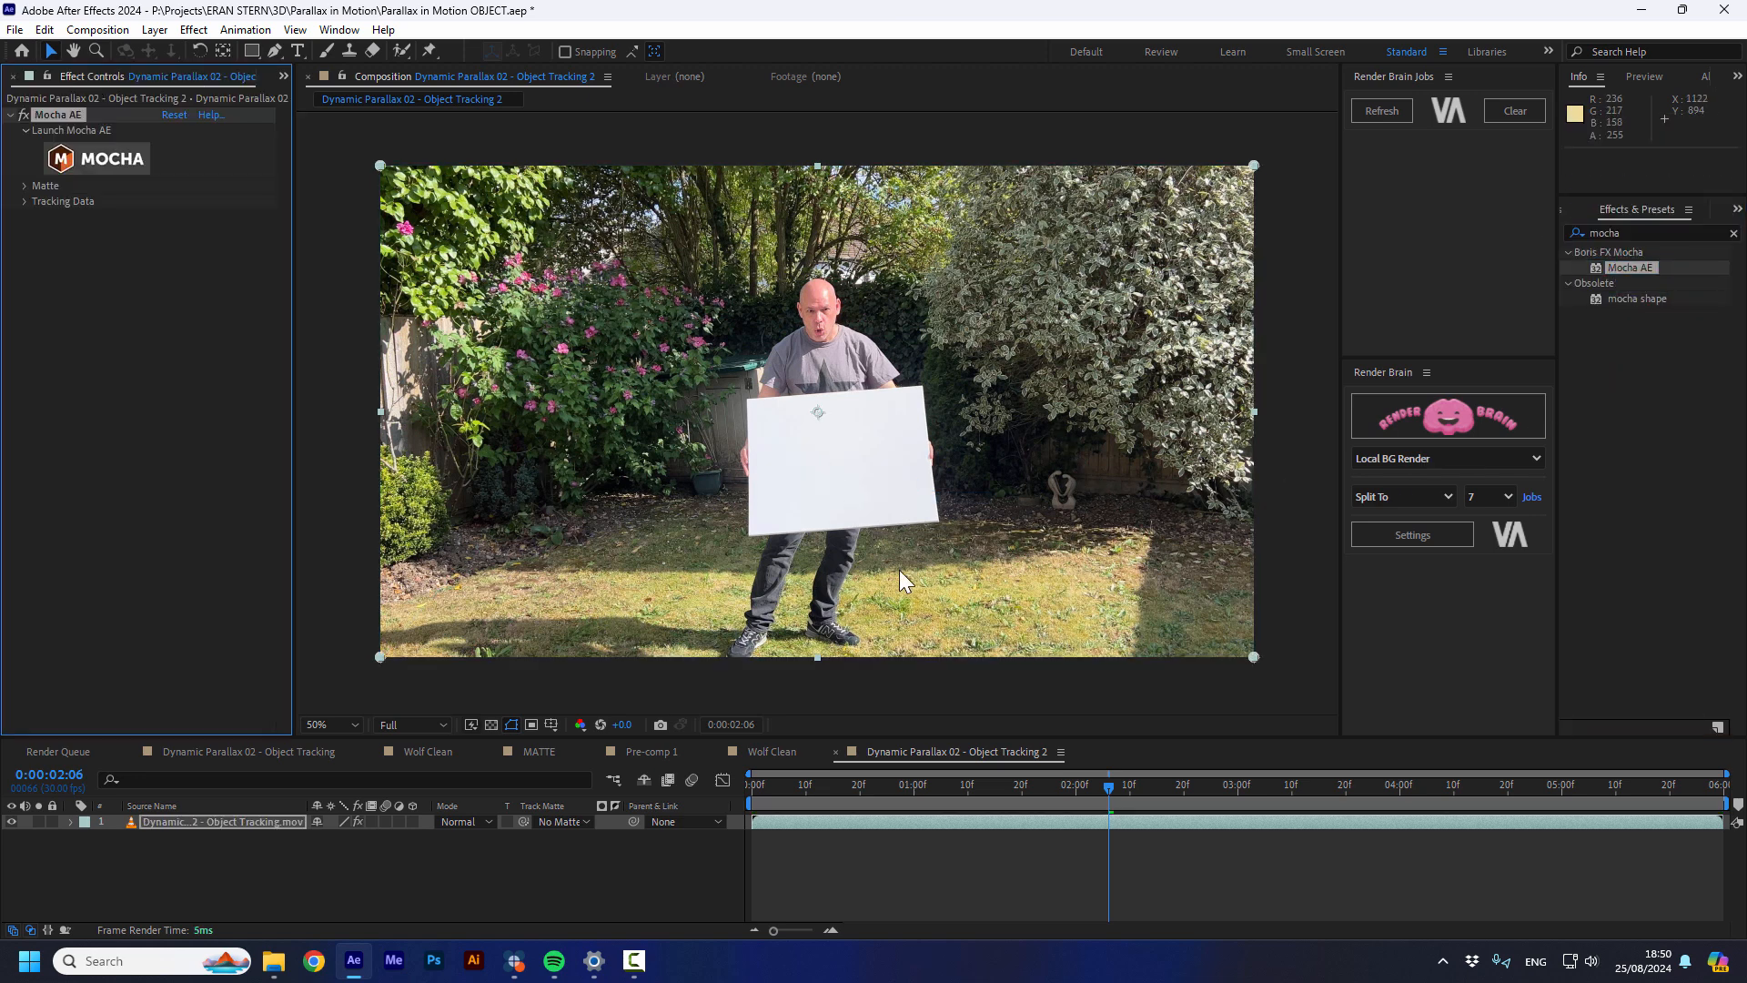
pyautogui.click(69, 130)
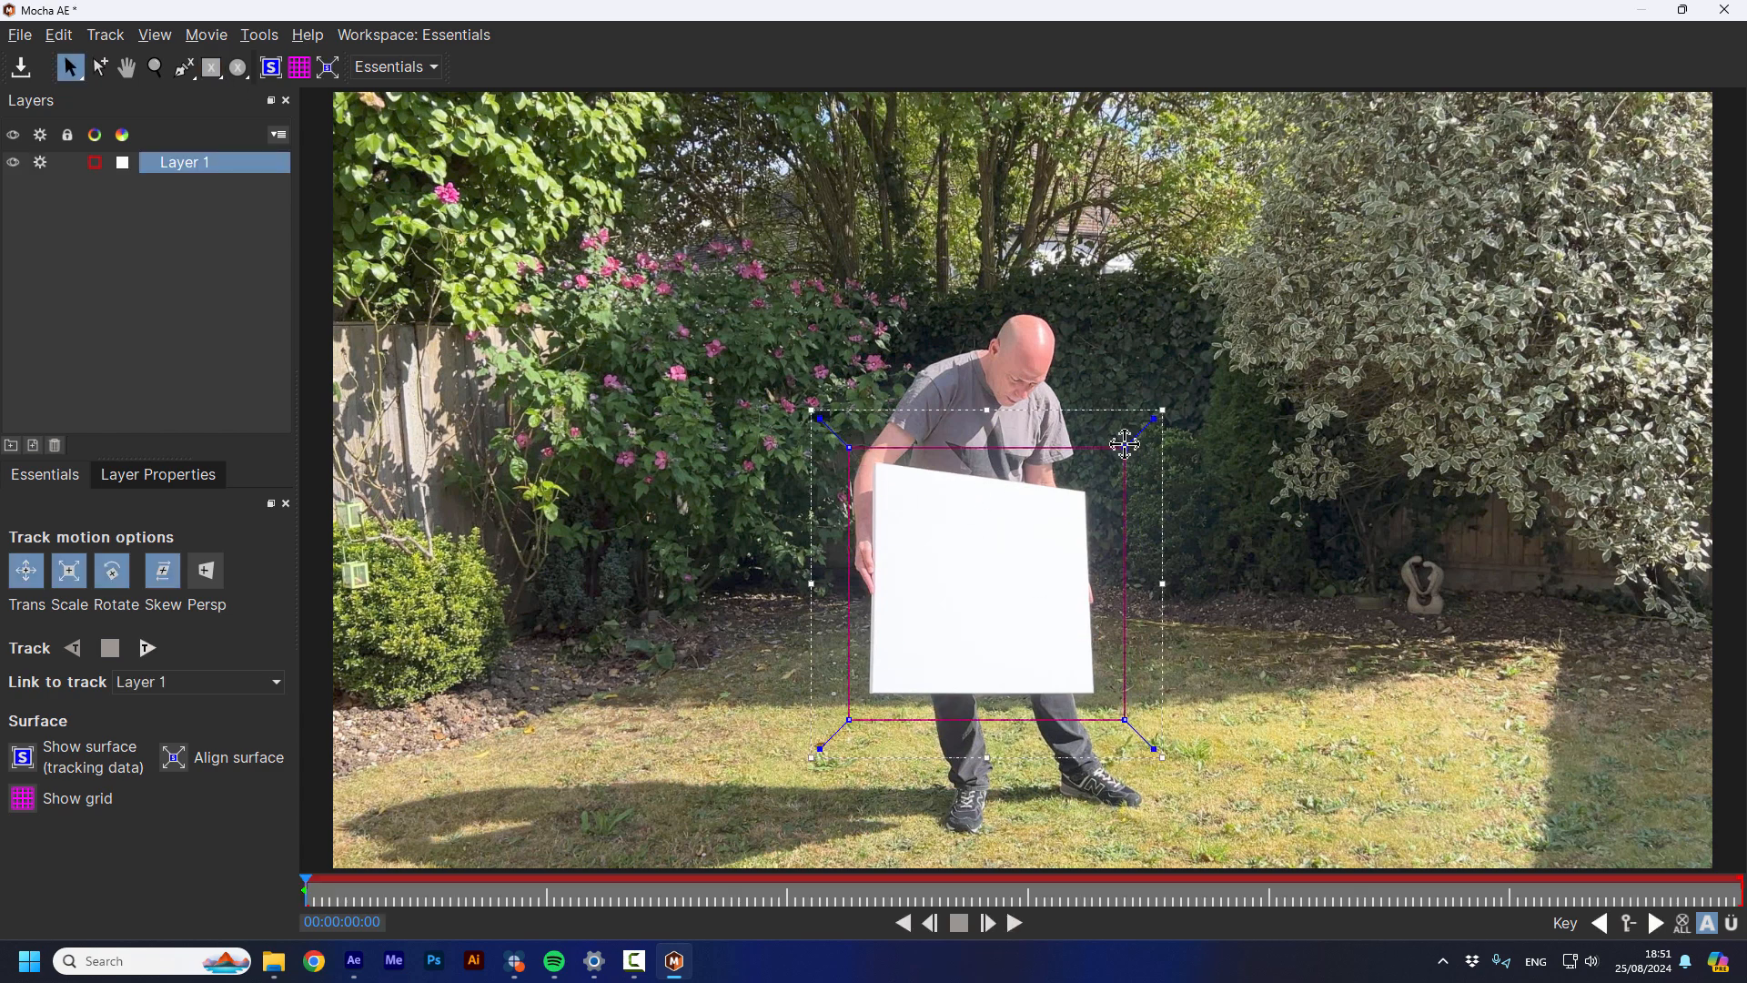
# Fit the surface's top-right and bottom-right corners onto the board's corners
pyautogui.moveTo(1123, 443); pyautogui.dragTo(1123, 721)
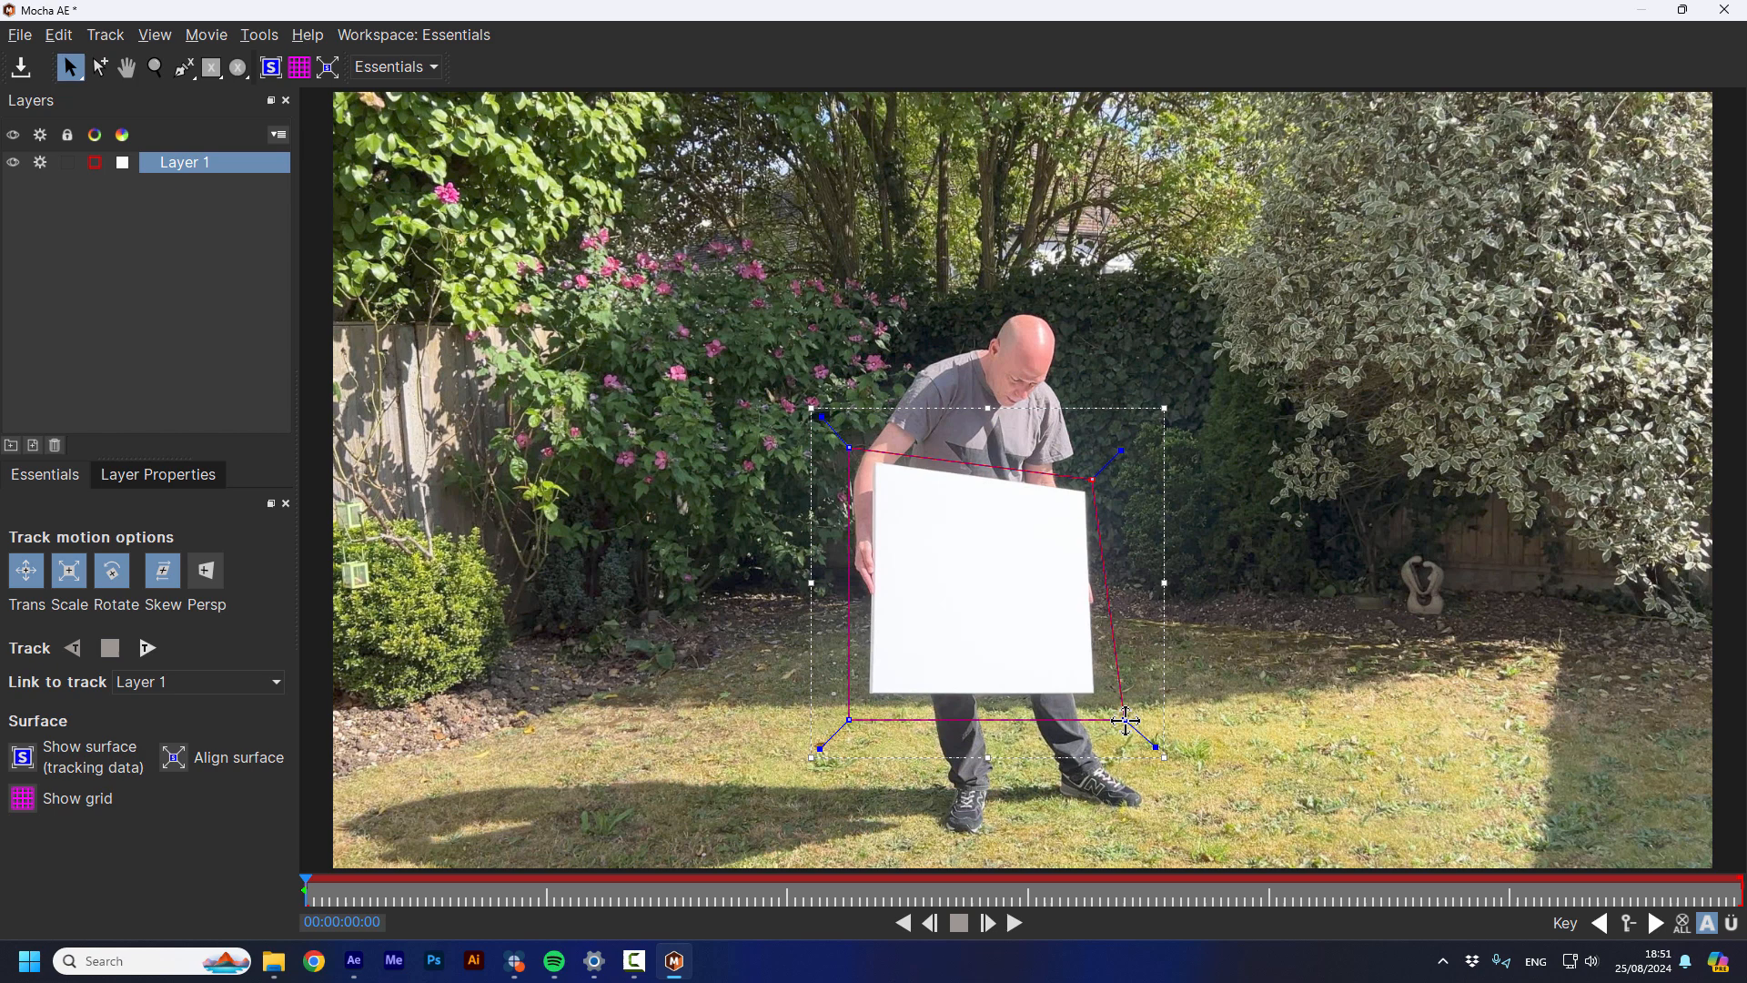
pyautogui.moveTo(1126, 719); pyautogui.dragTo(1096, 481)
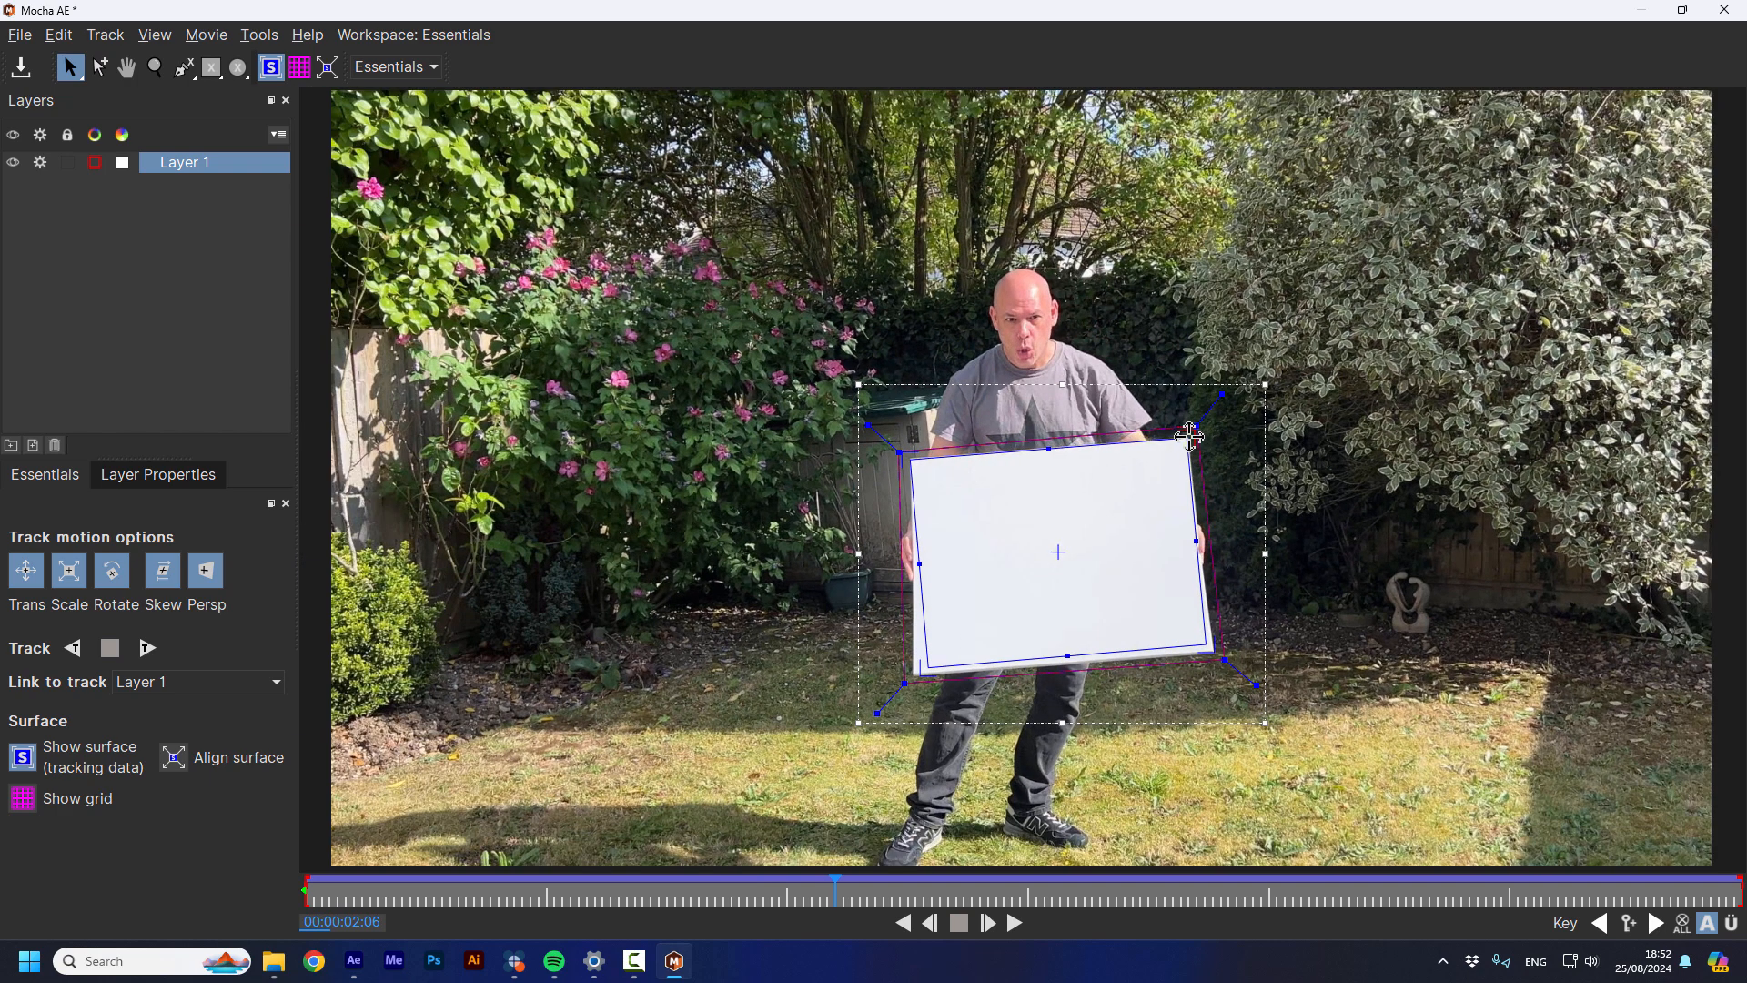
# Realign the tracked surface's top-right corner with the board's corner
pyautogui.moveTo(1189, 435); pyautogui.dragTo(1214, 649)
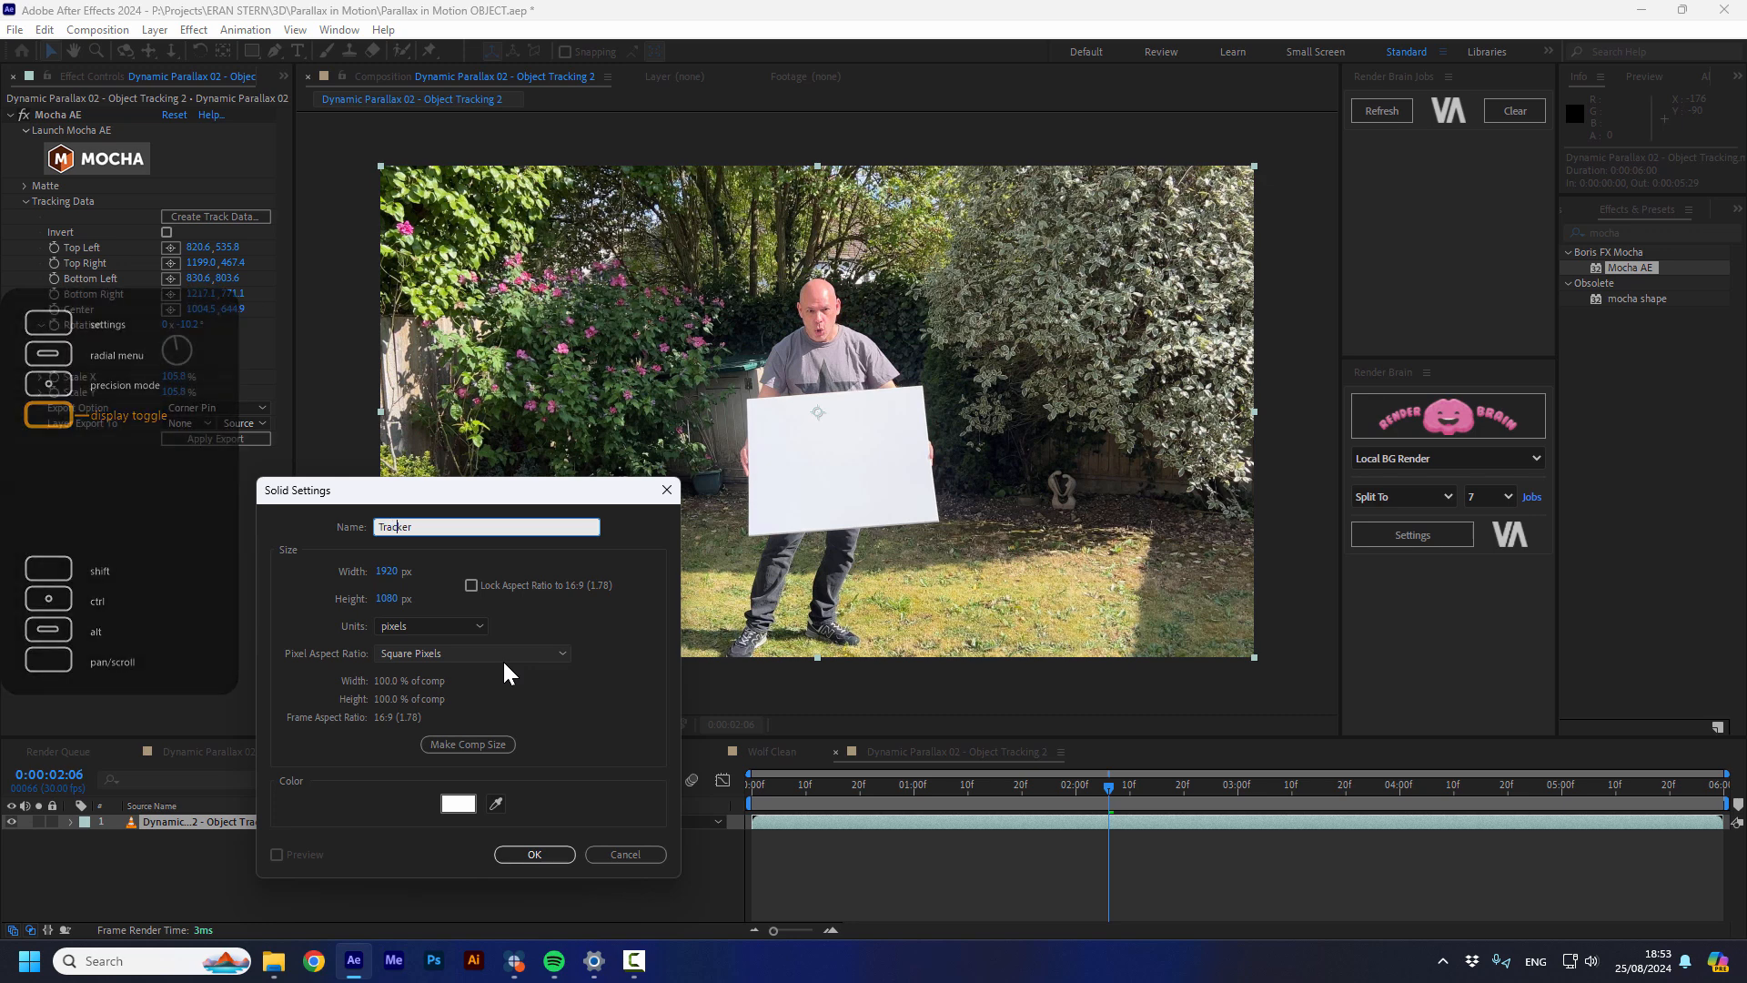
# Confirm creating the comp-sized white solid named Tracker
pyautogui.click(534, 853)
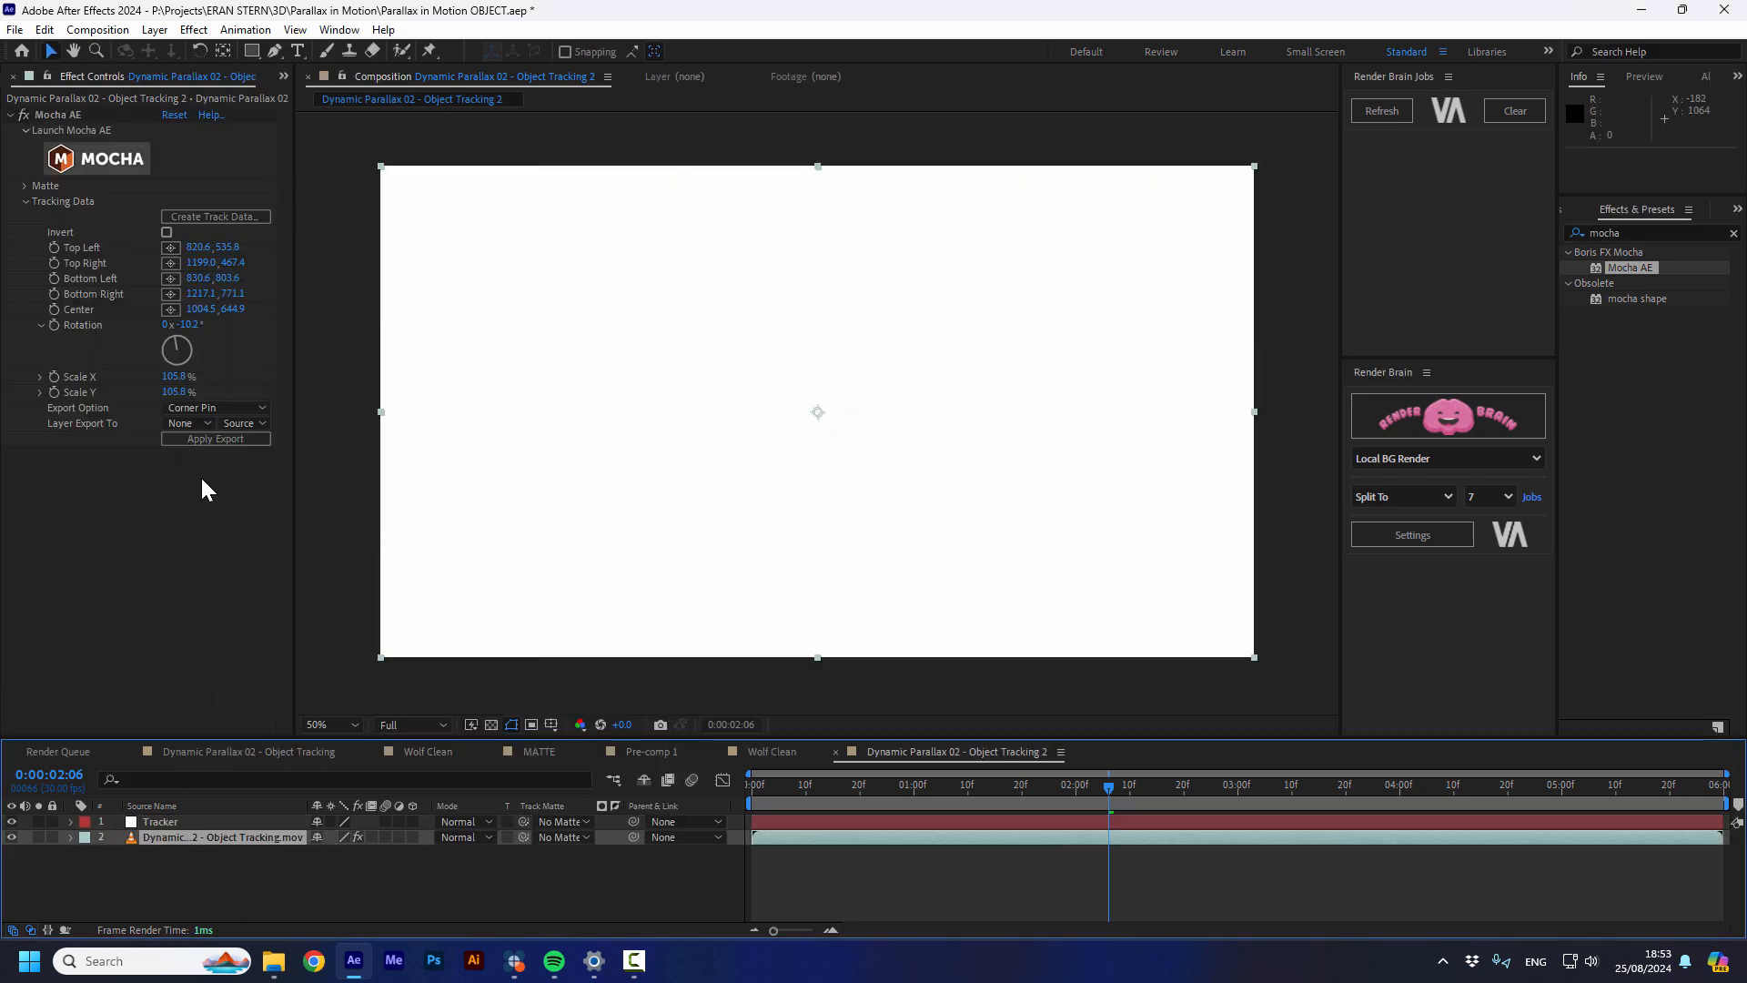
pyautogui.moveTo(215, 217)
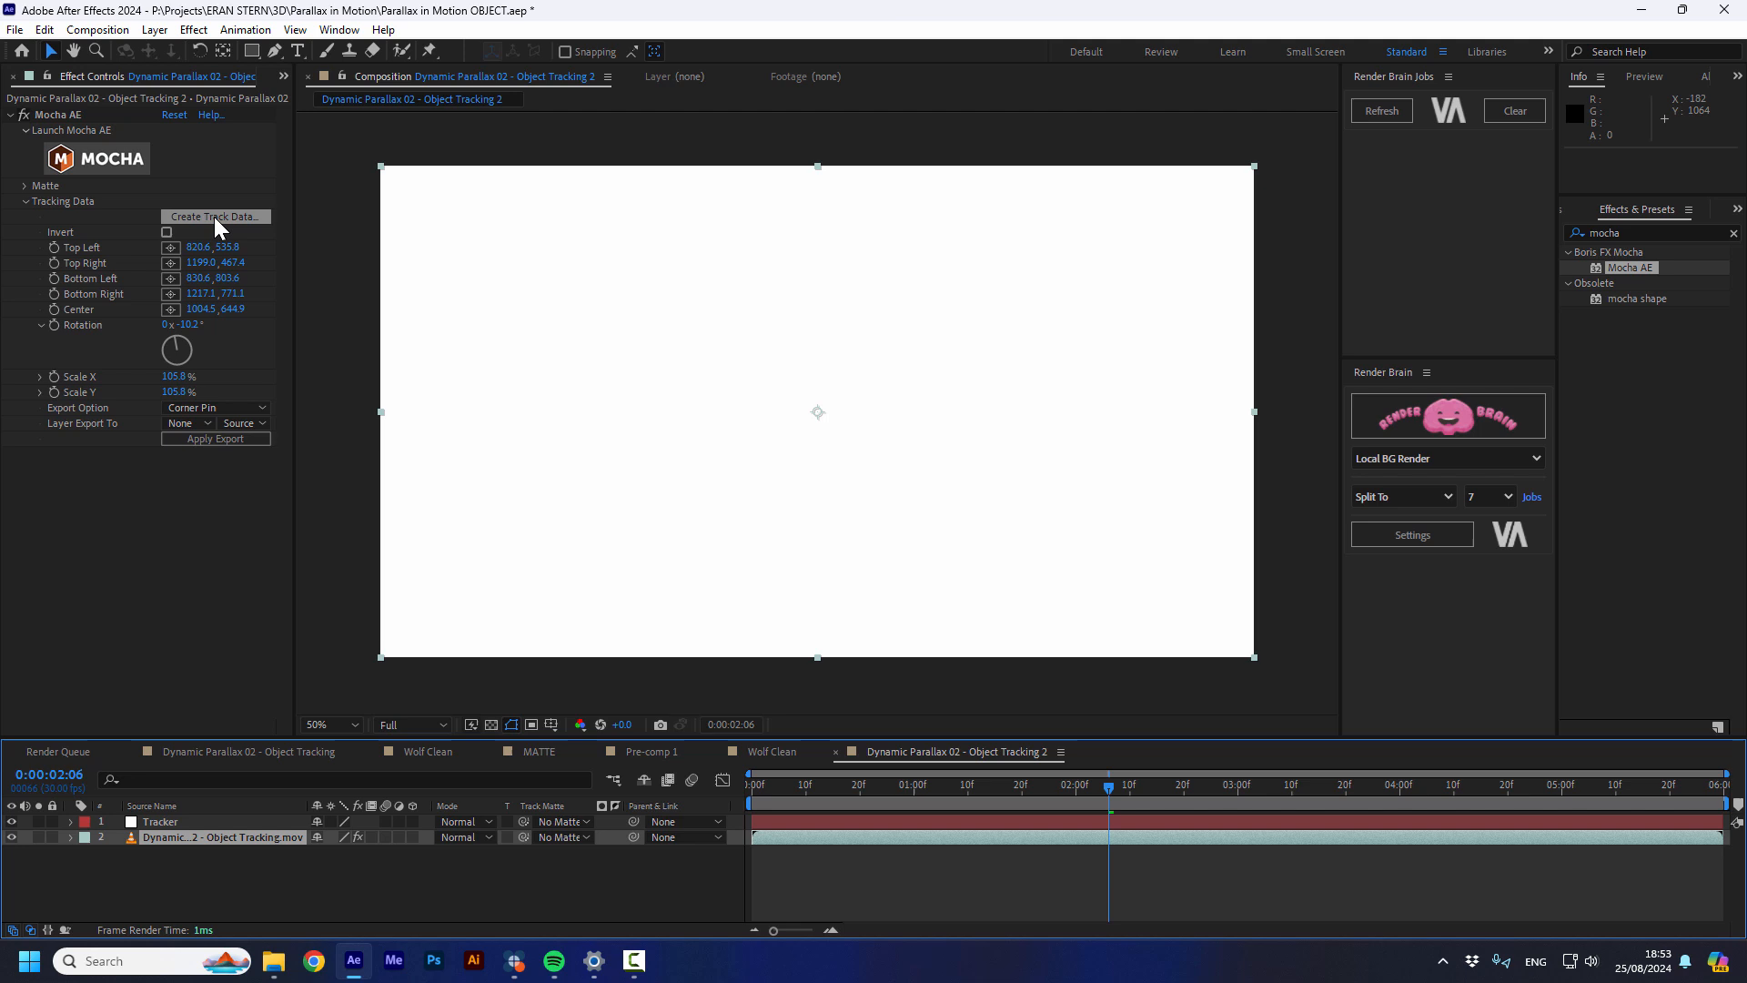
# Export Layer 1's Mocha track data to the Tracker solid as a corner pin
pyautogui.click(215, 216)
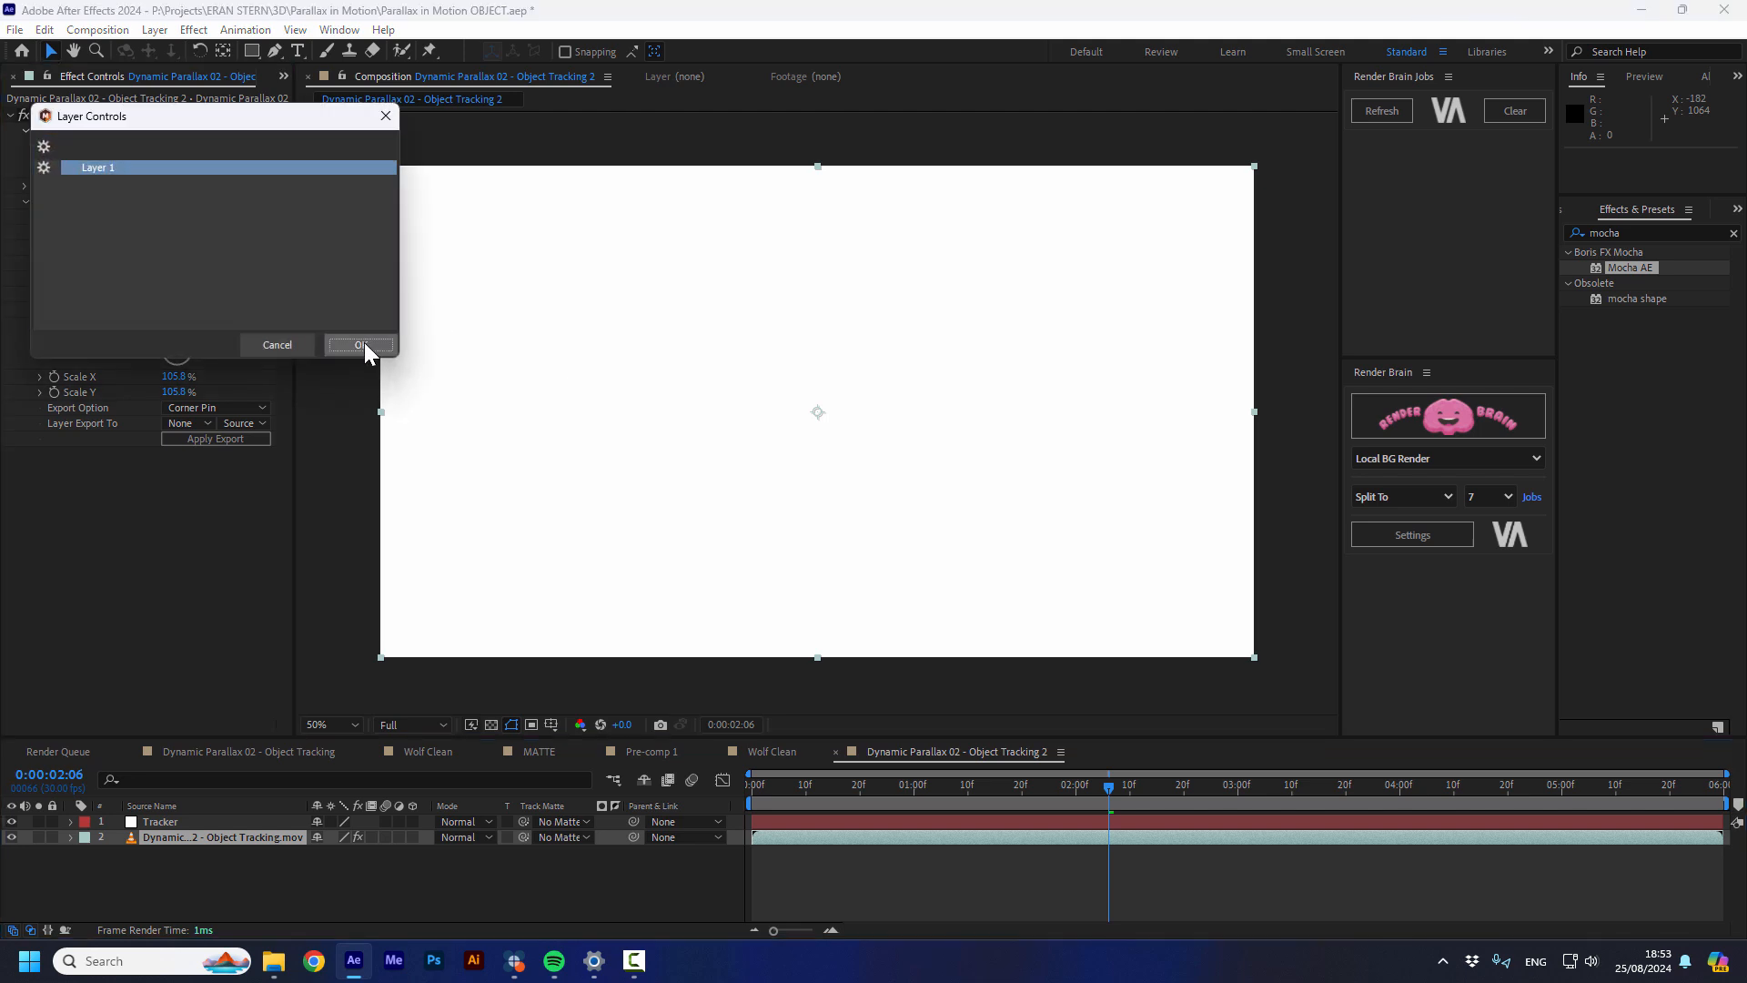
pyautogui.click(361, 343)
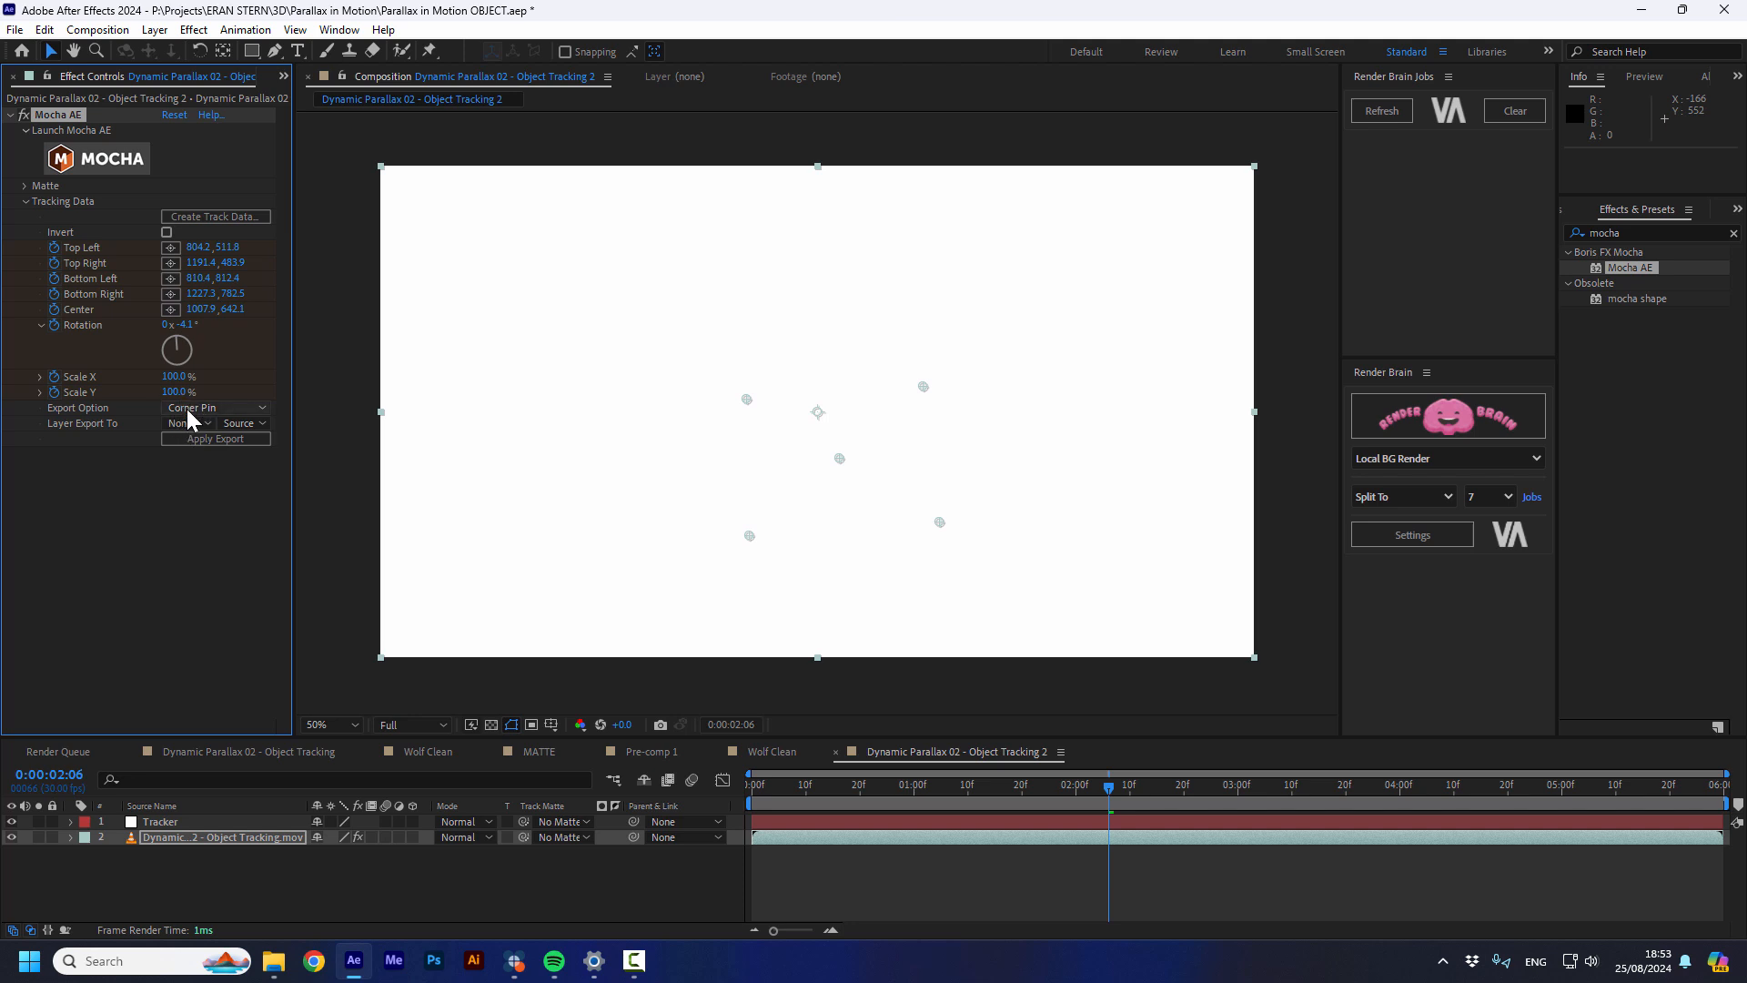
pyautogui.click(185, 422)
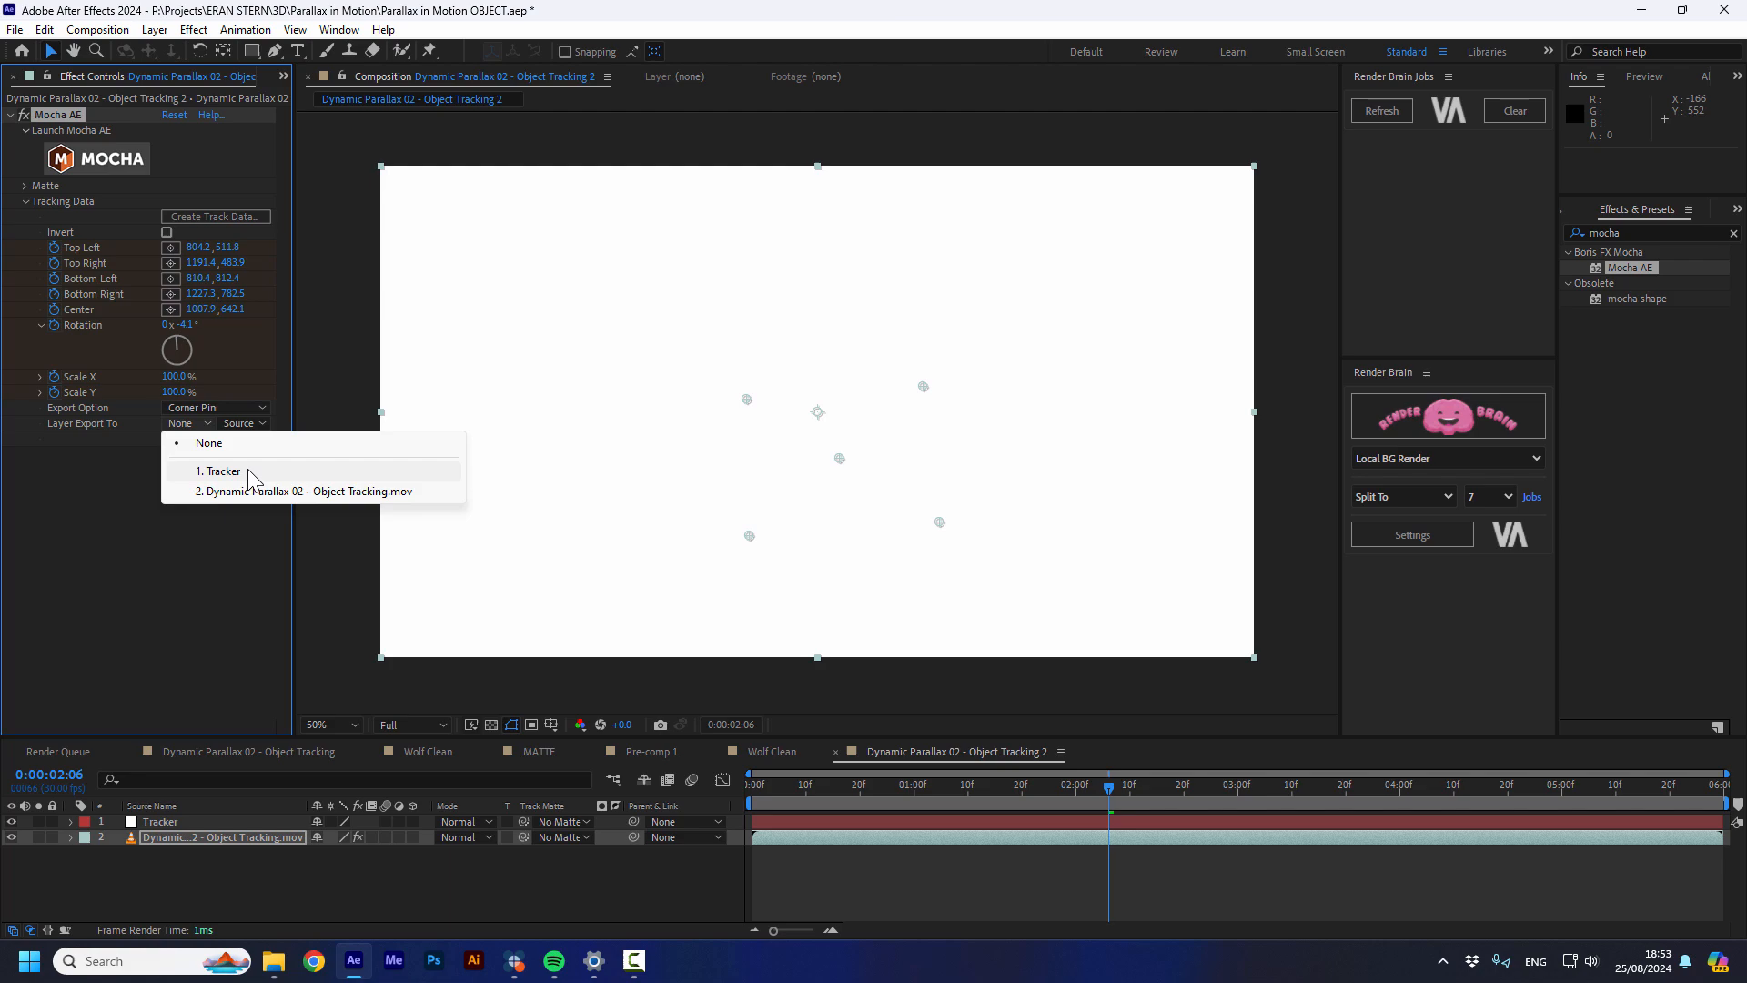
pyautogui.click(220, 470)
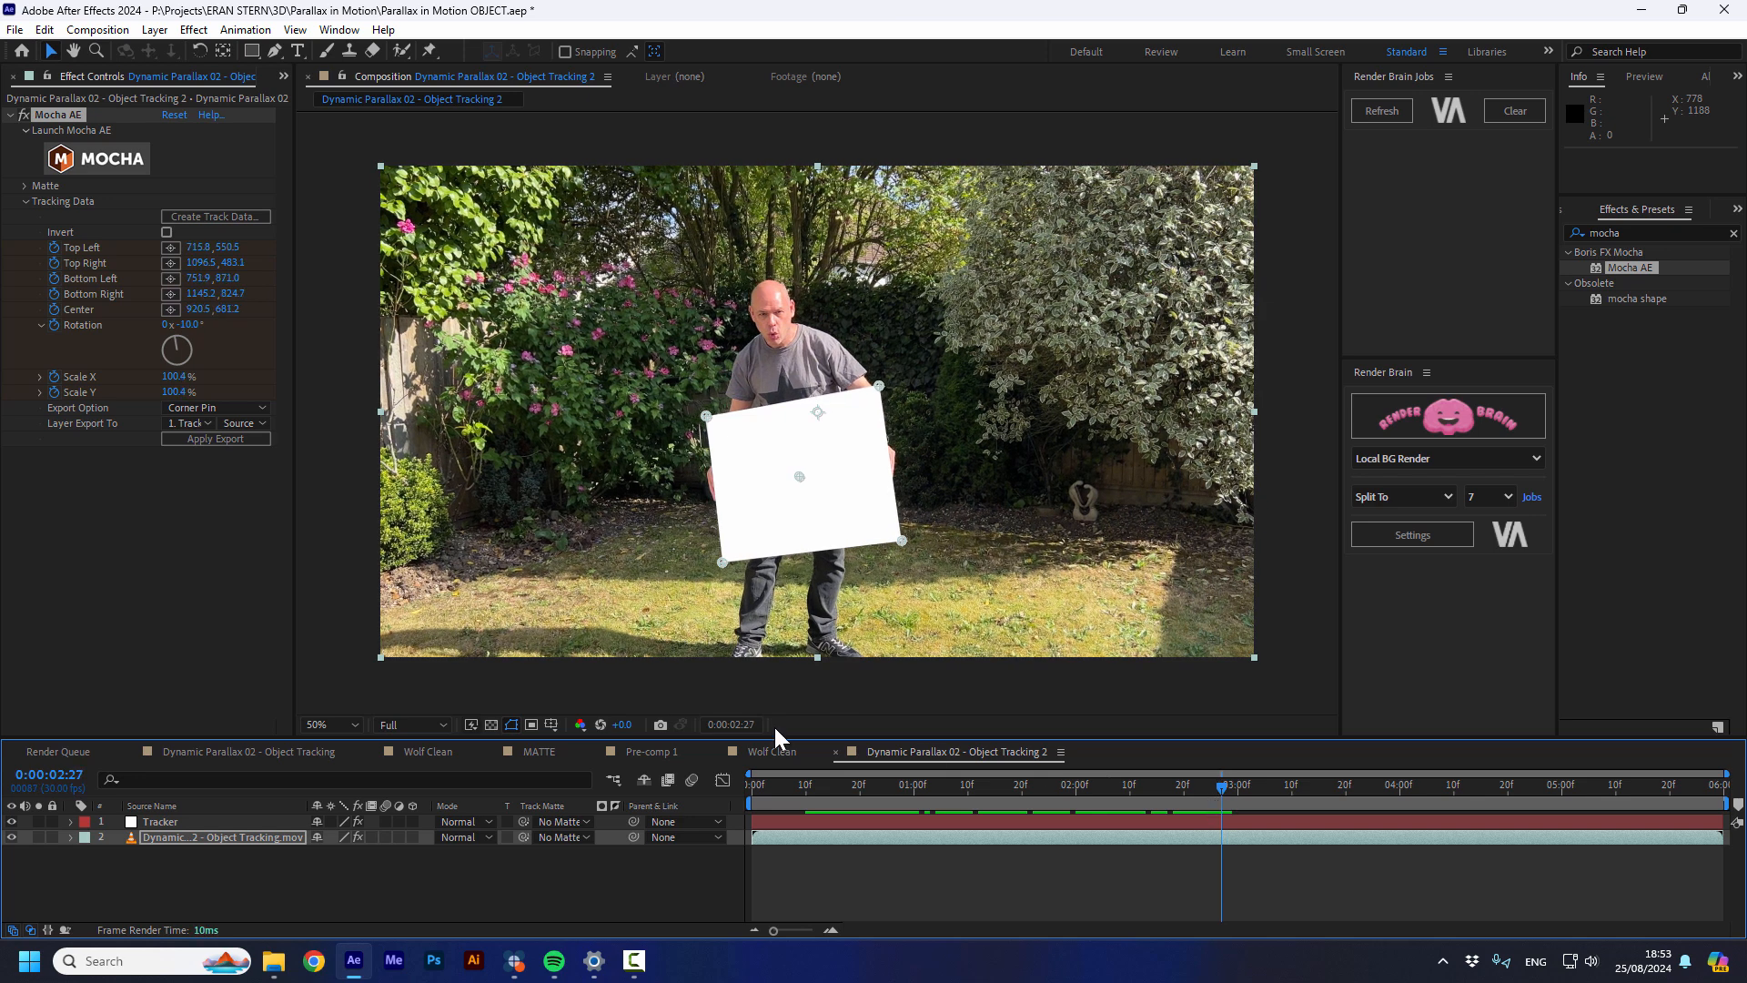
pyautogui.click(1166, 783)
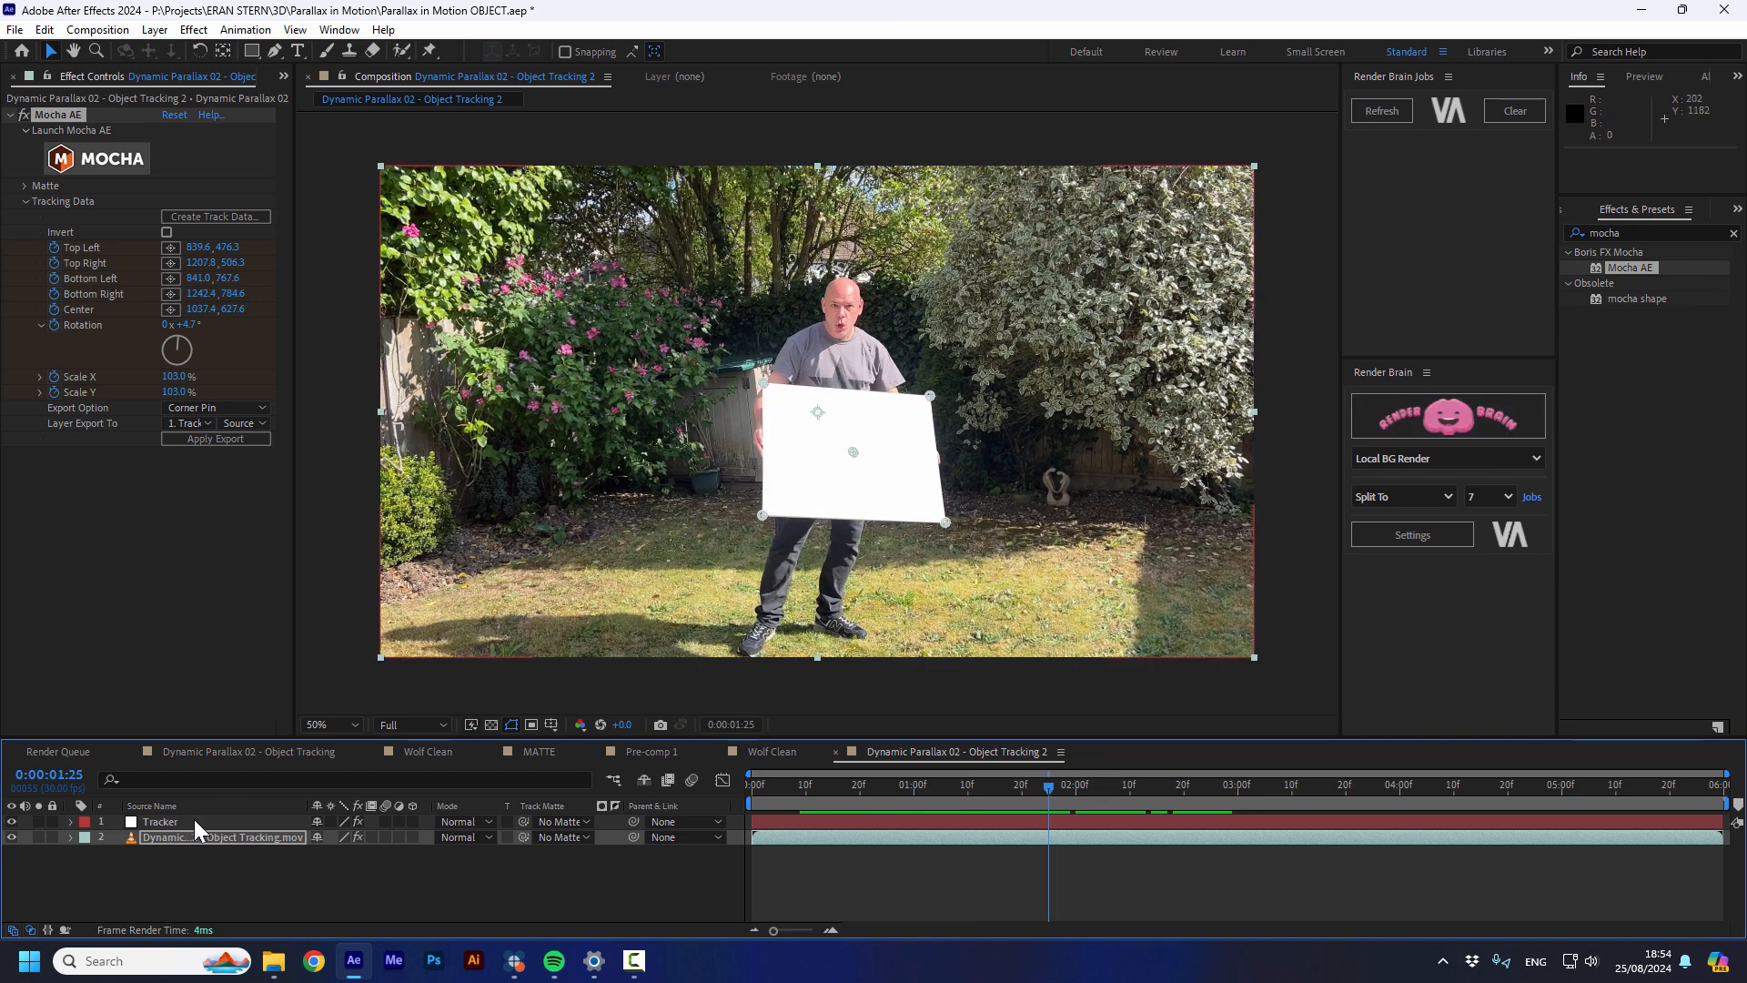
# Select the Tracker solid and search Effects & Presets for 'frac' to apply Fractal Noise
pyautogui.click(159, 821)
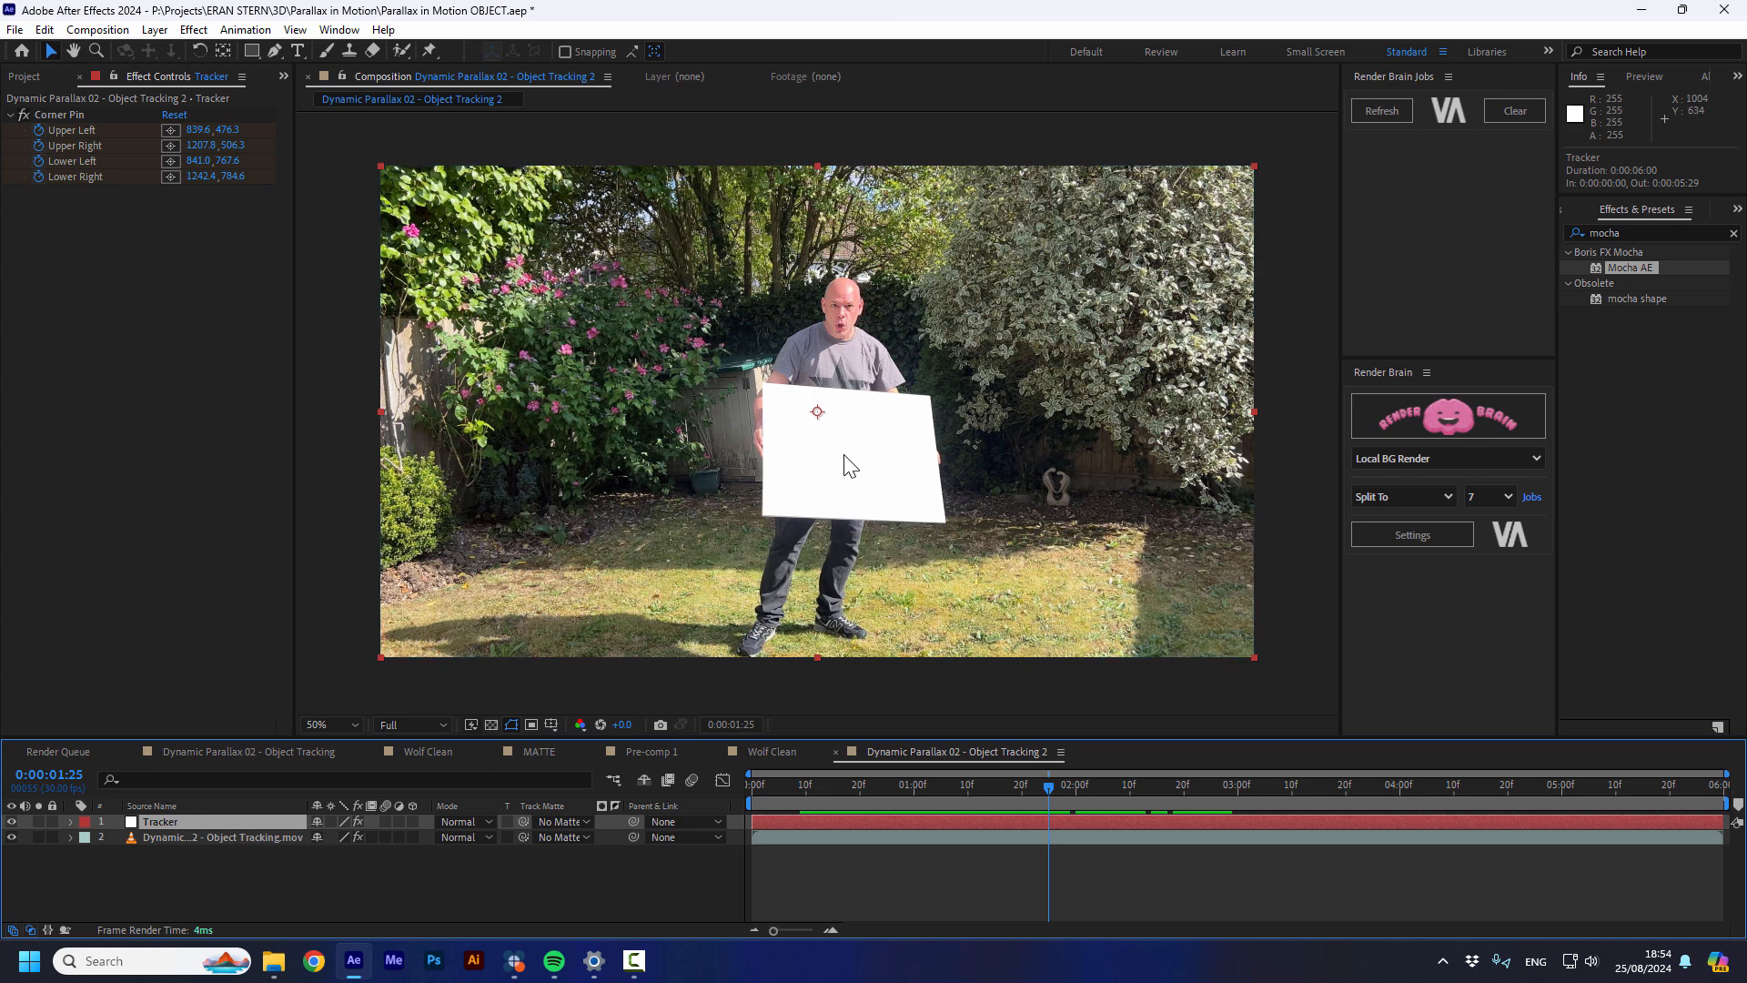
pyautogui.moveTo(849, 458)
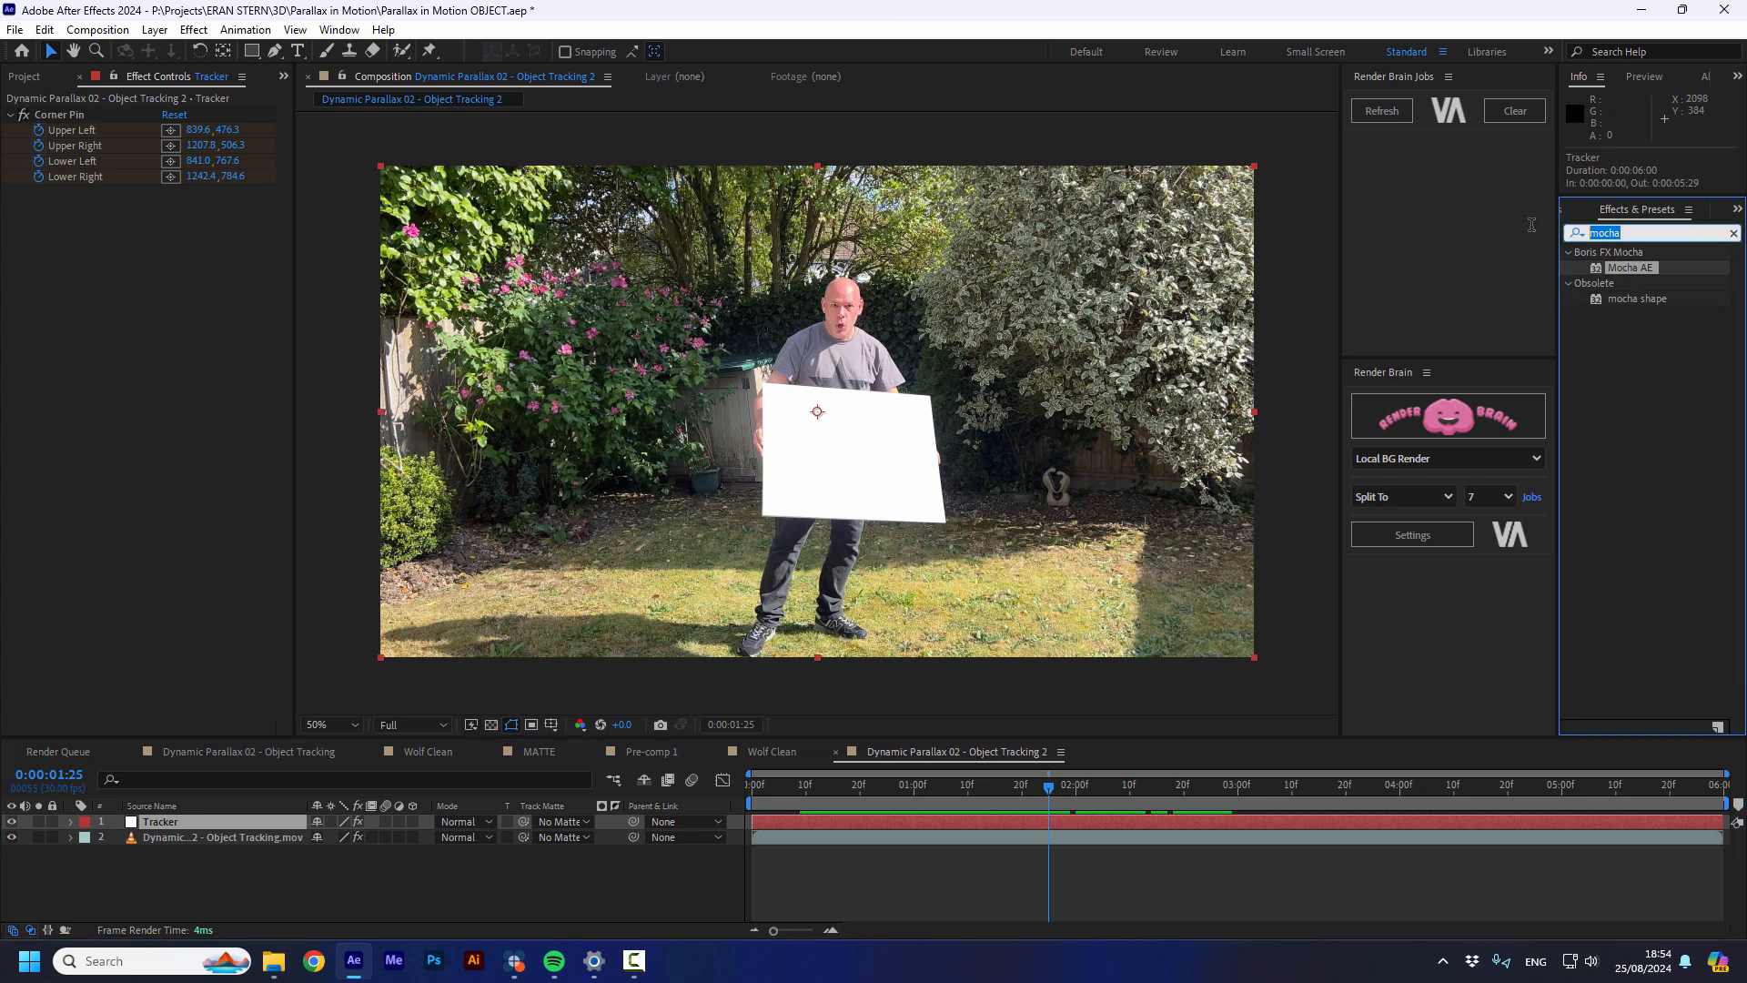
pyautogui.write('fract')
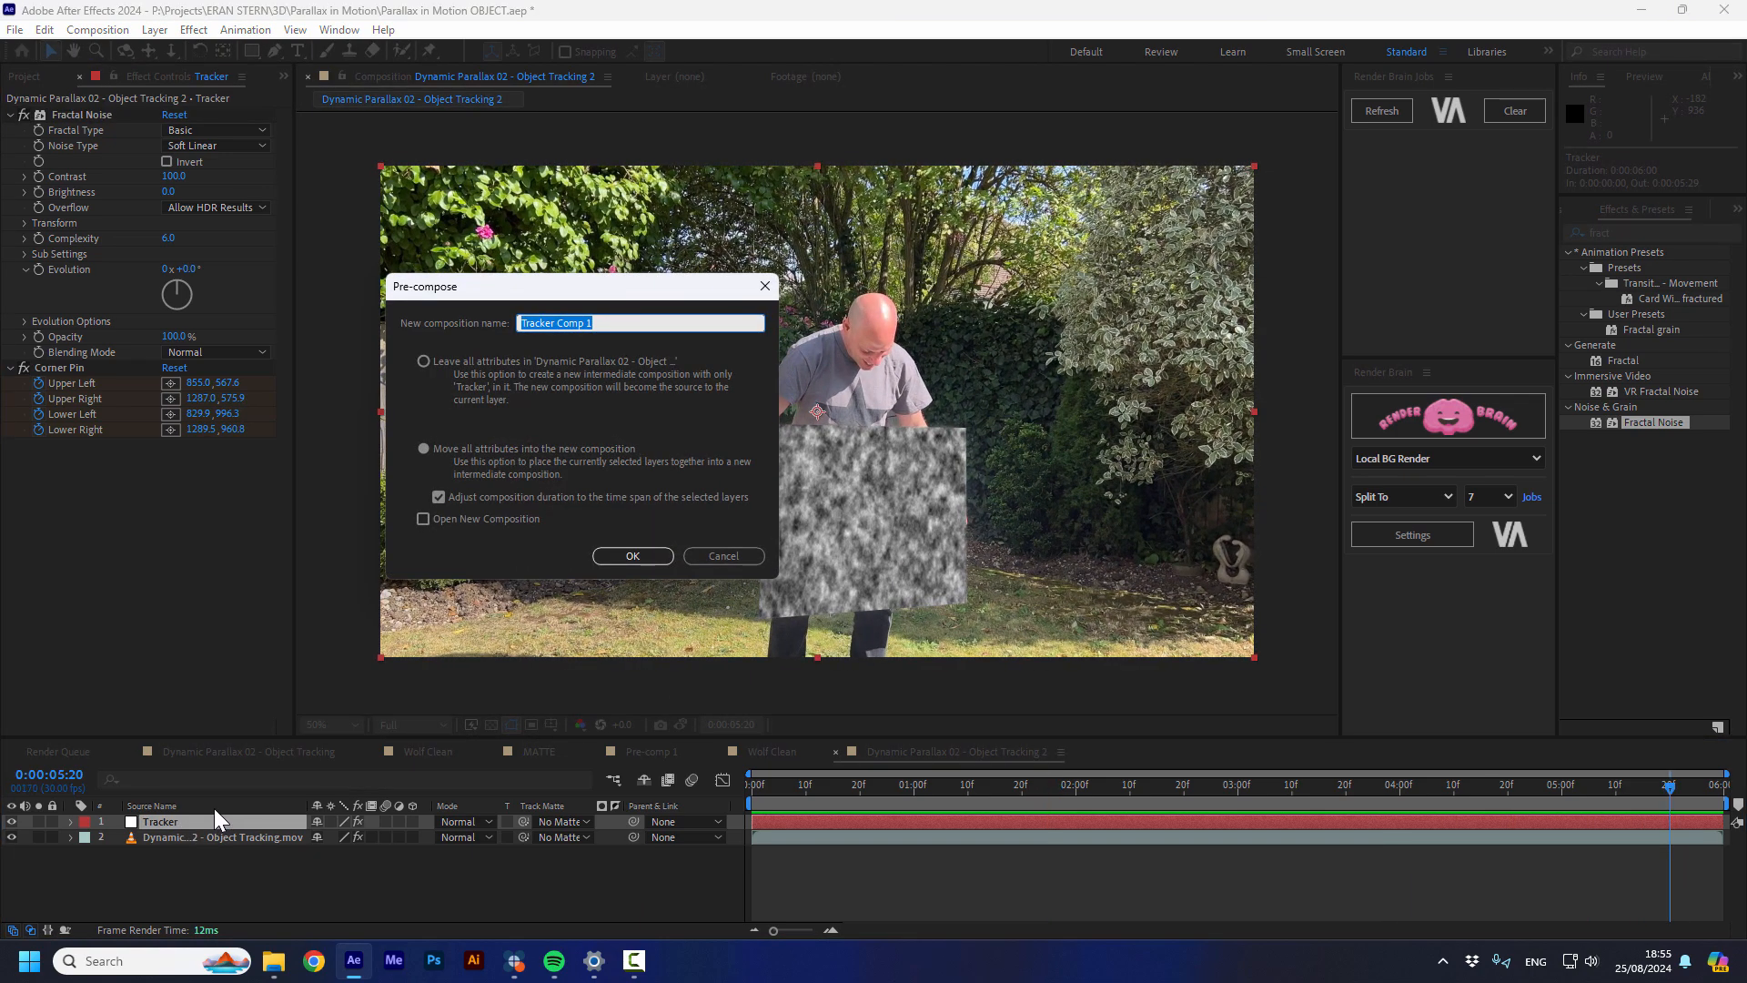
# Pre-compose Tracker as 'MATTE+3D Movment', moving all attributes into the new comp
pyautogui.write('MATTE+3D Movment')
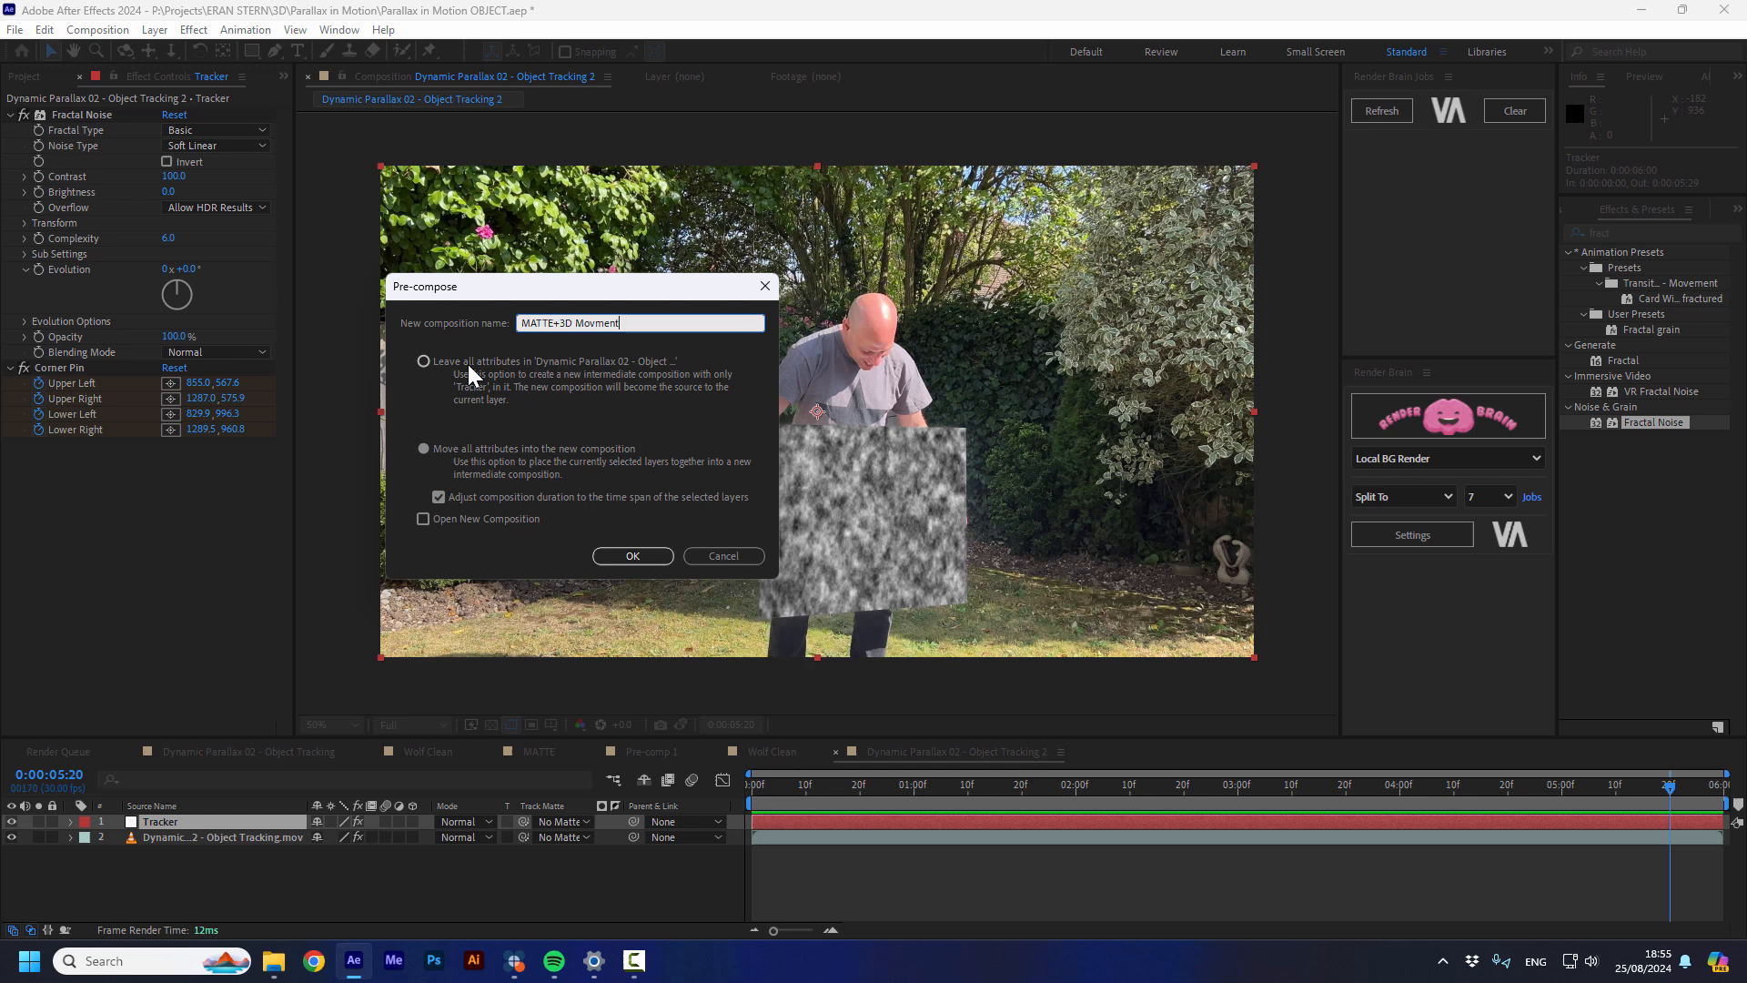
pyautogui.click(423, 449)
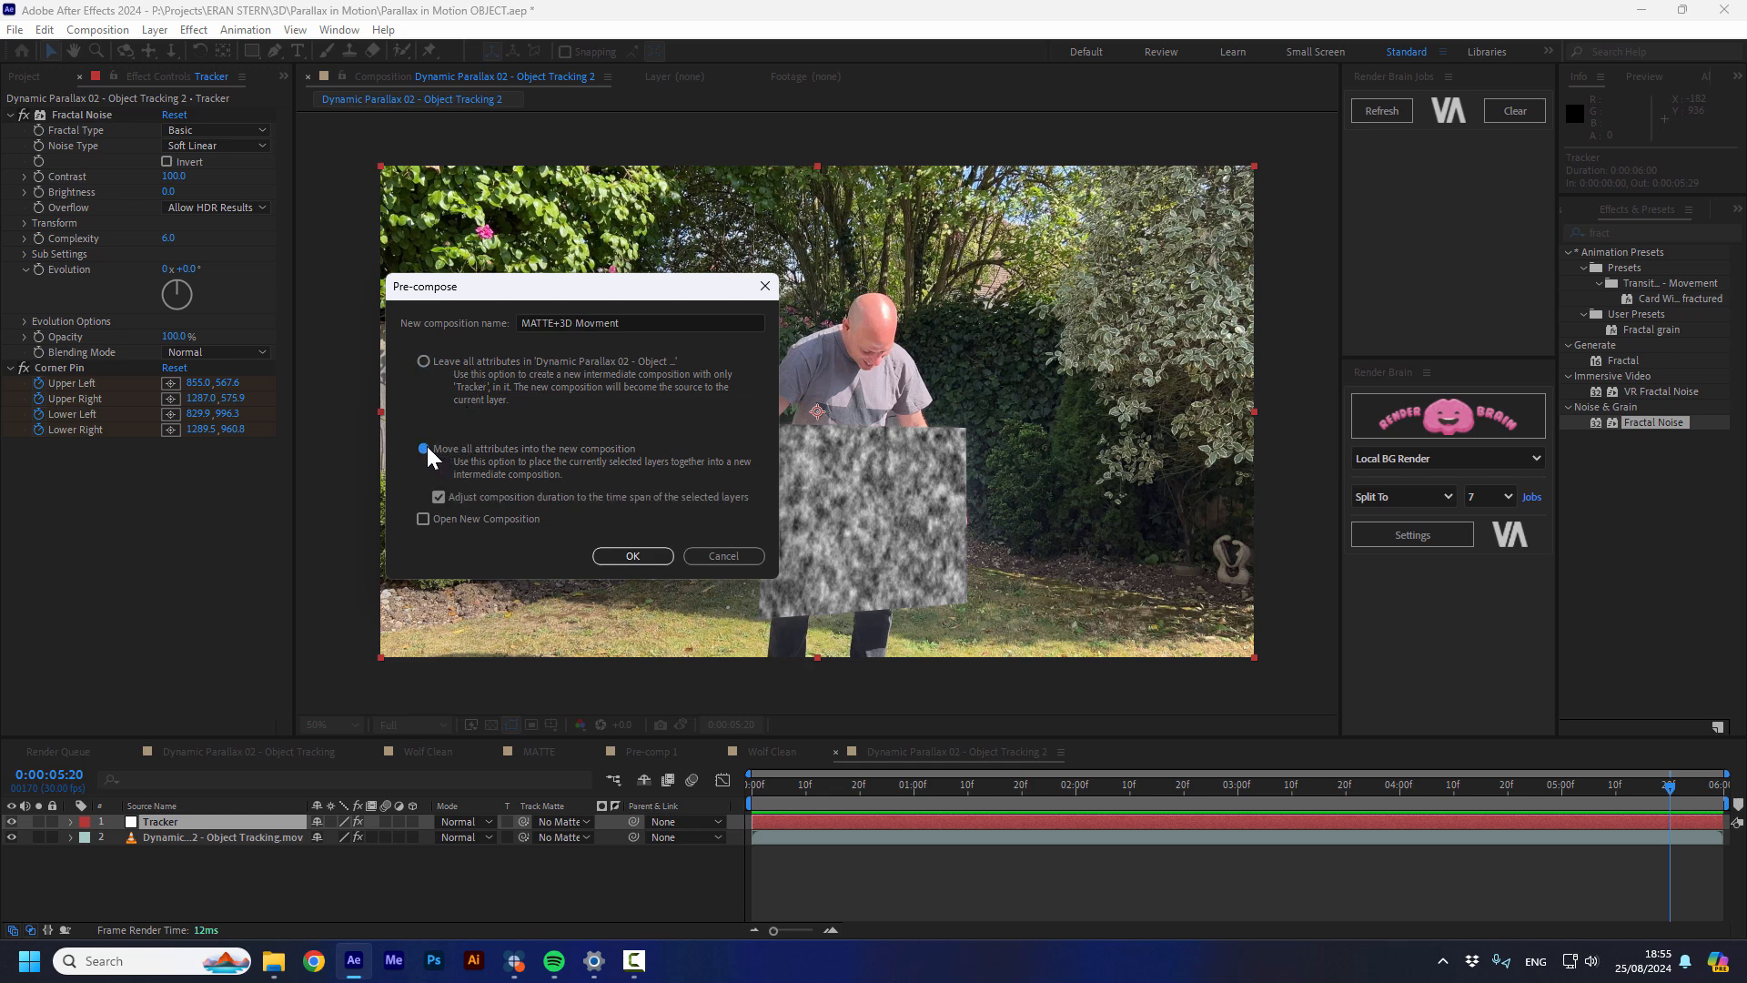
pyautogui.click(423, 447)
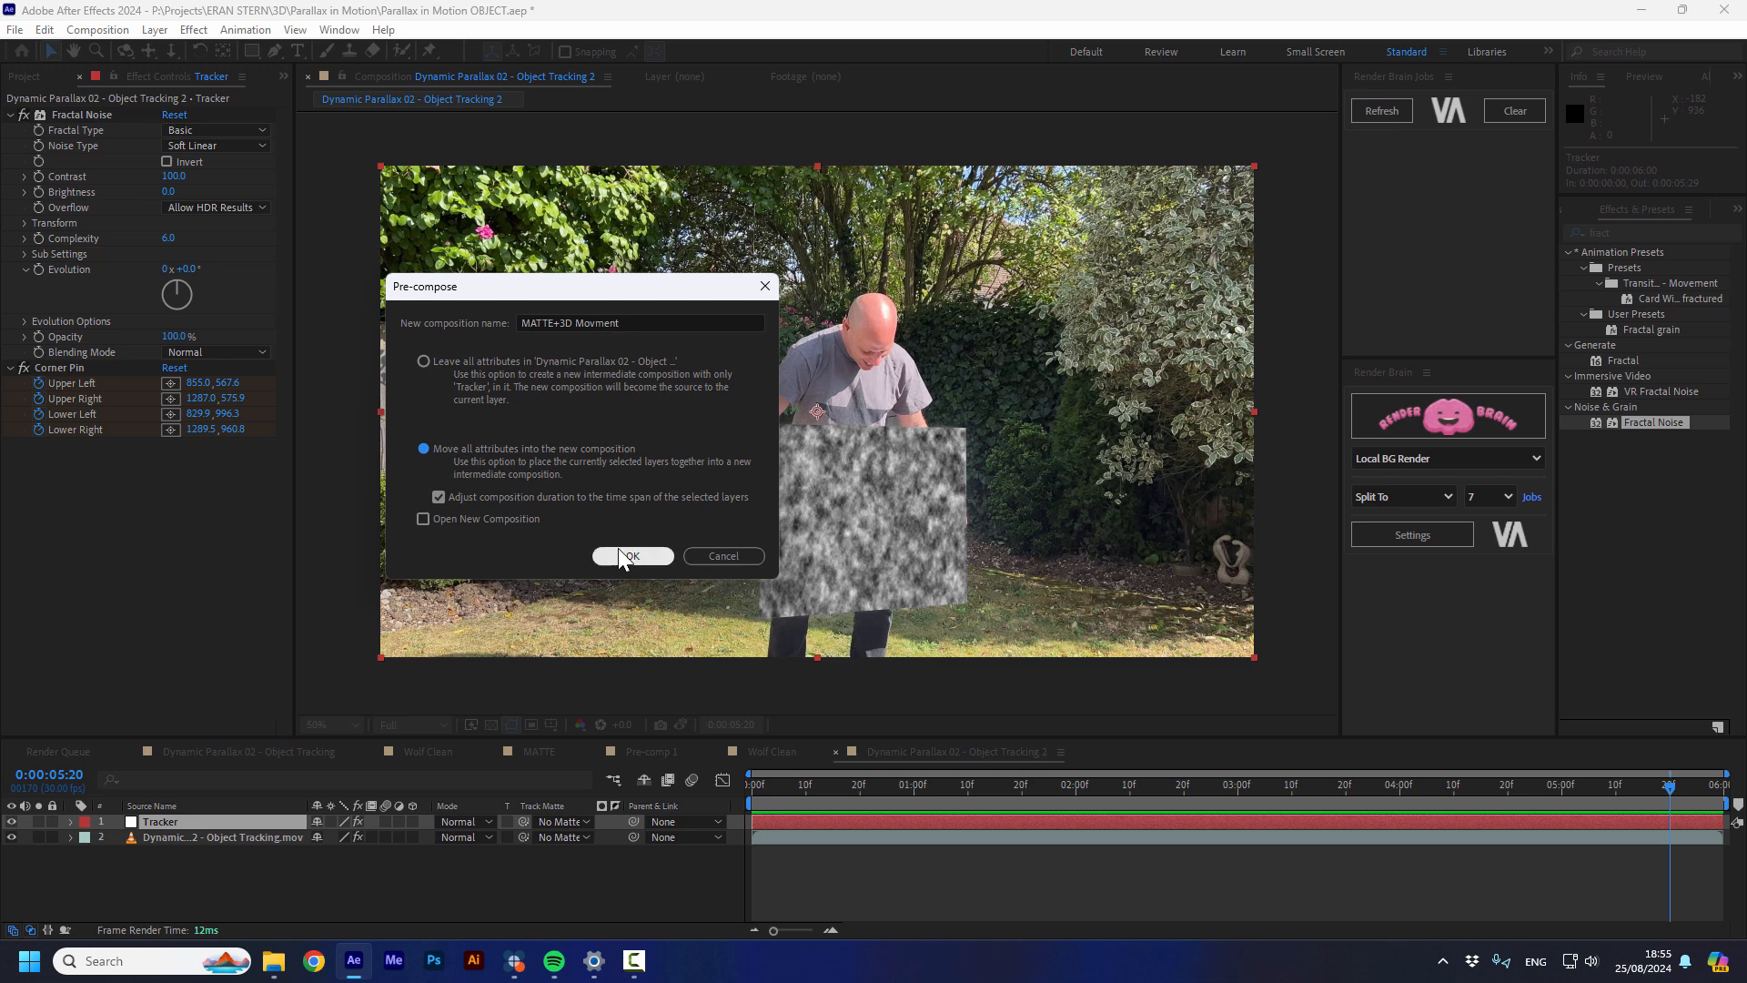
pyautogui.click(631, 556)
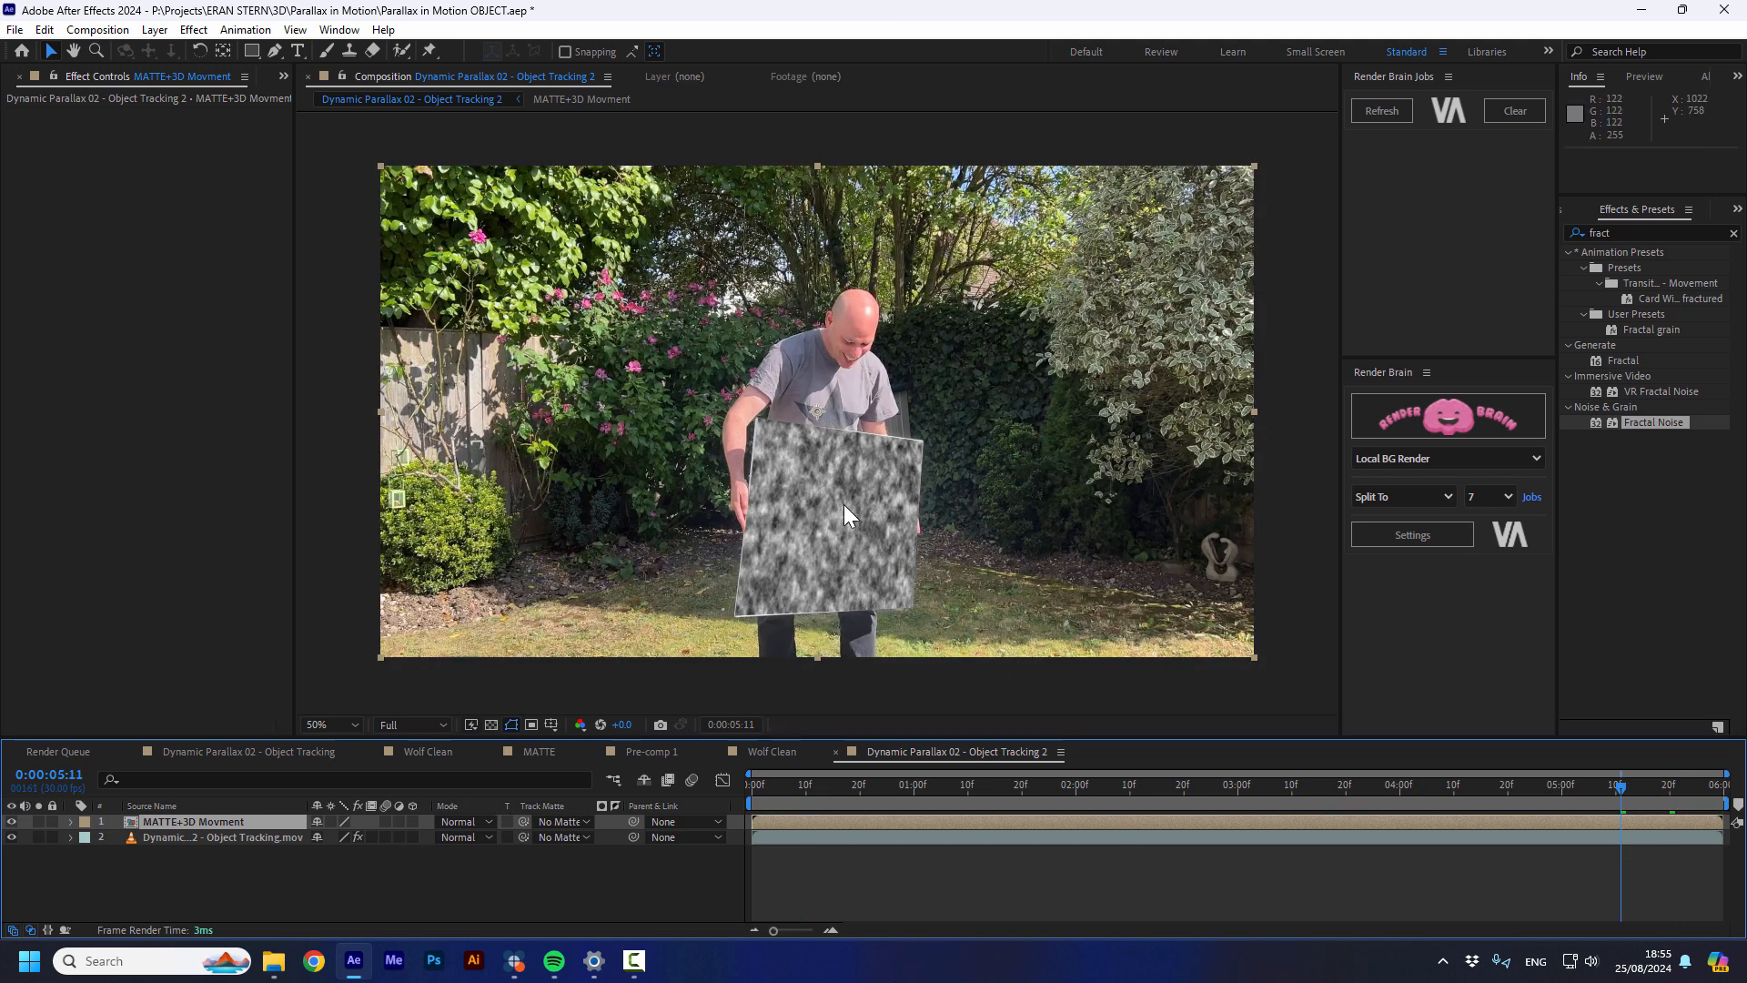
# Apply Track Camera to the MATTE+3D Movment layer from its viewer context menu
pyautogui.rightClick(847, 515)
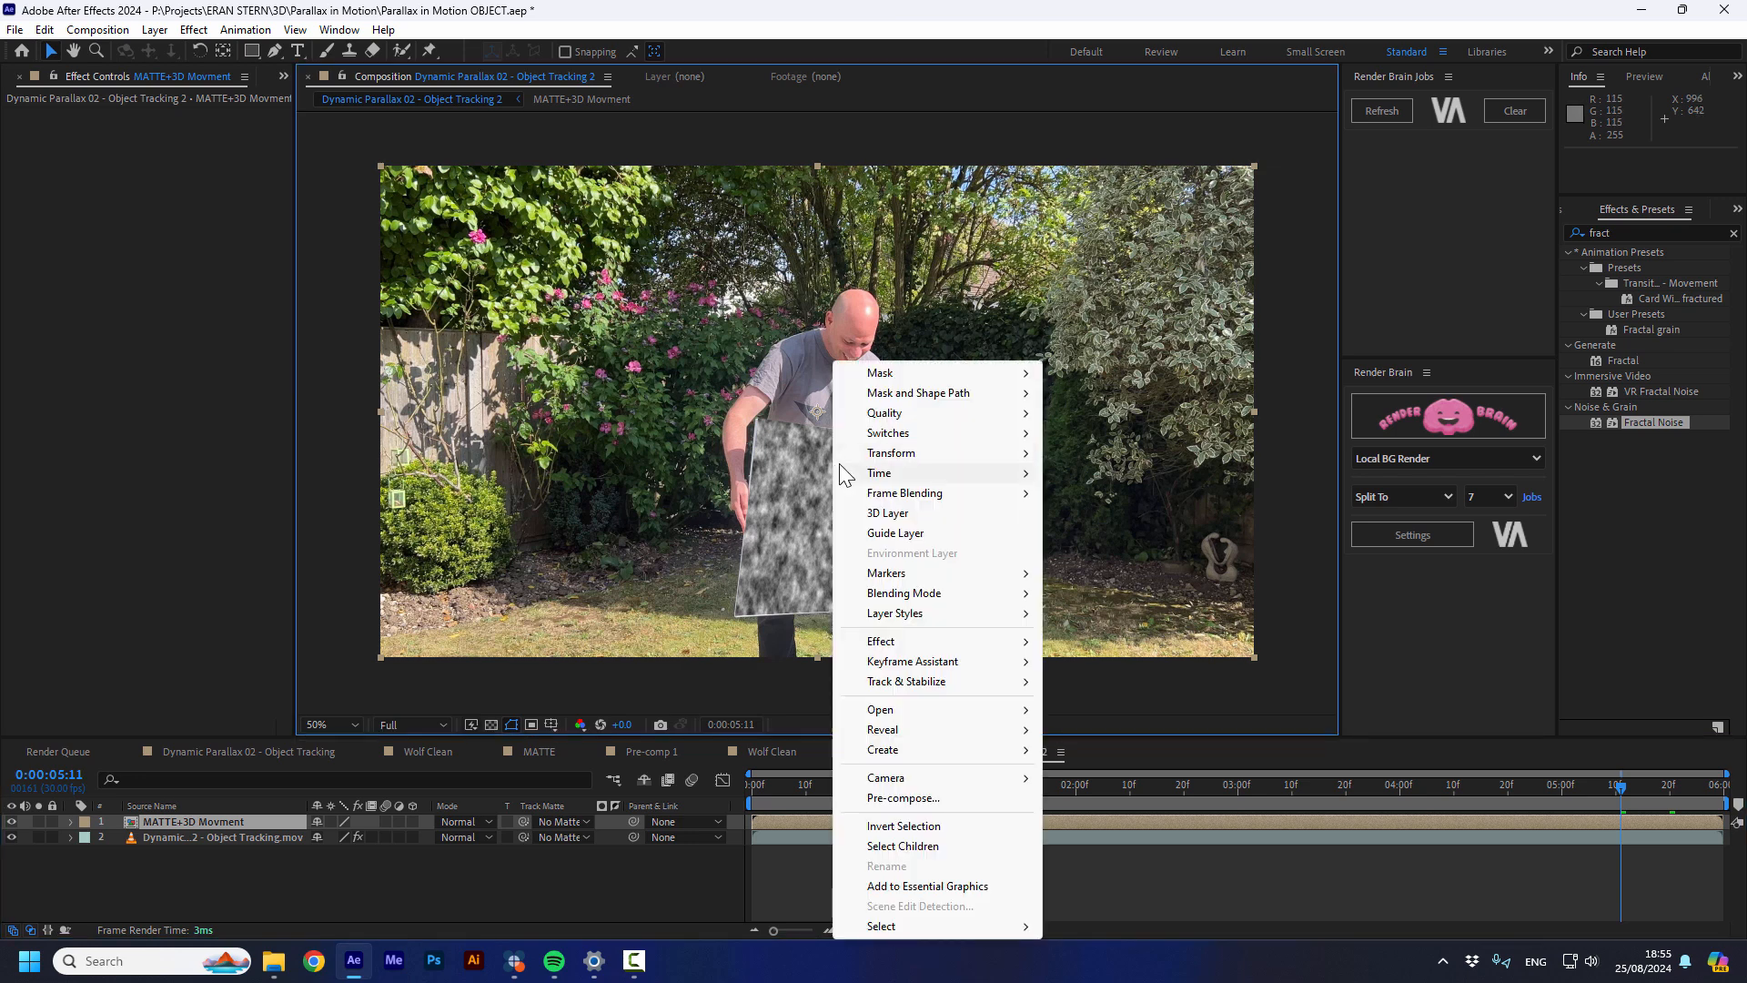
pyautogui.moveTo(906, 680)
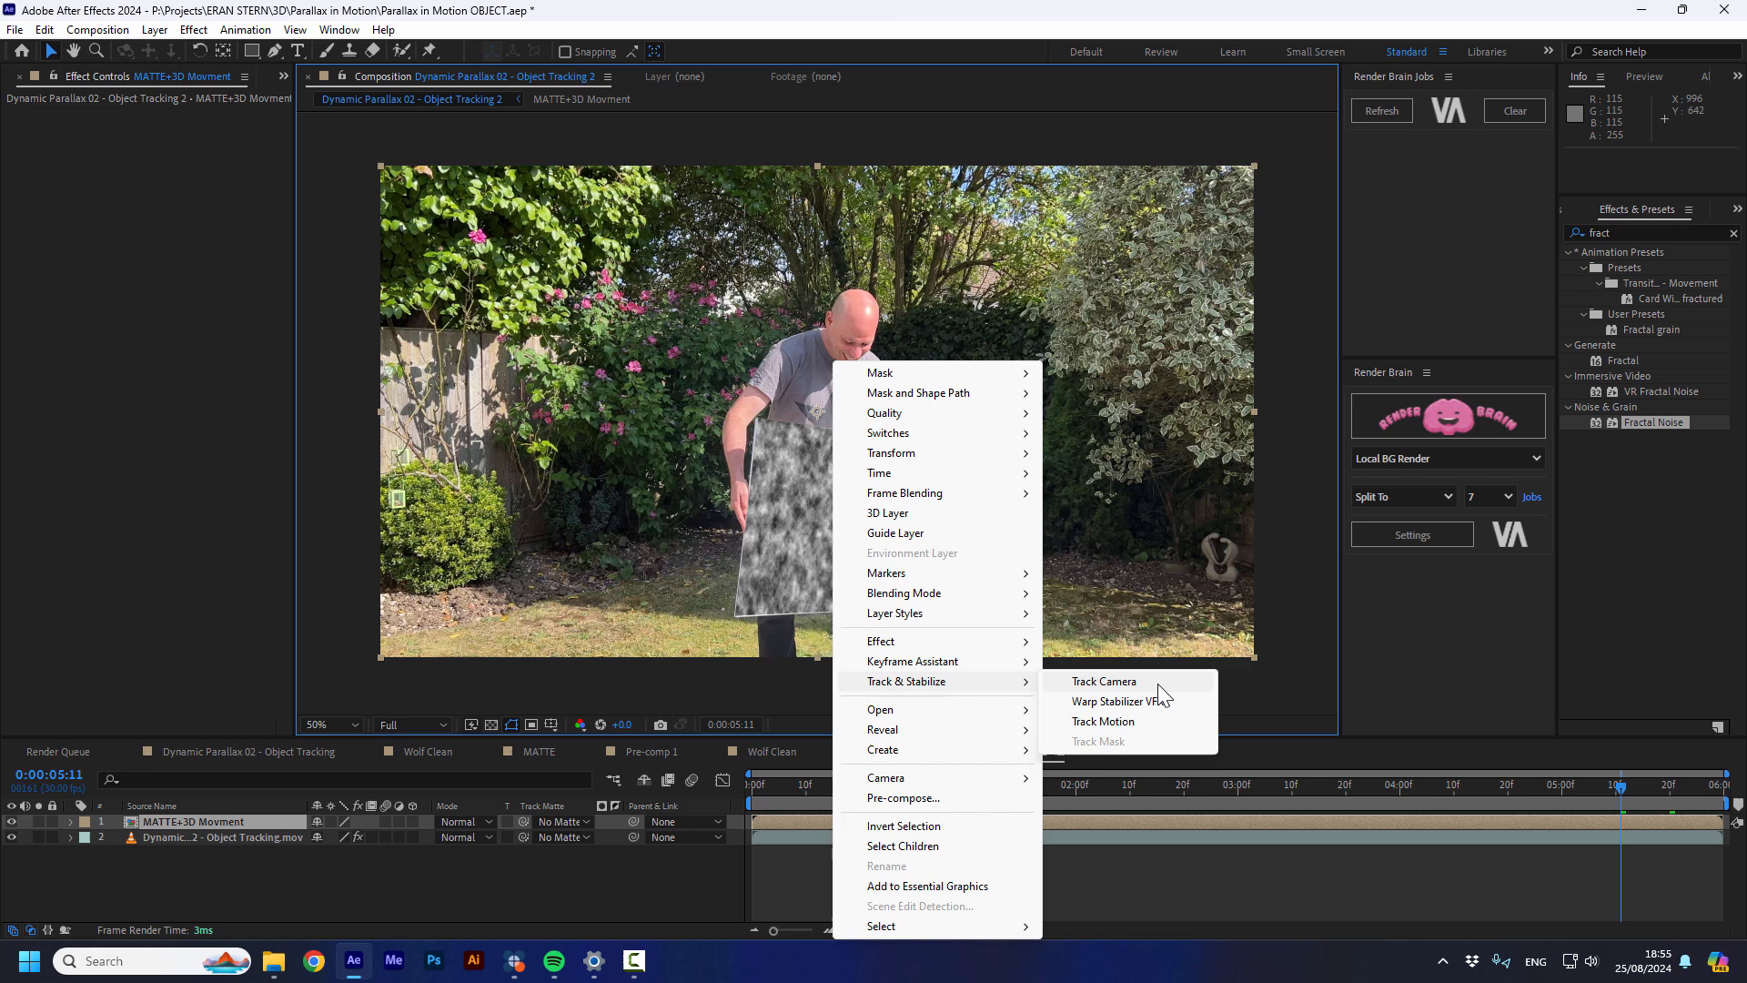
pyautogui.click(1103, 681)
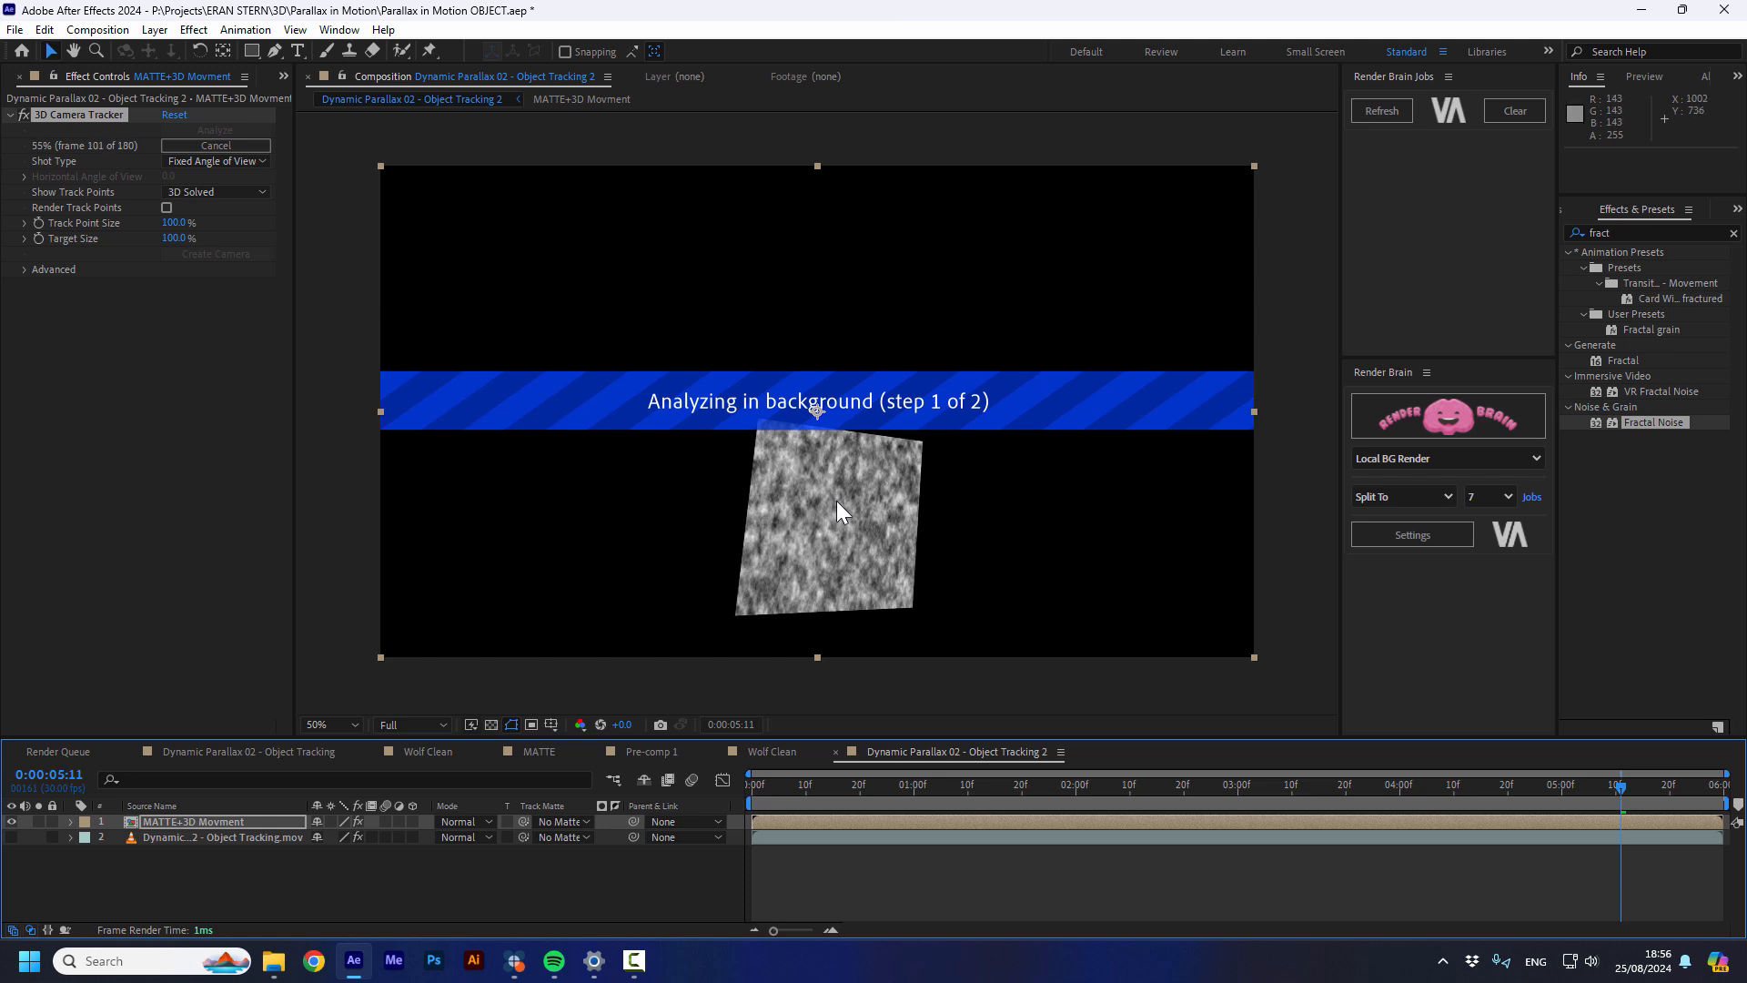
pyautogui.moveTo(835, 516)
pyautogui.write('grid')
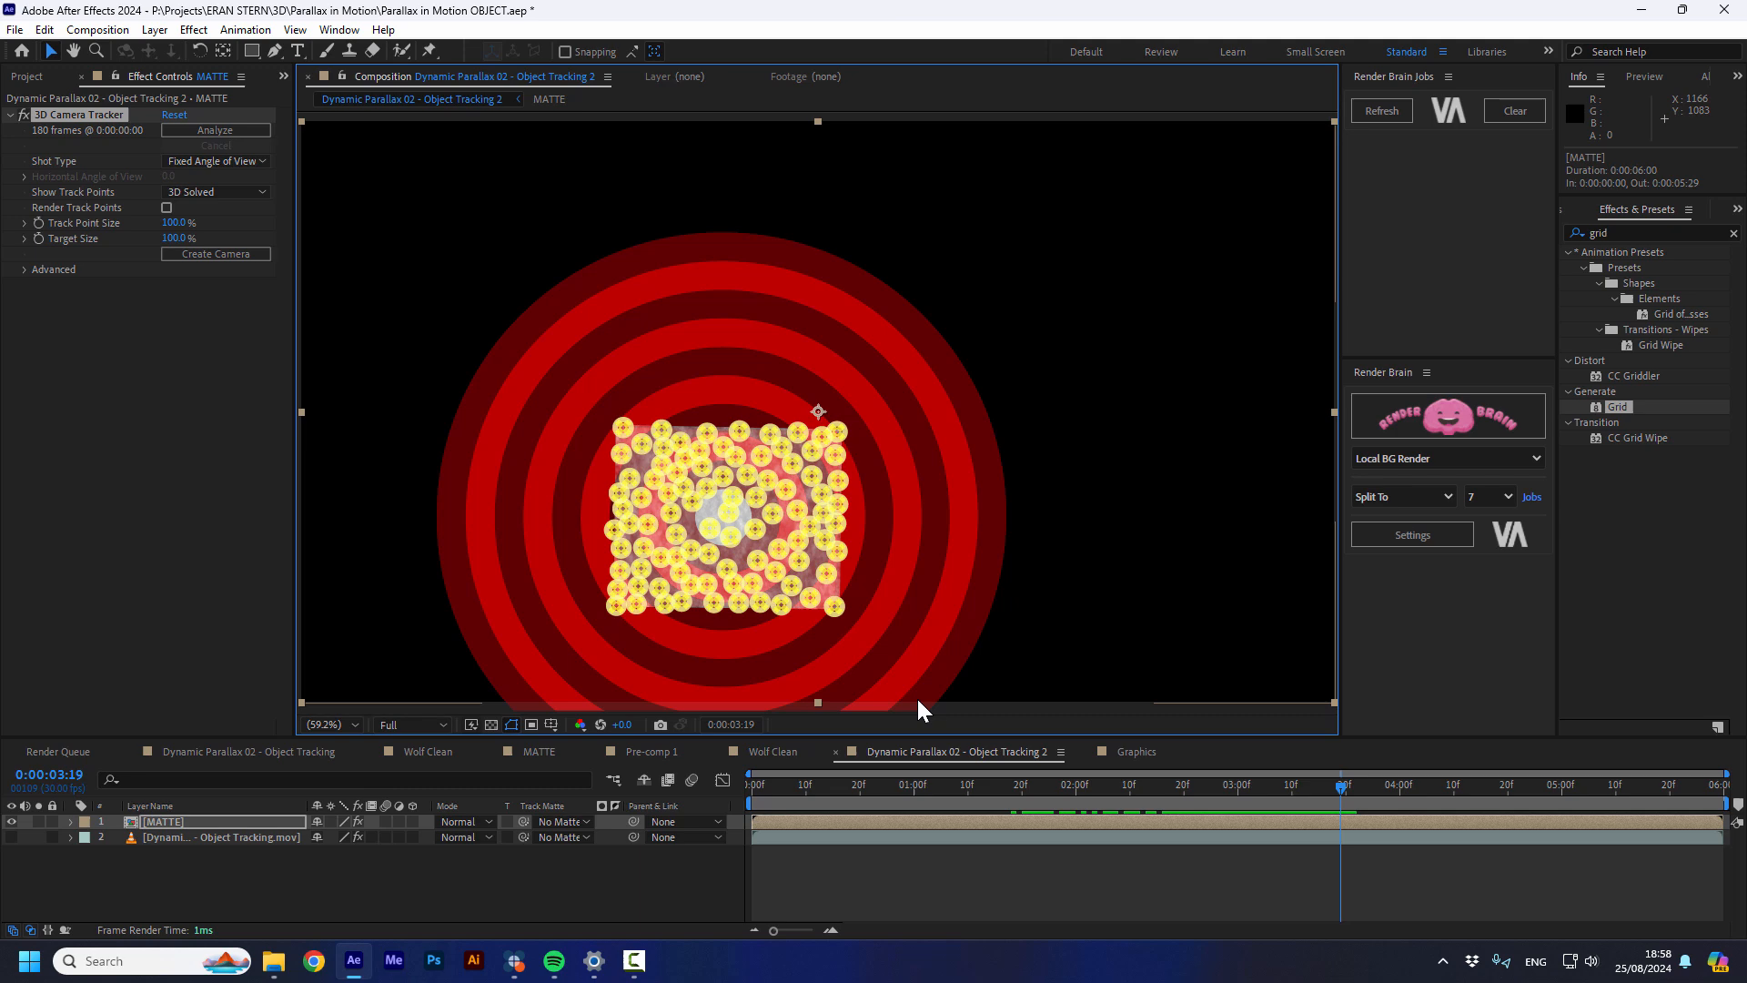
# Create a solid and camera from the selected track points, then scrub to check them
pyautogui.rightClick(819, 493)
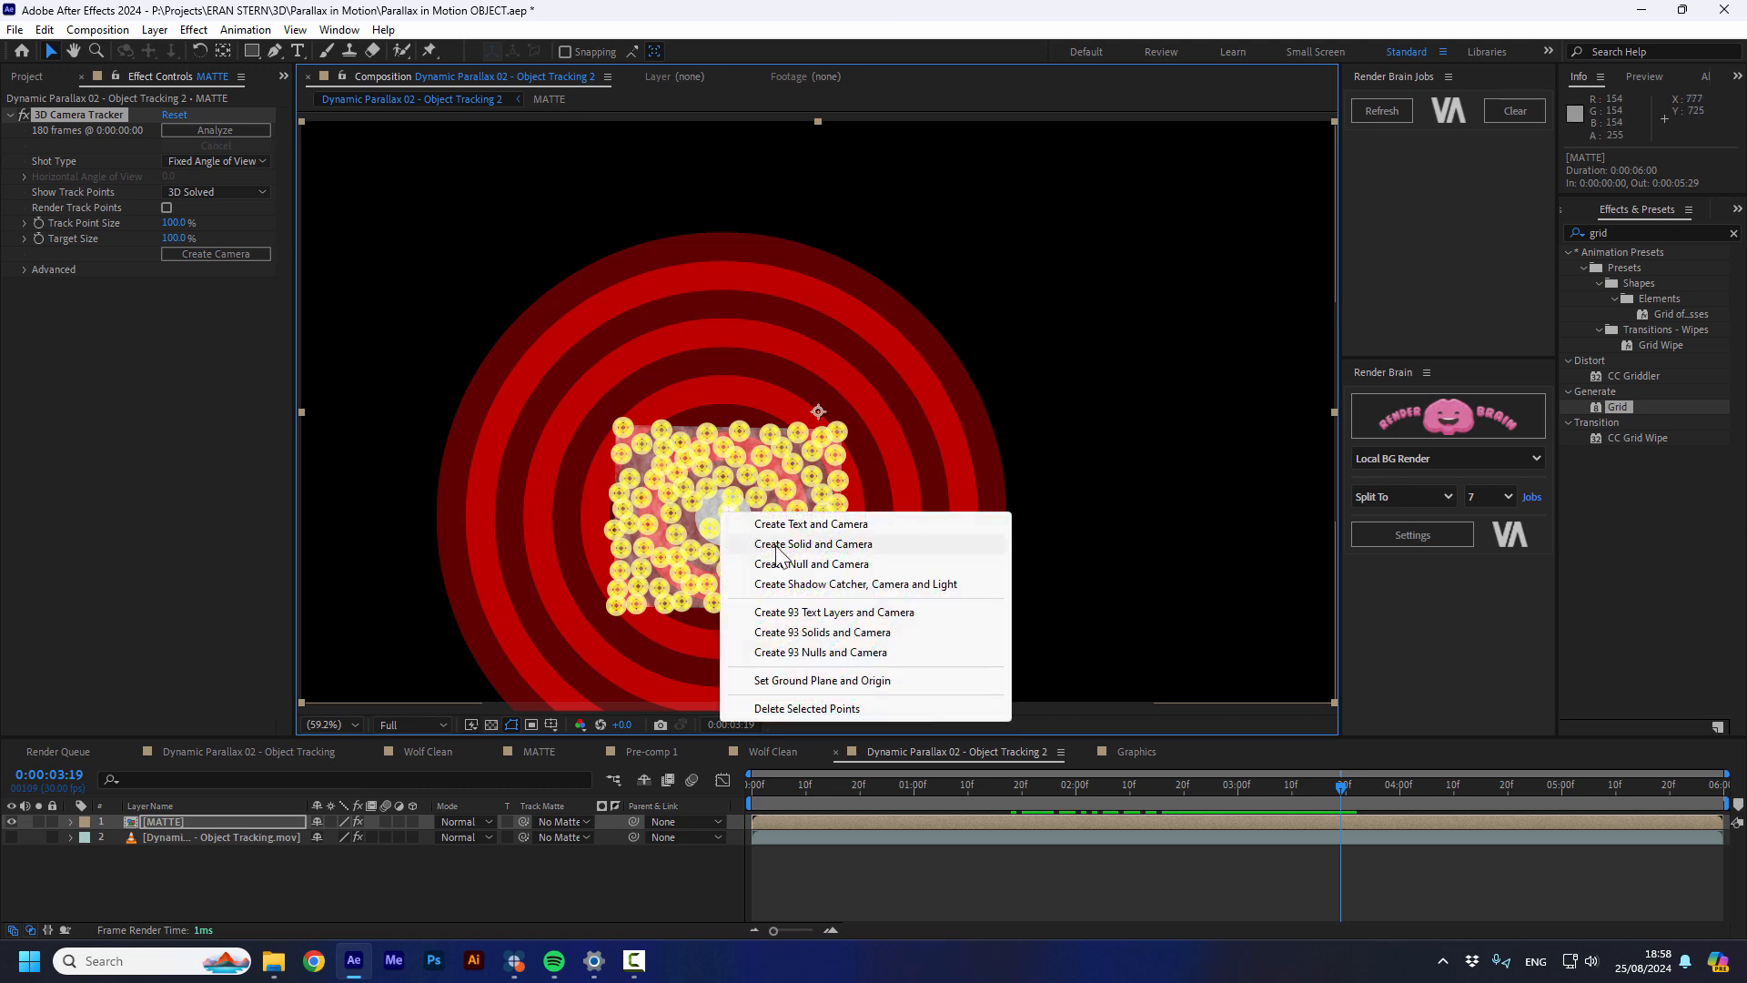
pyautogui.click(813, 544)
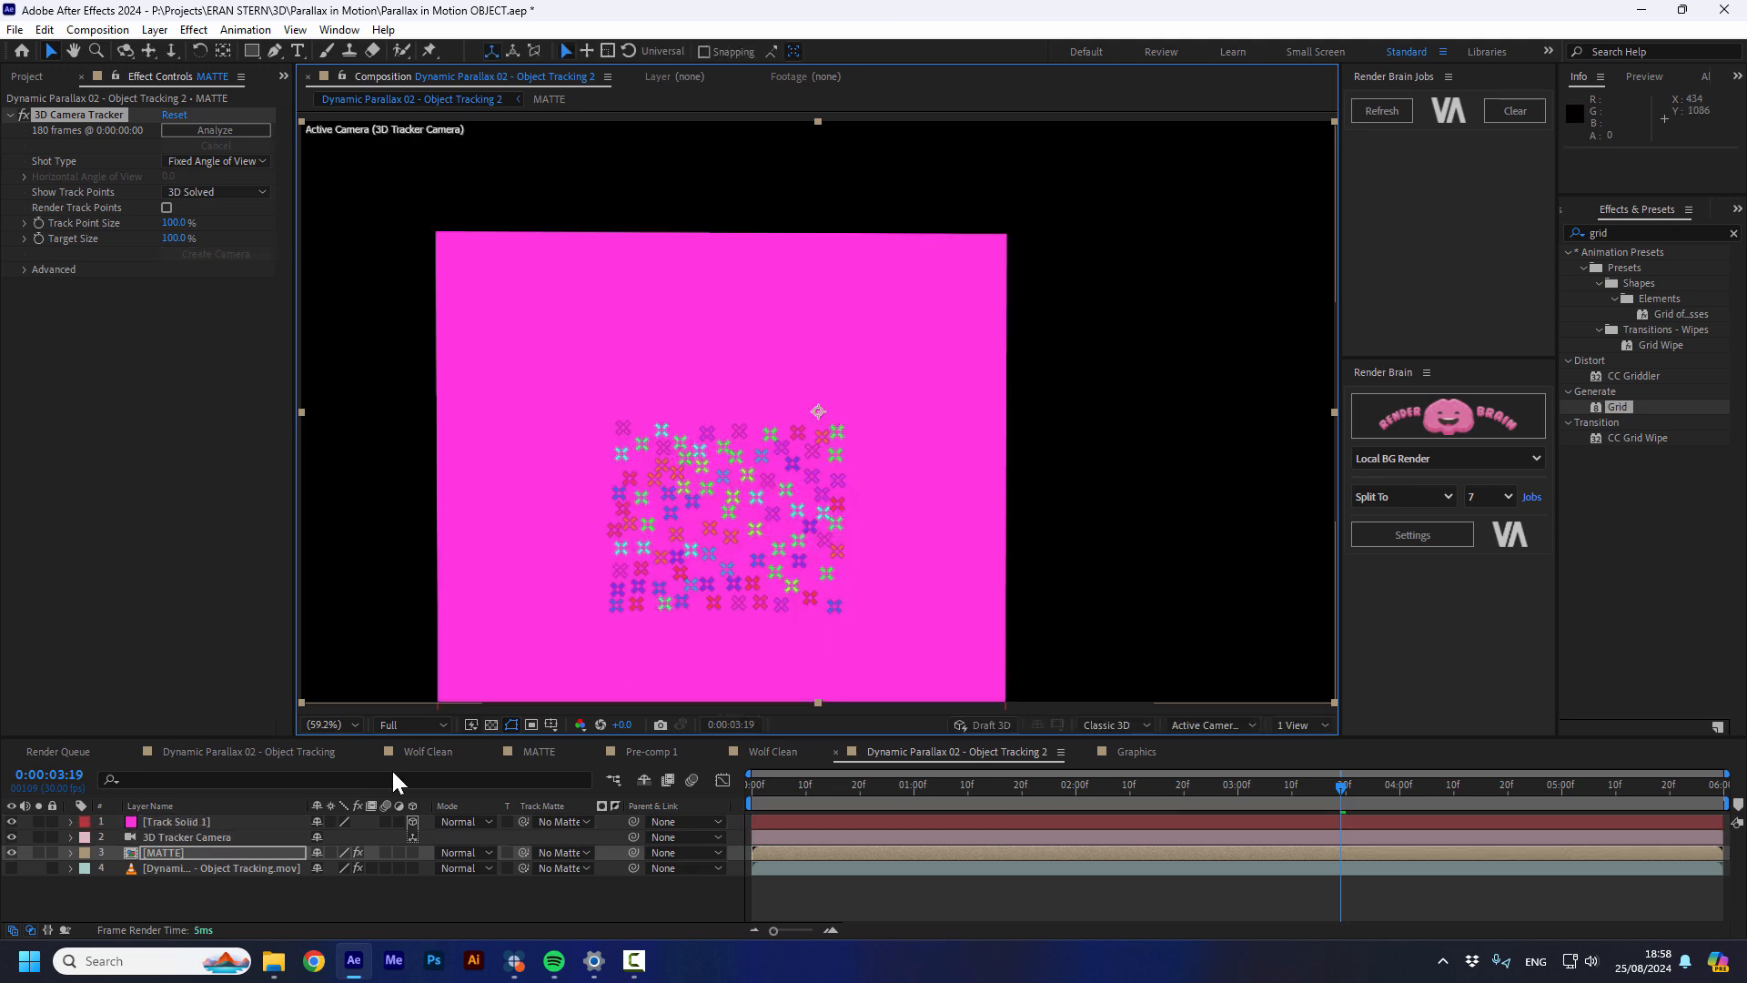
pyautogui.click(1025, 785)
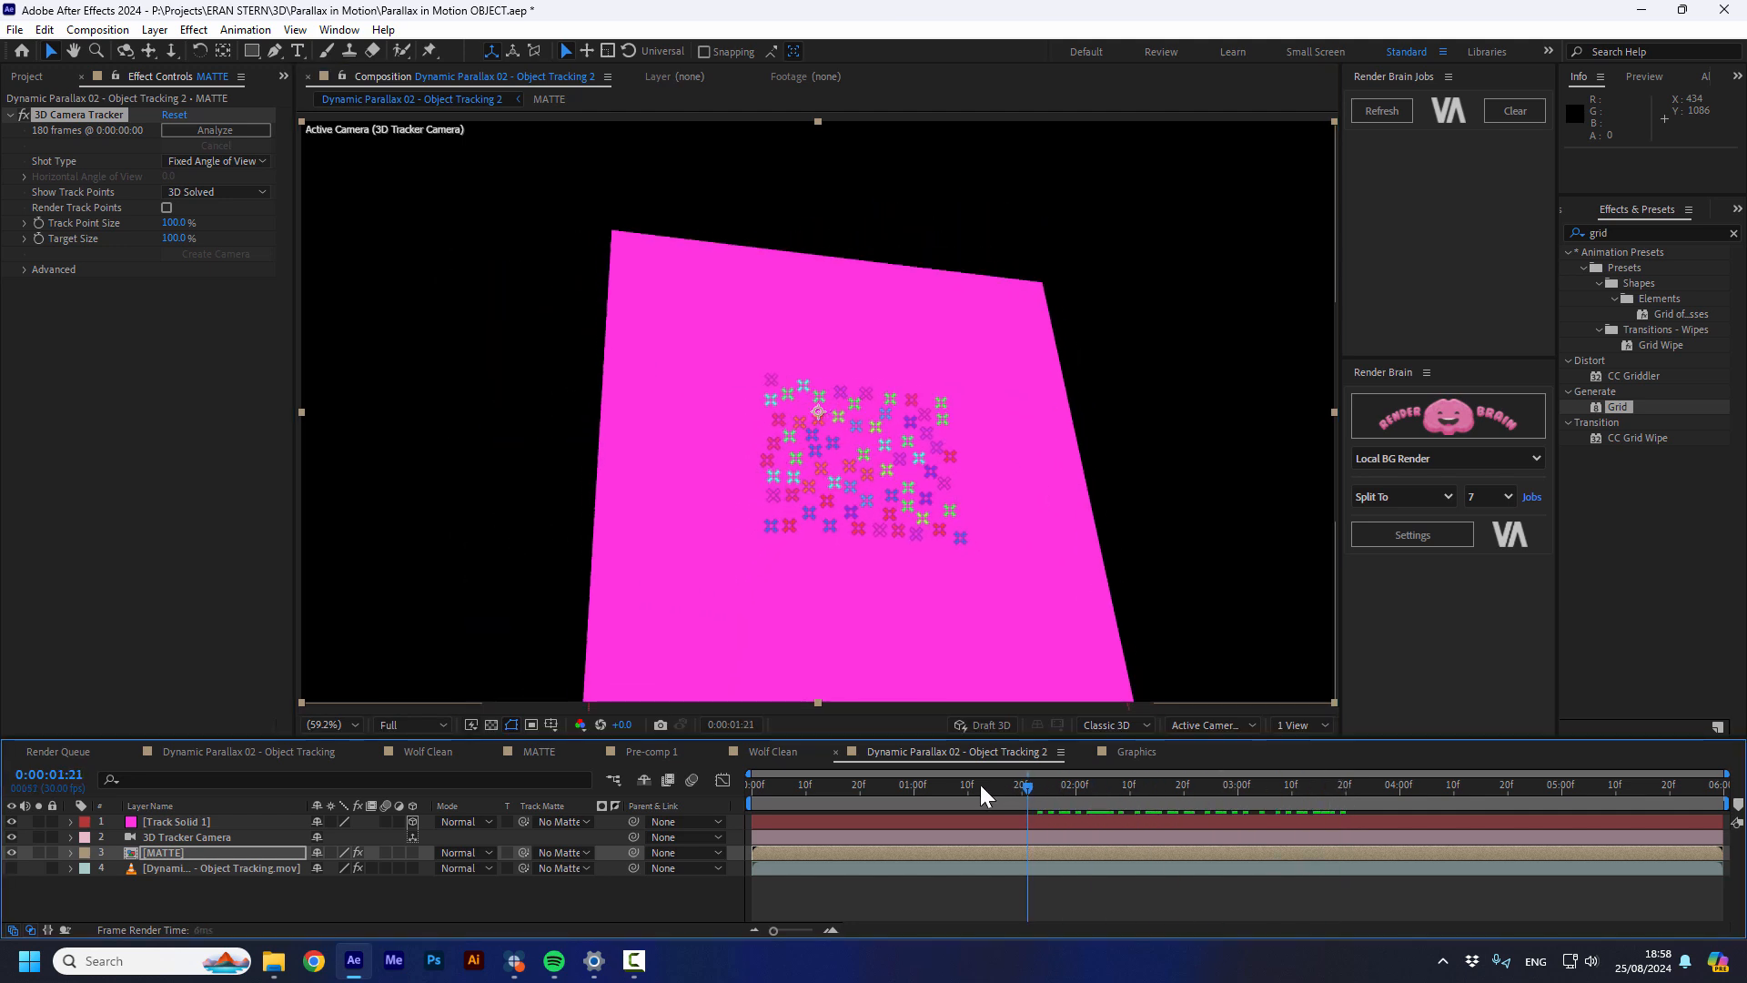
pyautogui.click(1307, 785)
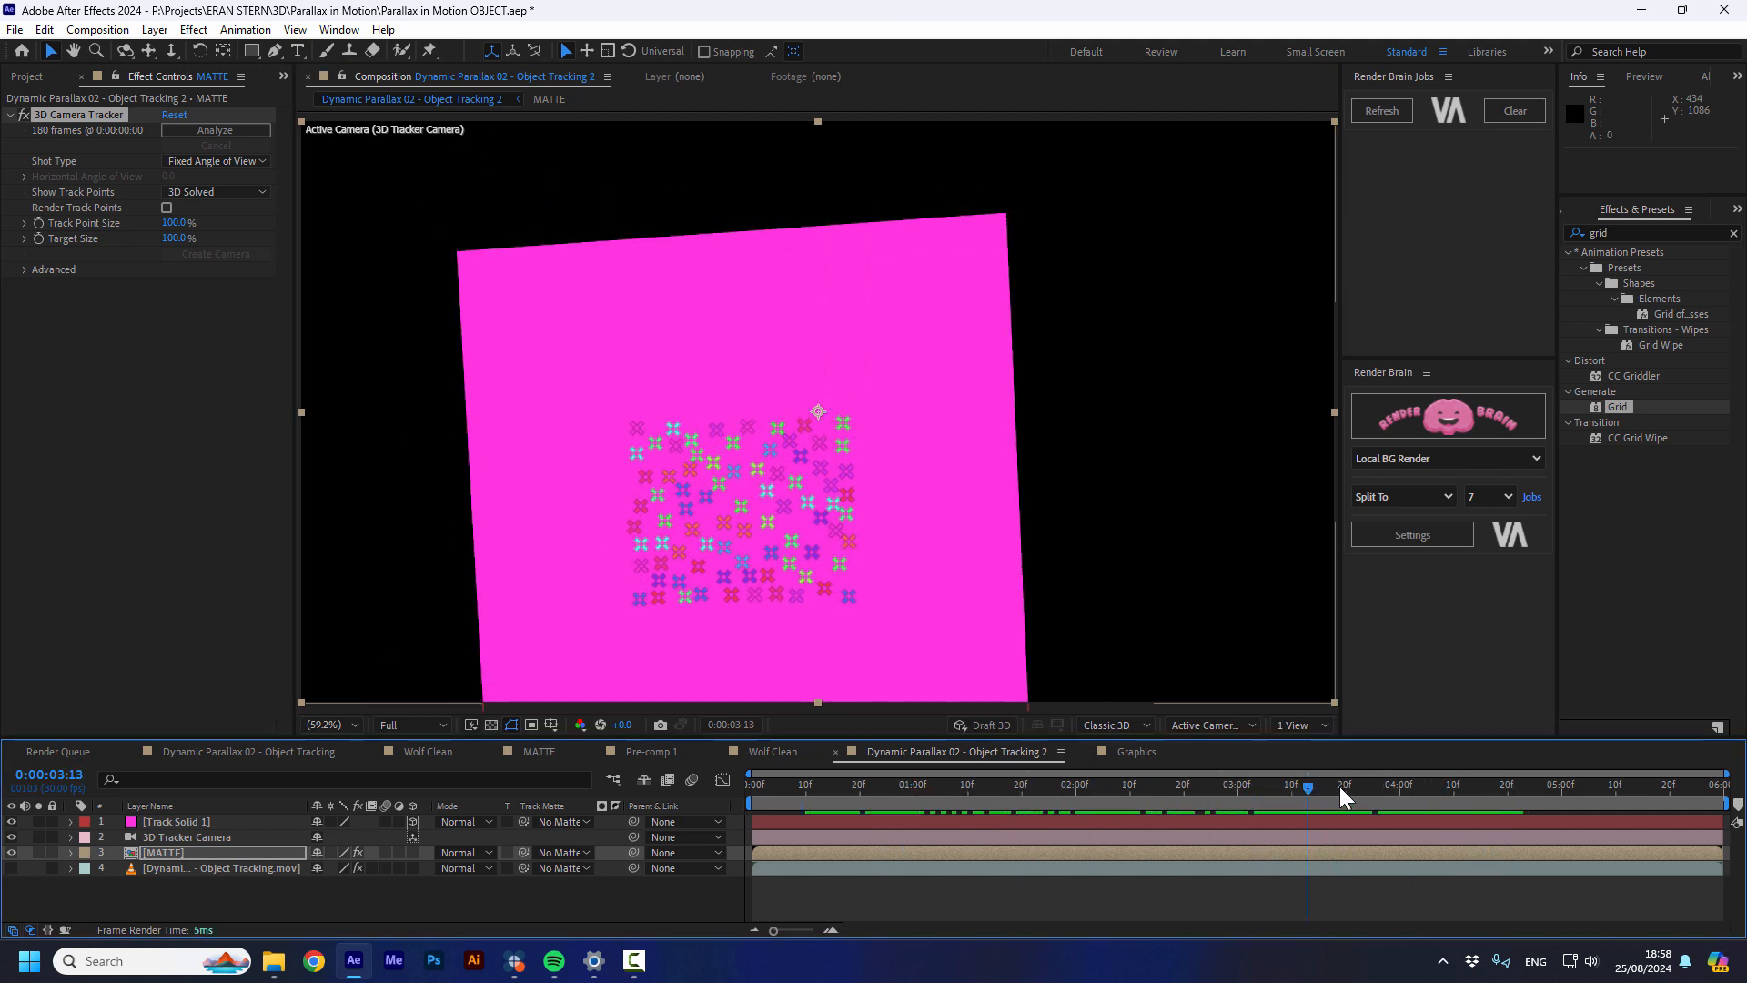
pyautogui.click(1209, 725)
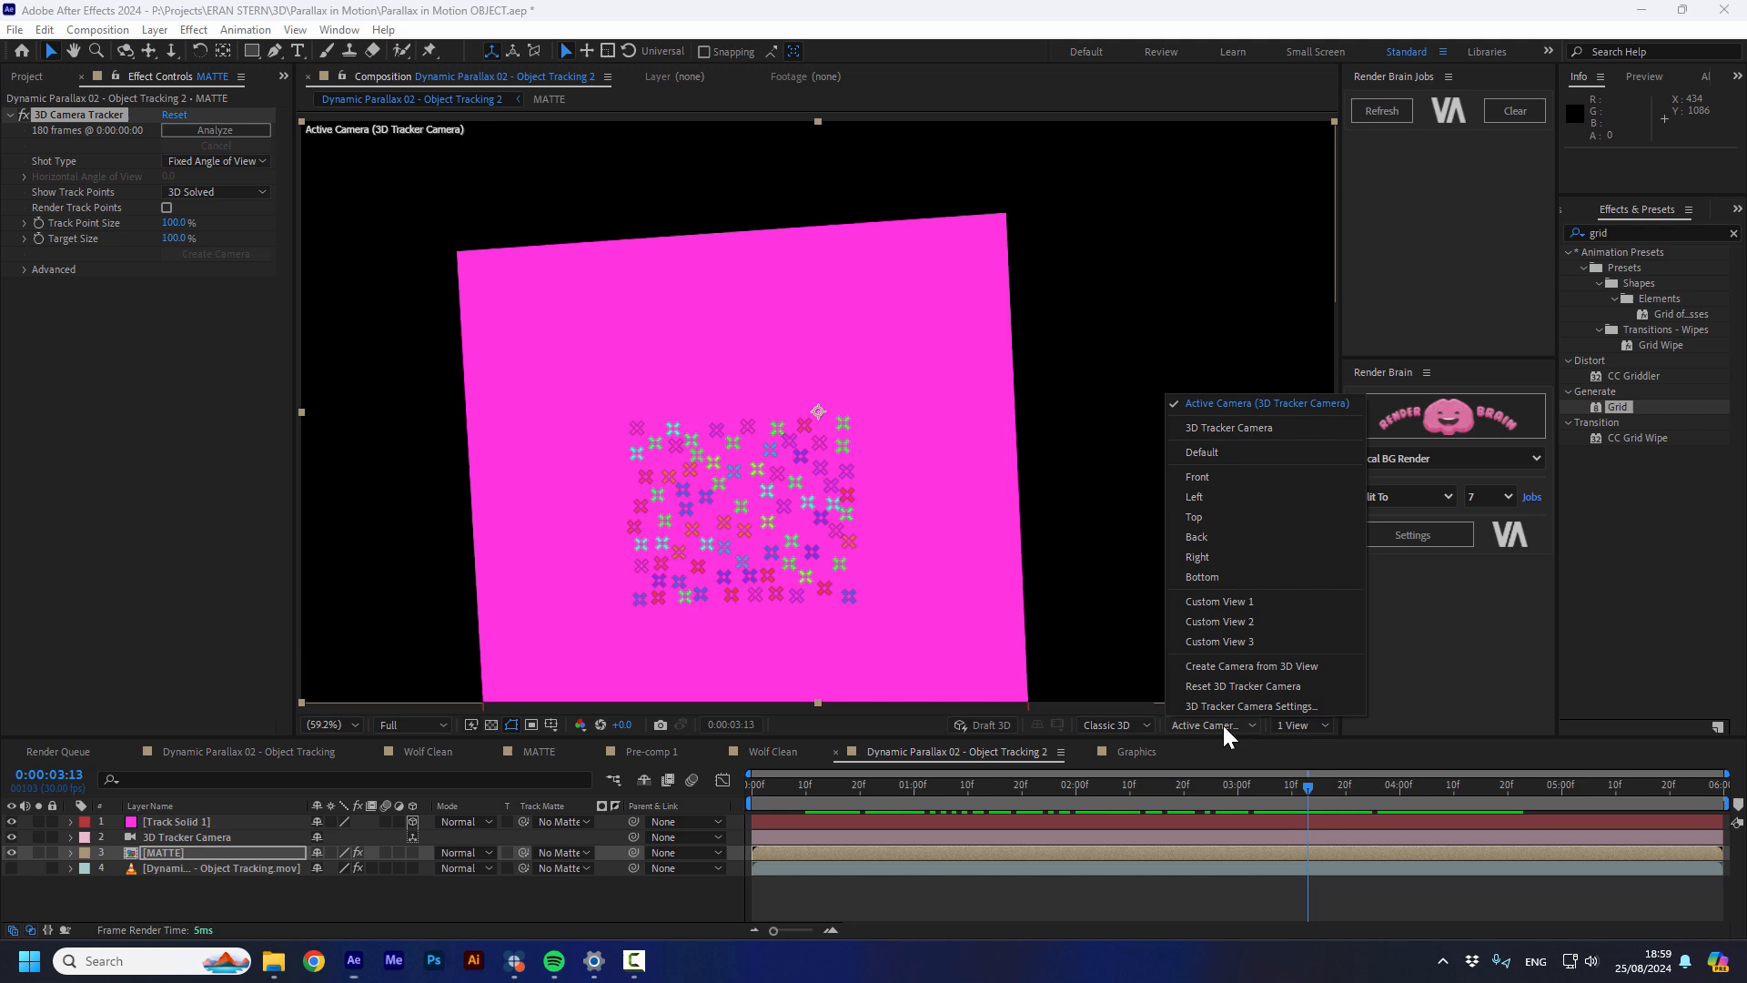
# View the solid in Custom View 1, return to Active Camera, and open a project comp
pyautogui.click(1220, 601)
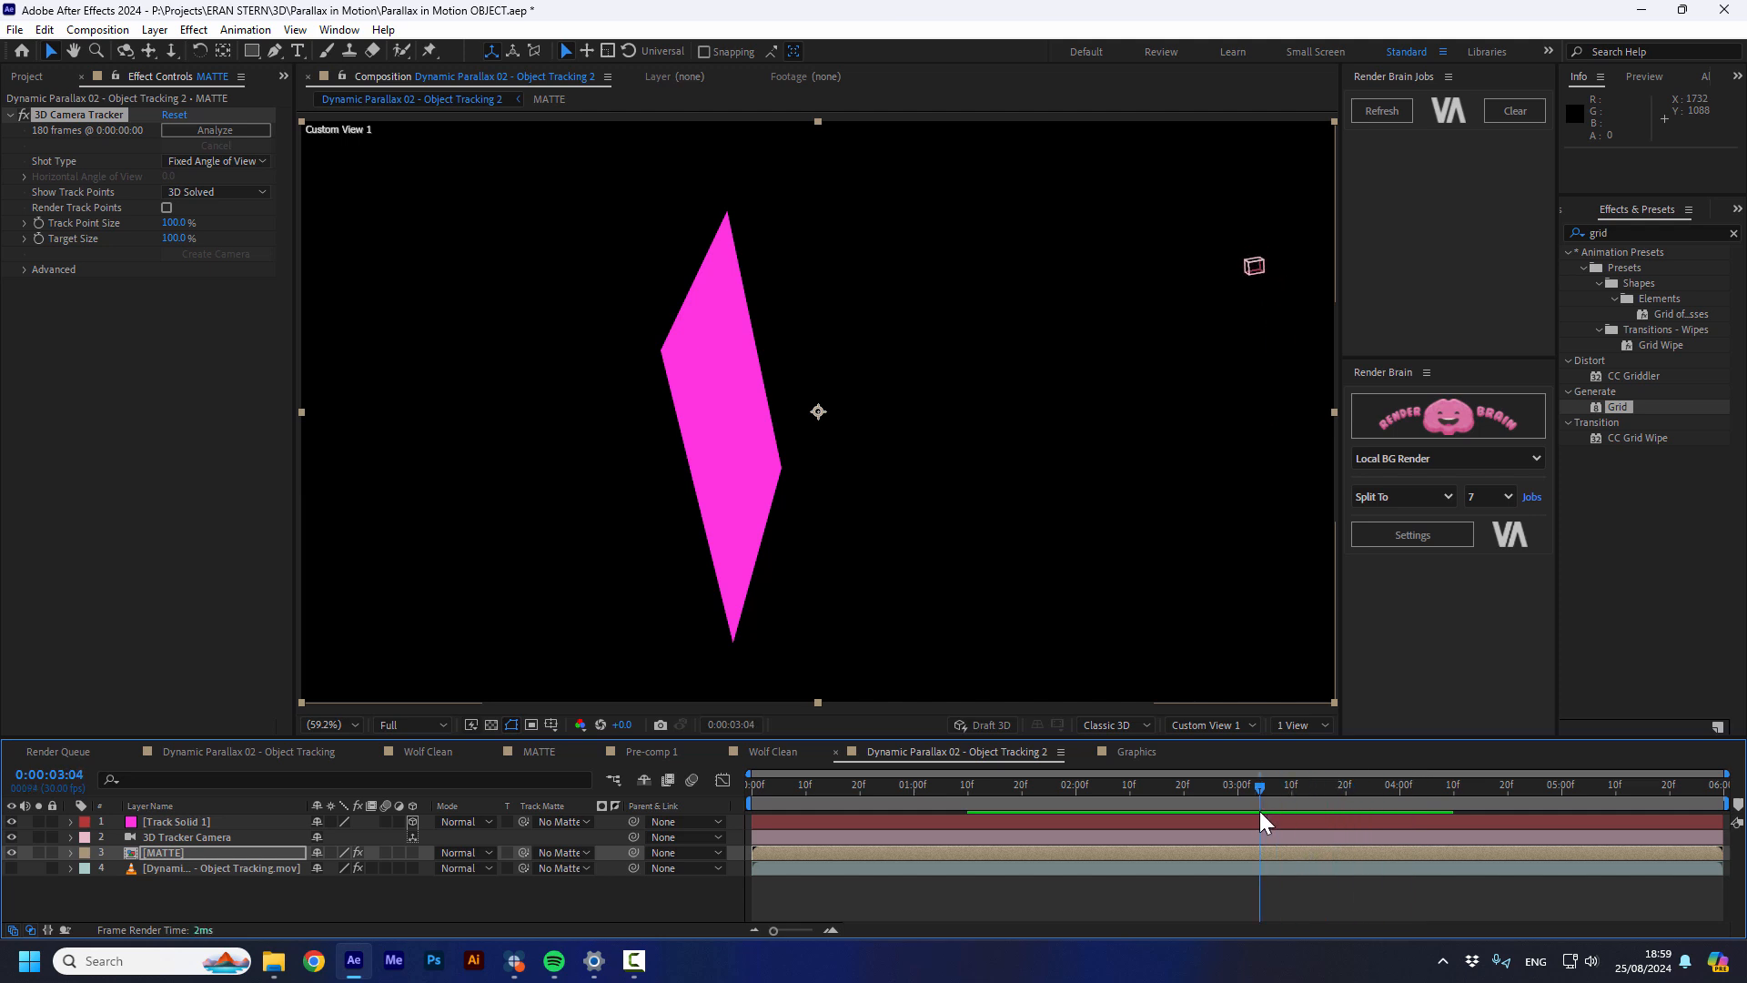
pyautogui.moveTo(1259, 821); pyautogui.dragTo(1296, 820)
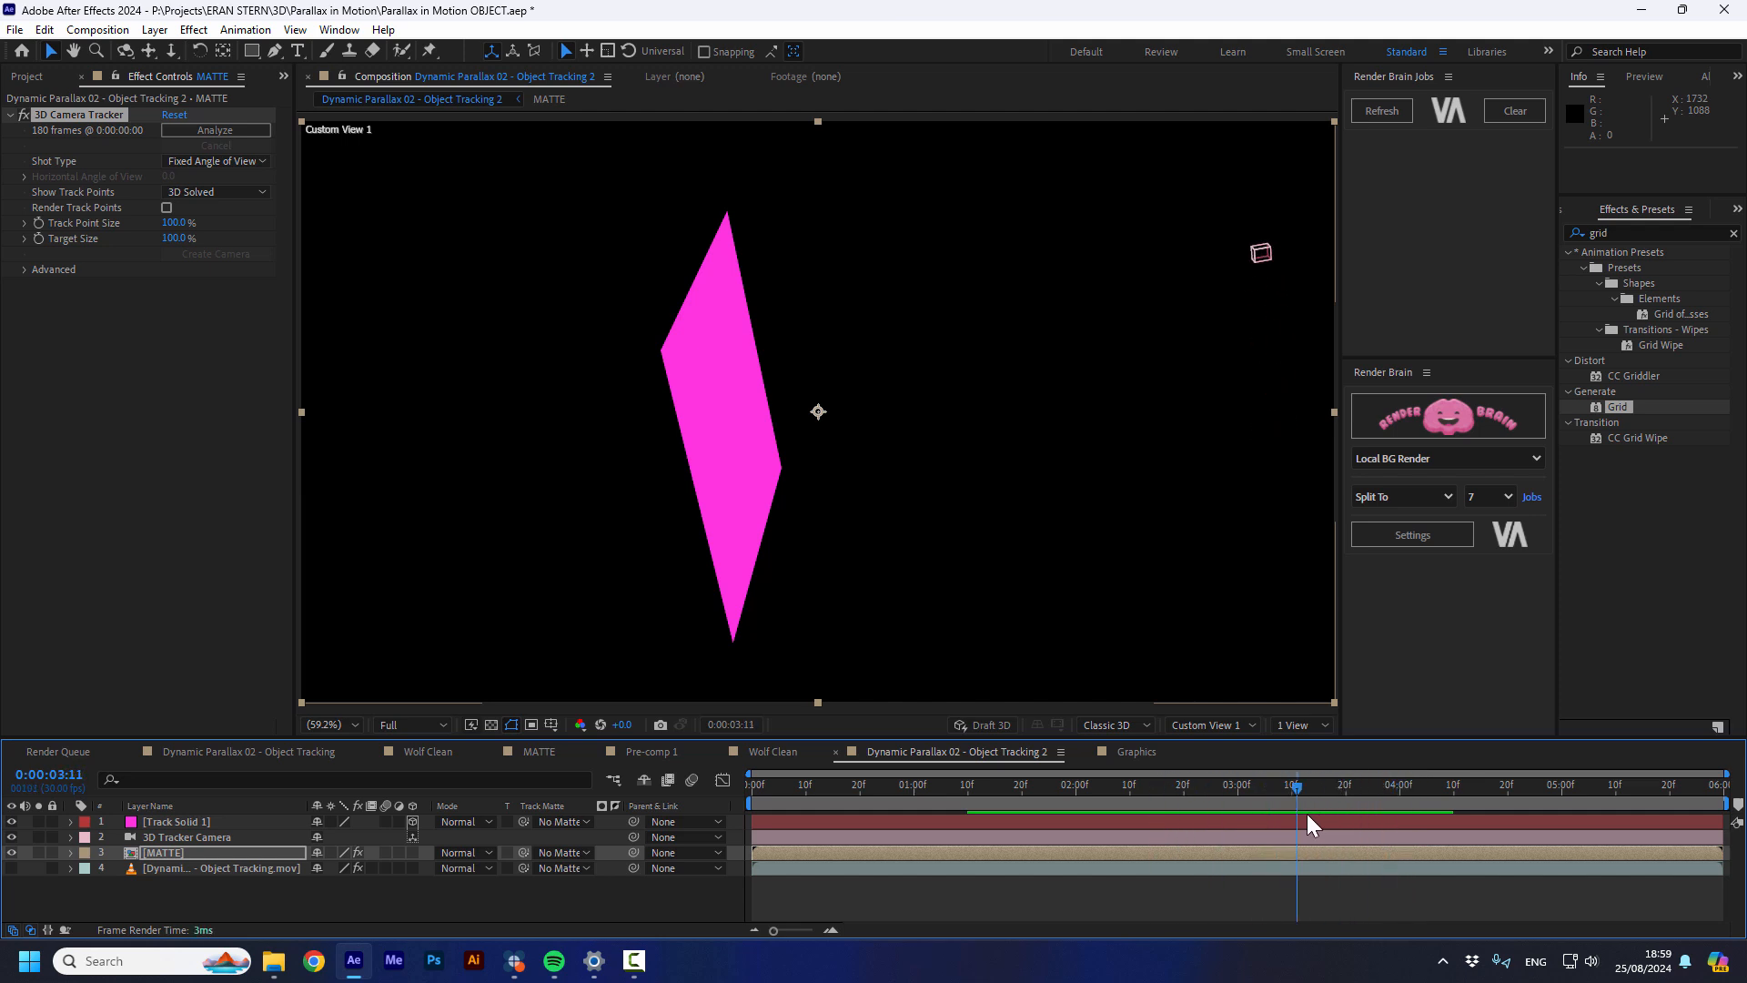
pyautogui.click(1209, 724)
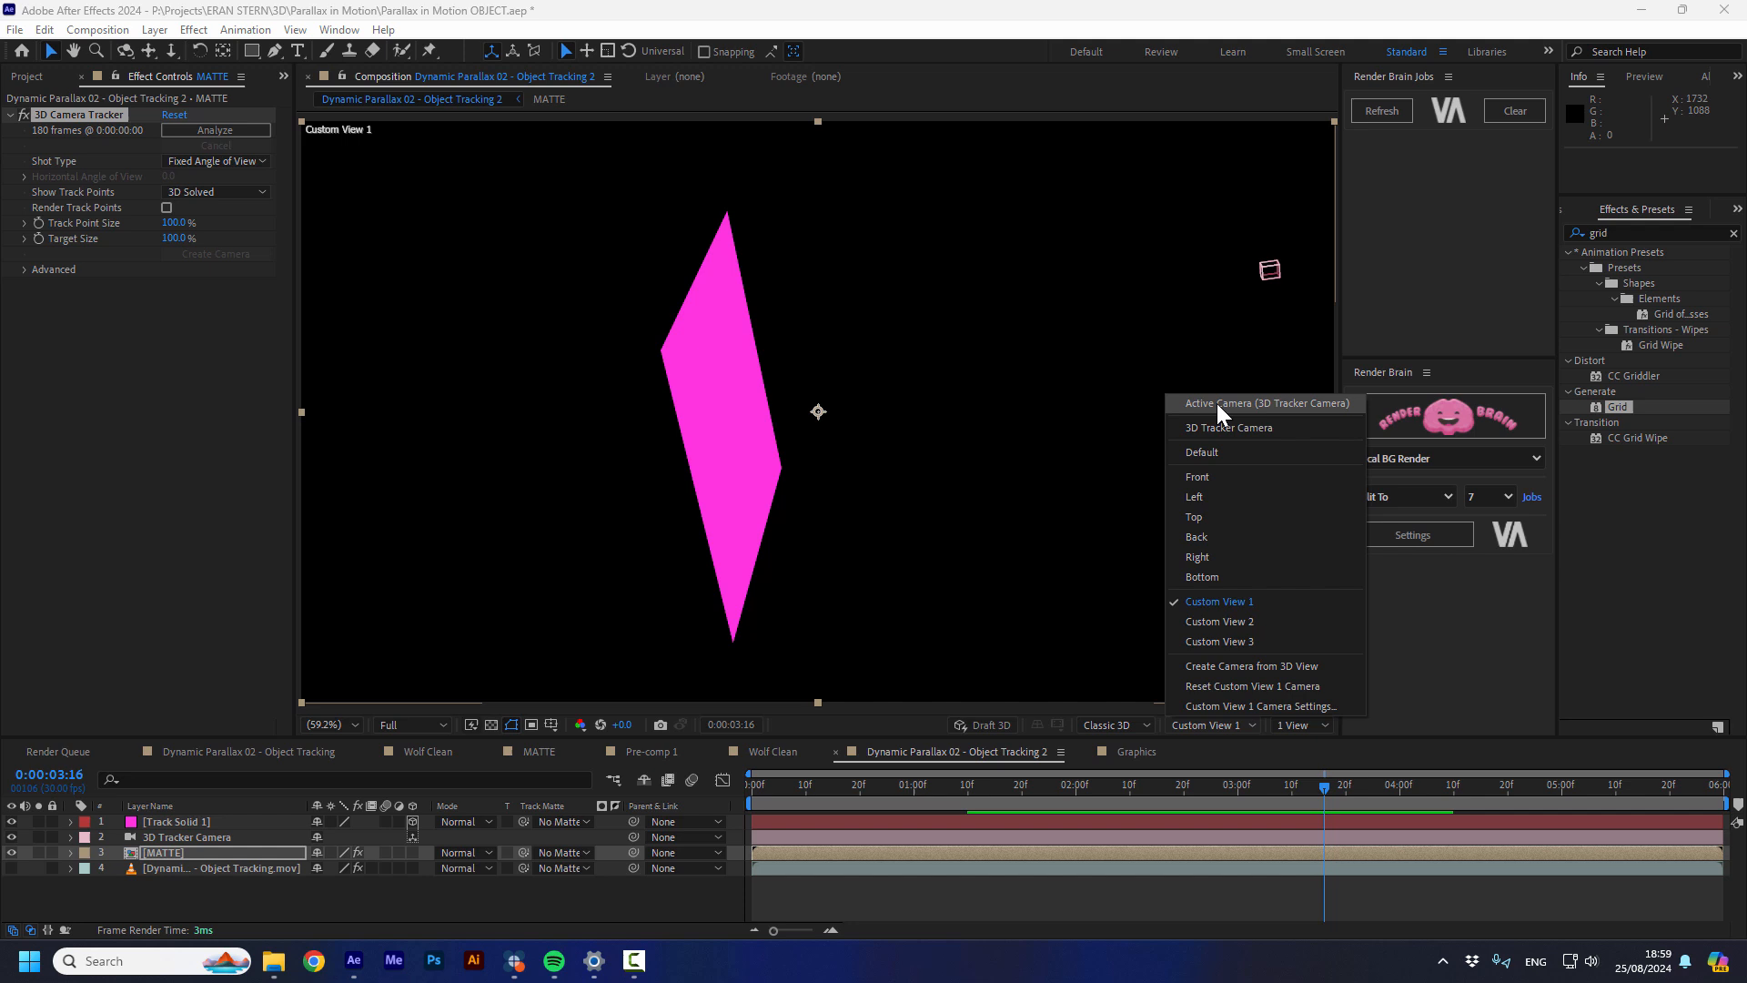
pyautogui.click(1265, 402)
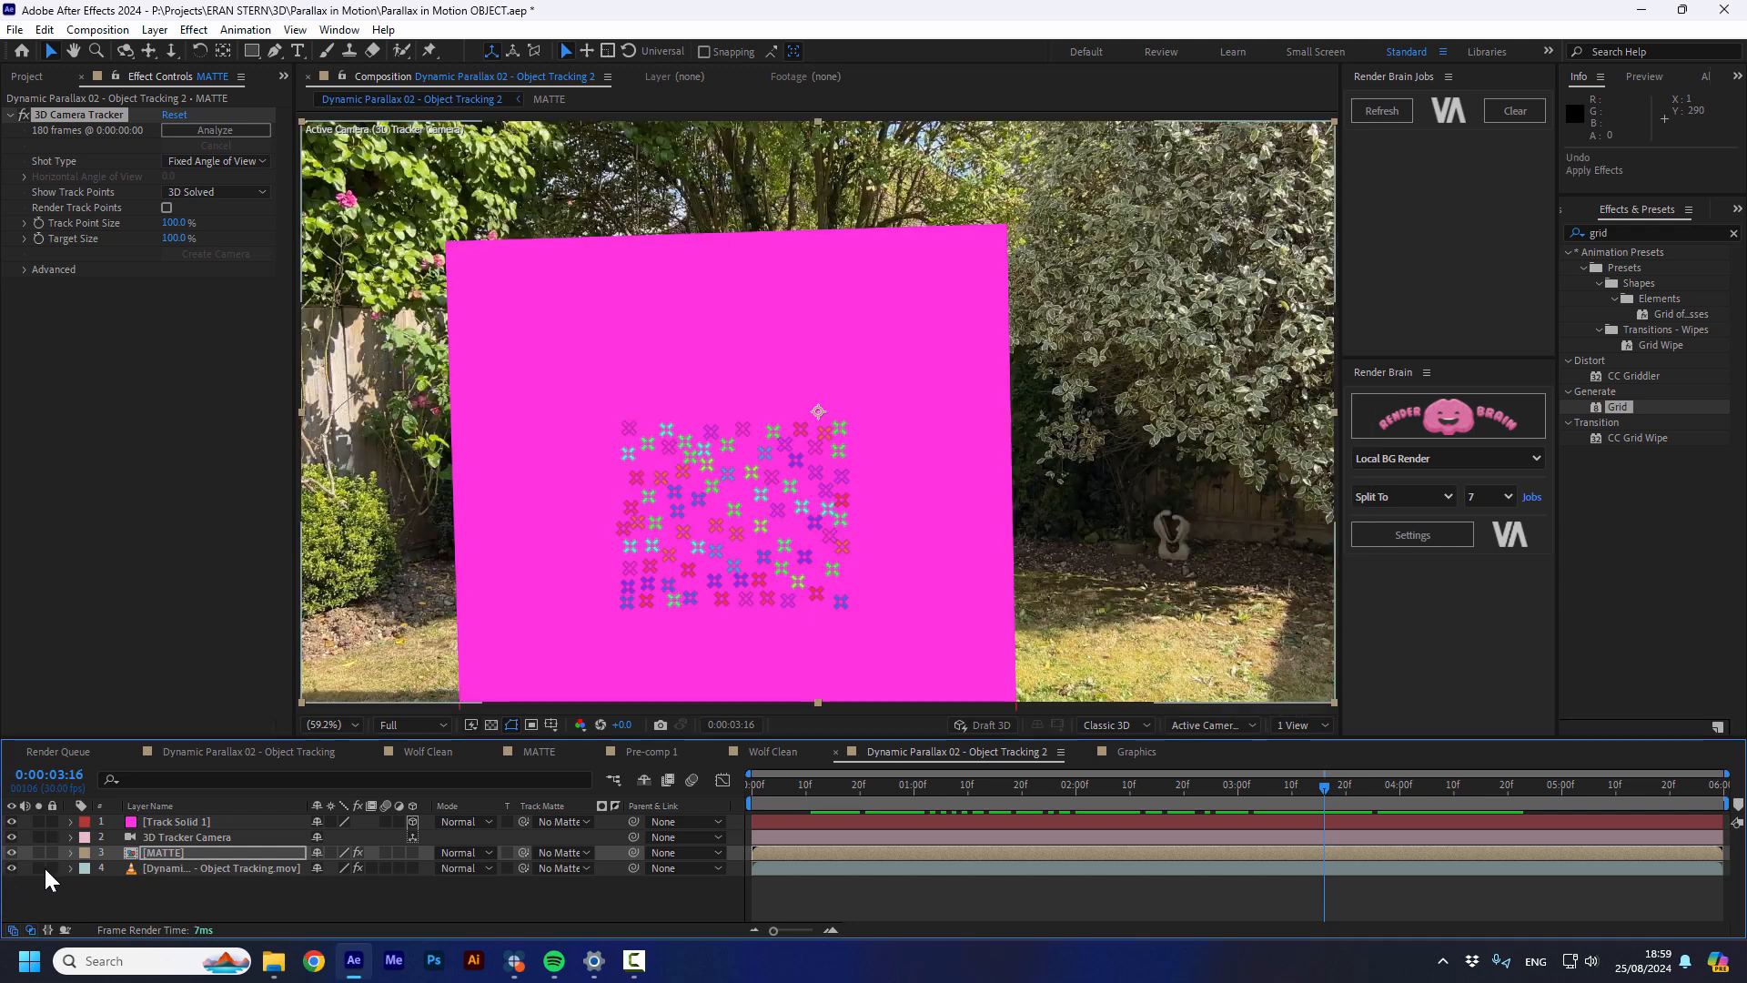
pyautogui.click(30, 76)
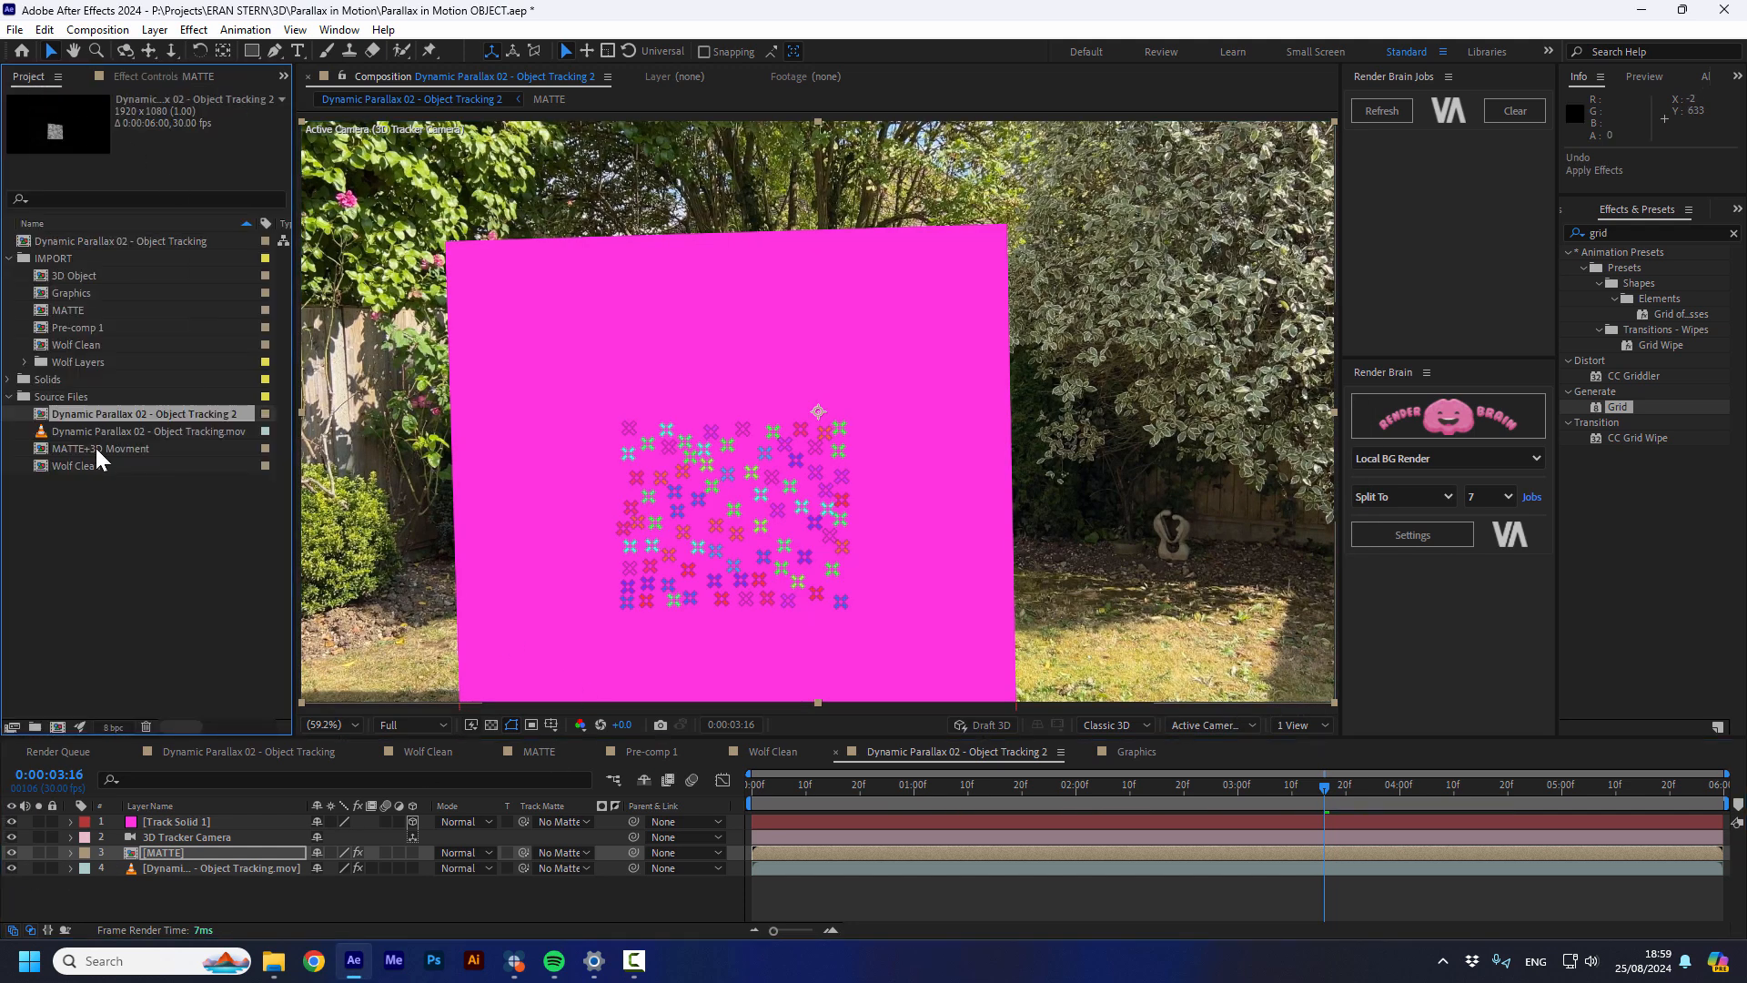
pyautogui.click(77, 465)
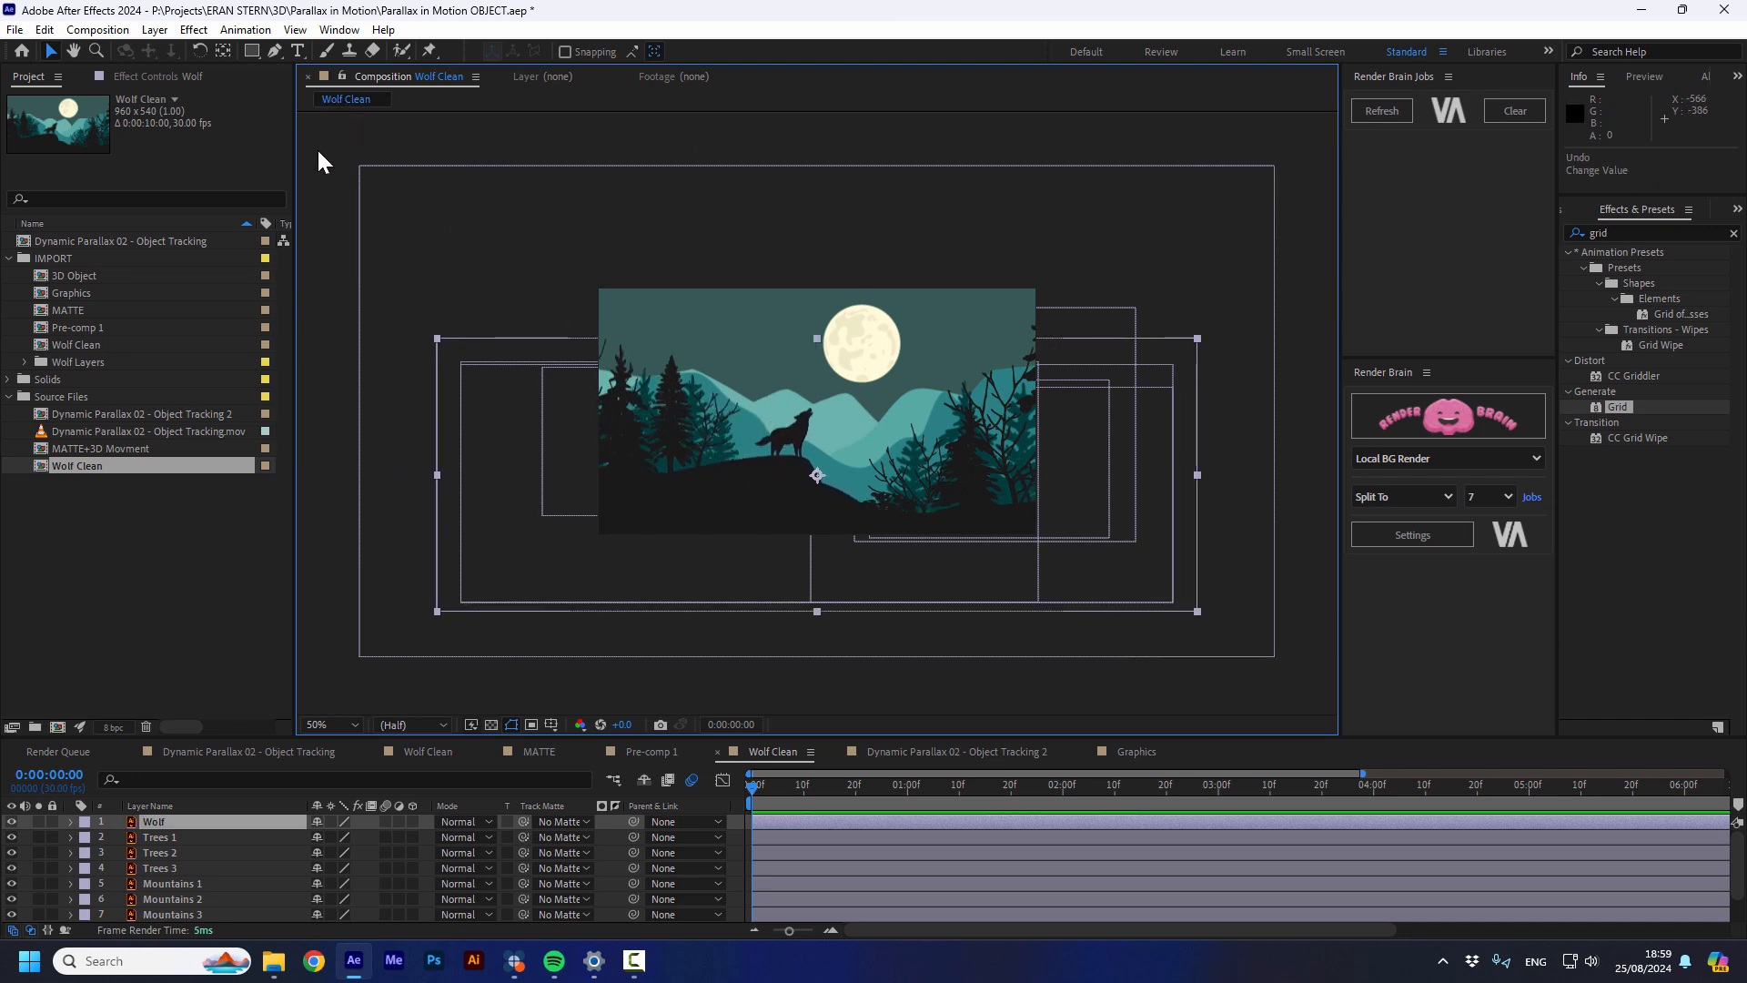
# Open the Wolf Clean composition from the Project panel
pyautogui.doubleClick(140, 413)
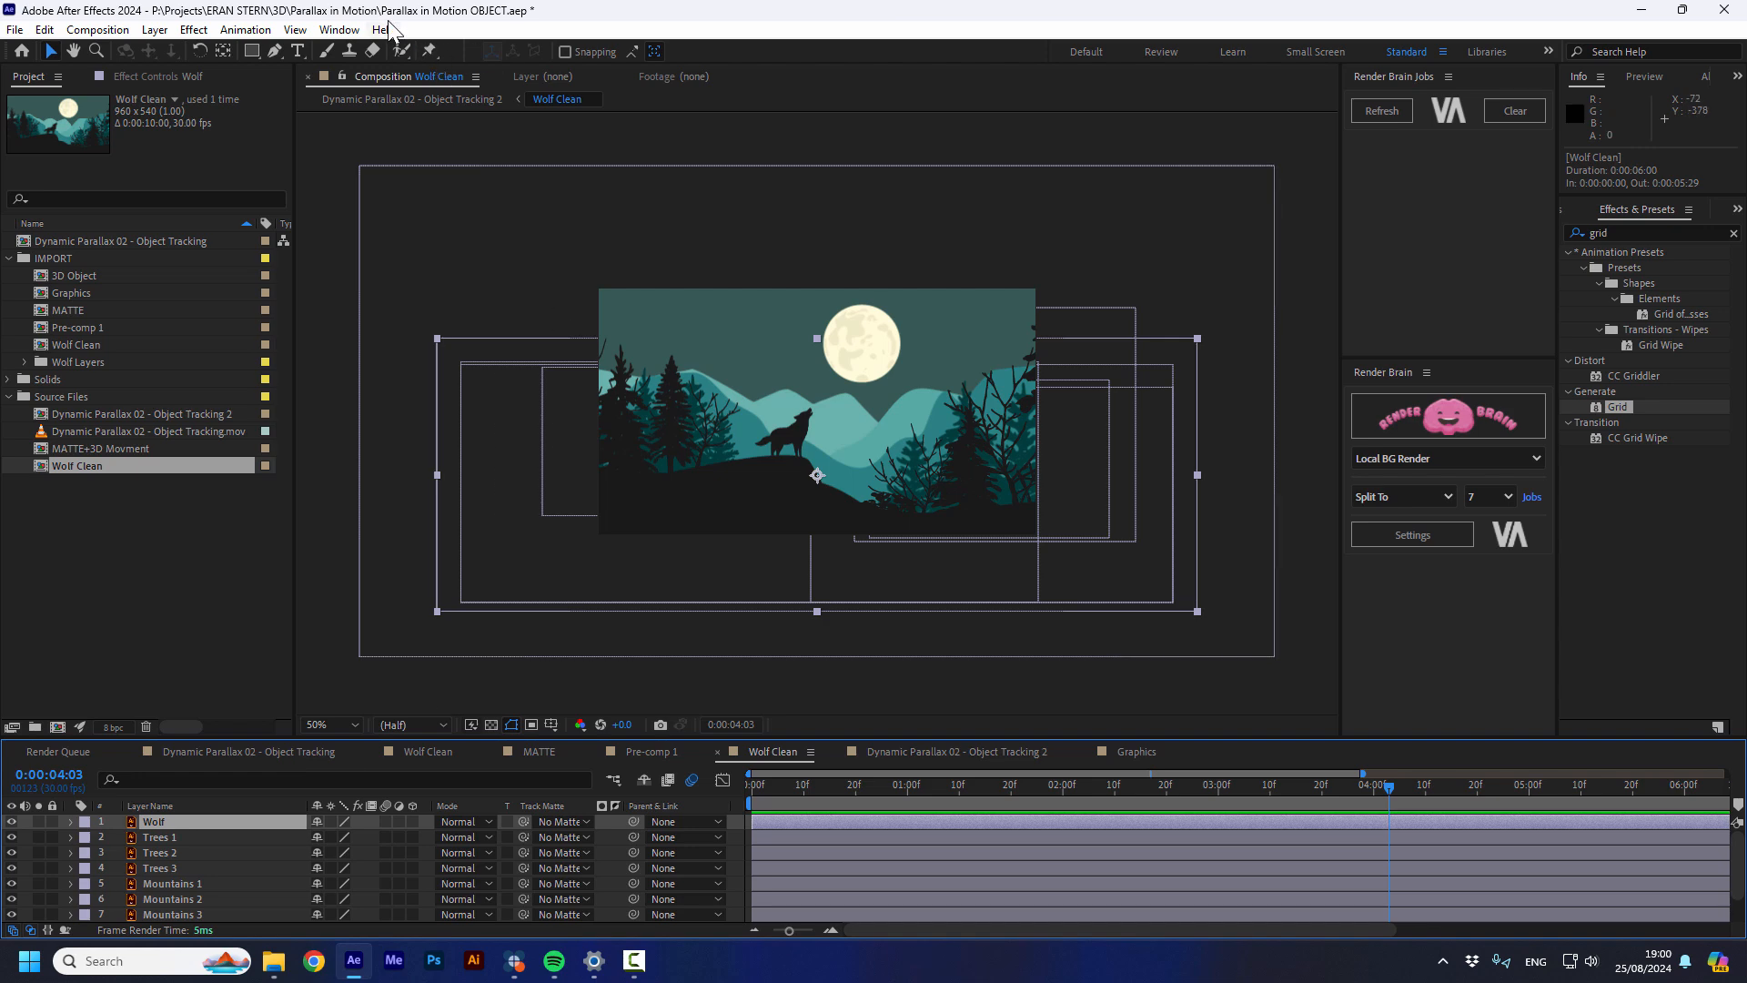
# Create a 50% parallax camera for Wolf Clean with the One Click Parallax script
pyautogui.click(339, 29)
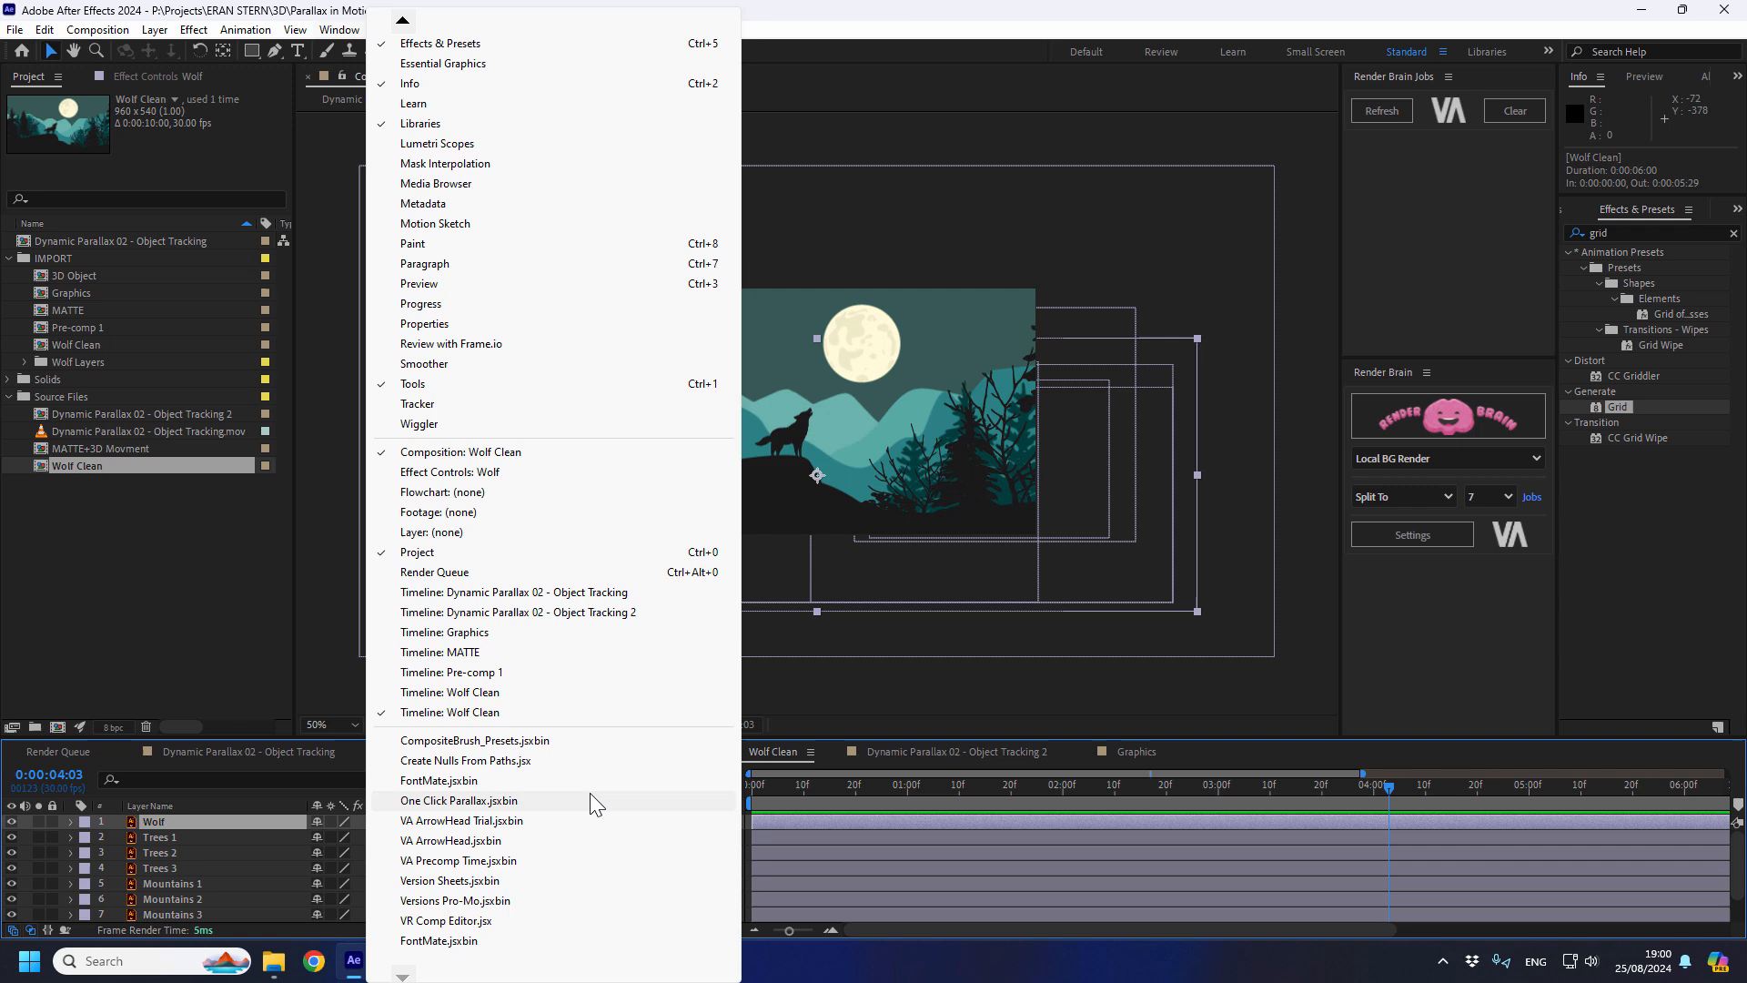
pyautogui.moveTo(480, 810)
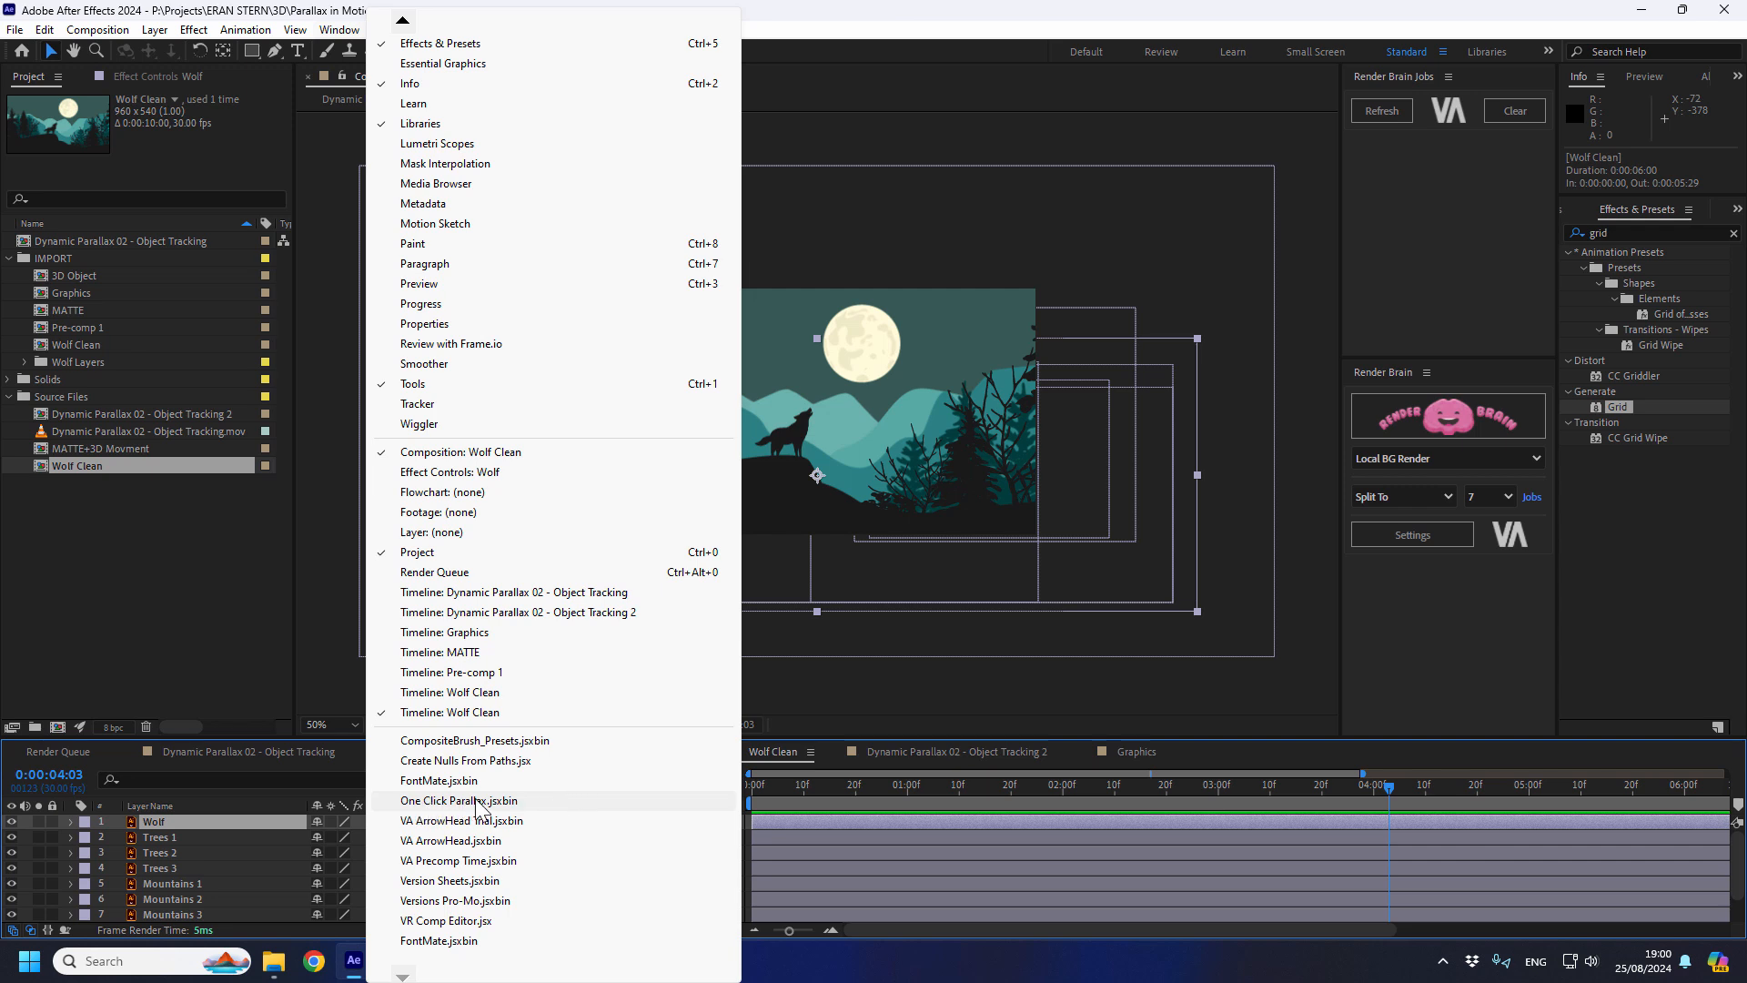
pyautogui.moveTo(516, 810)
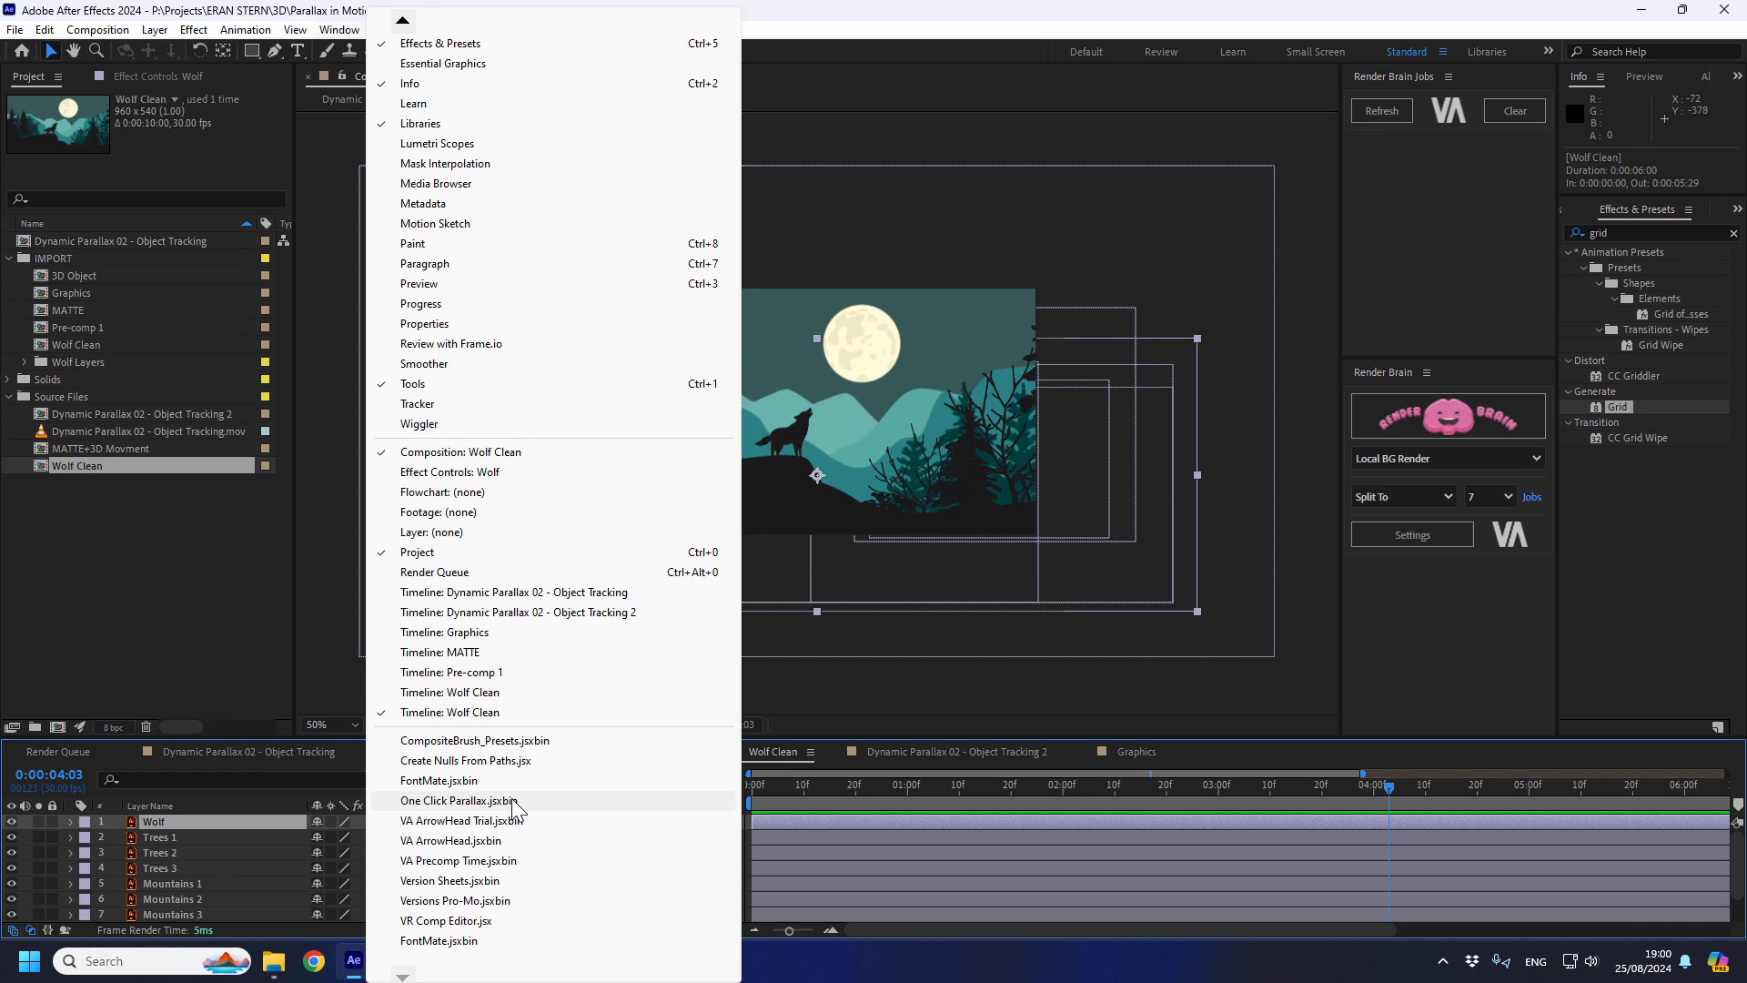
pyautogui.moveTo(511, 810)
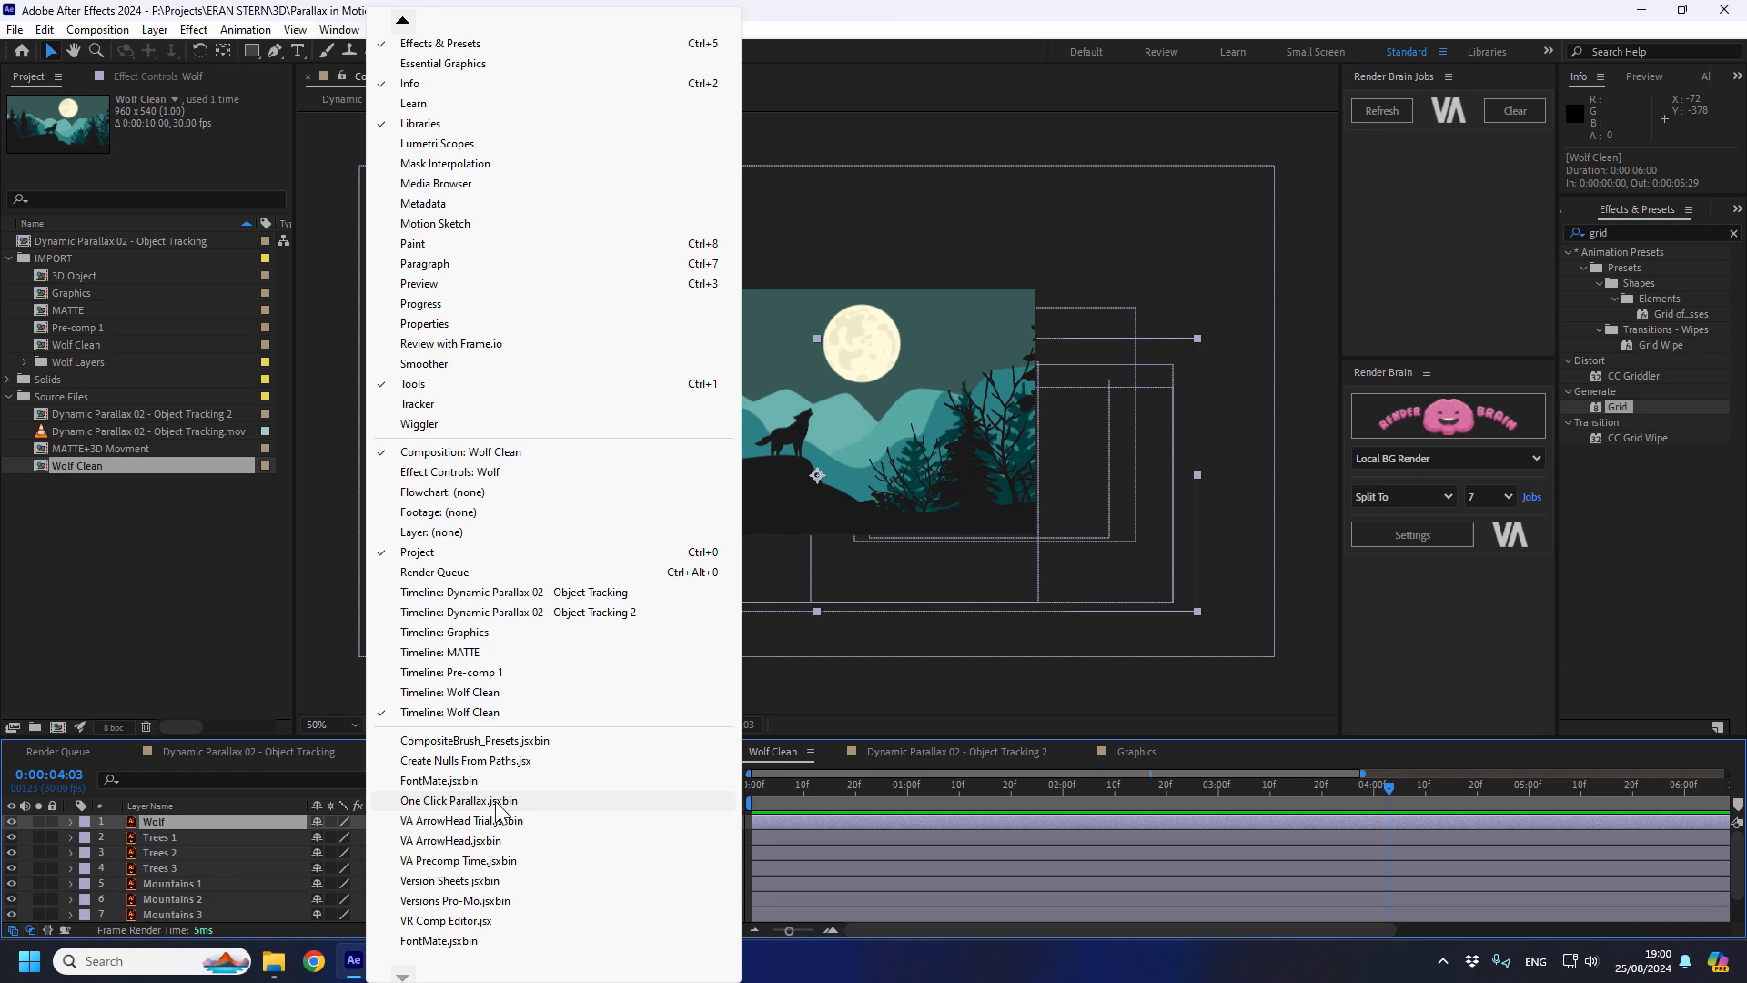
pyautogui.click(458, 799)
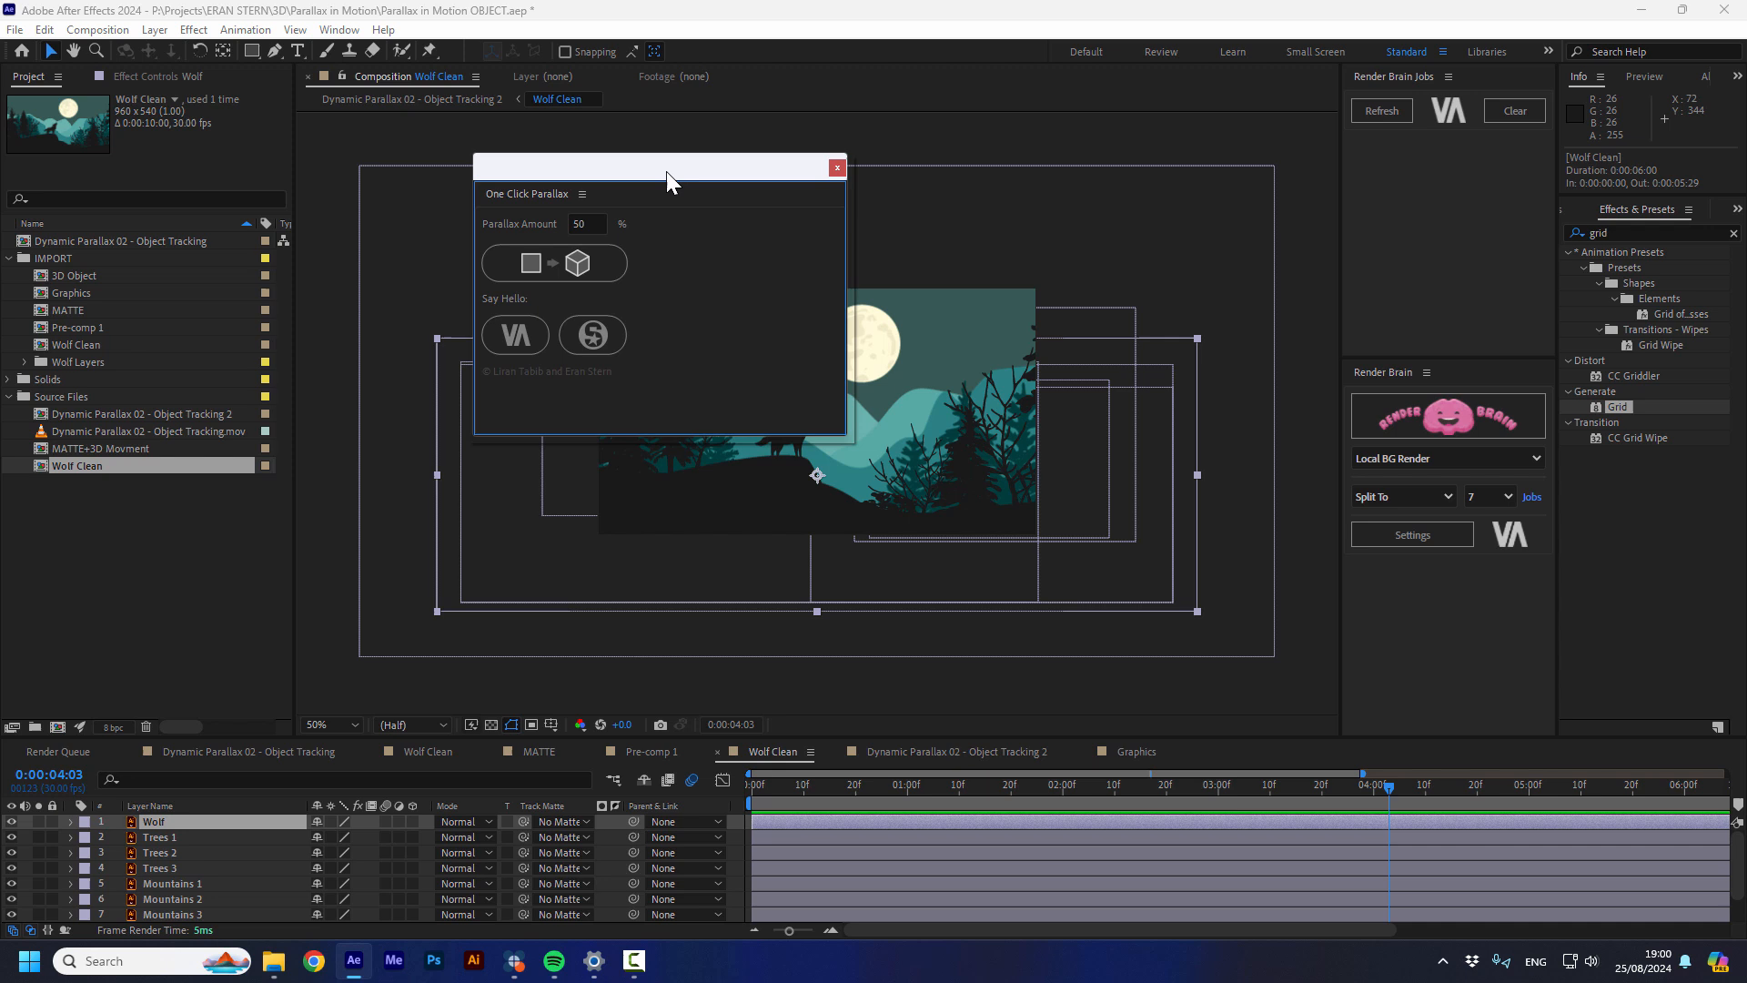
pyautogui.moveTo(663, 167); pyautogui.dragTo(1240, 179)
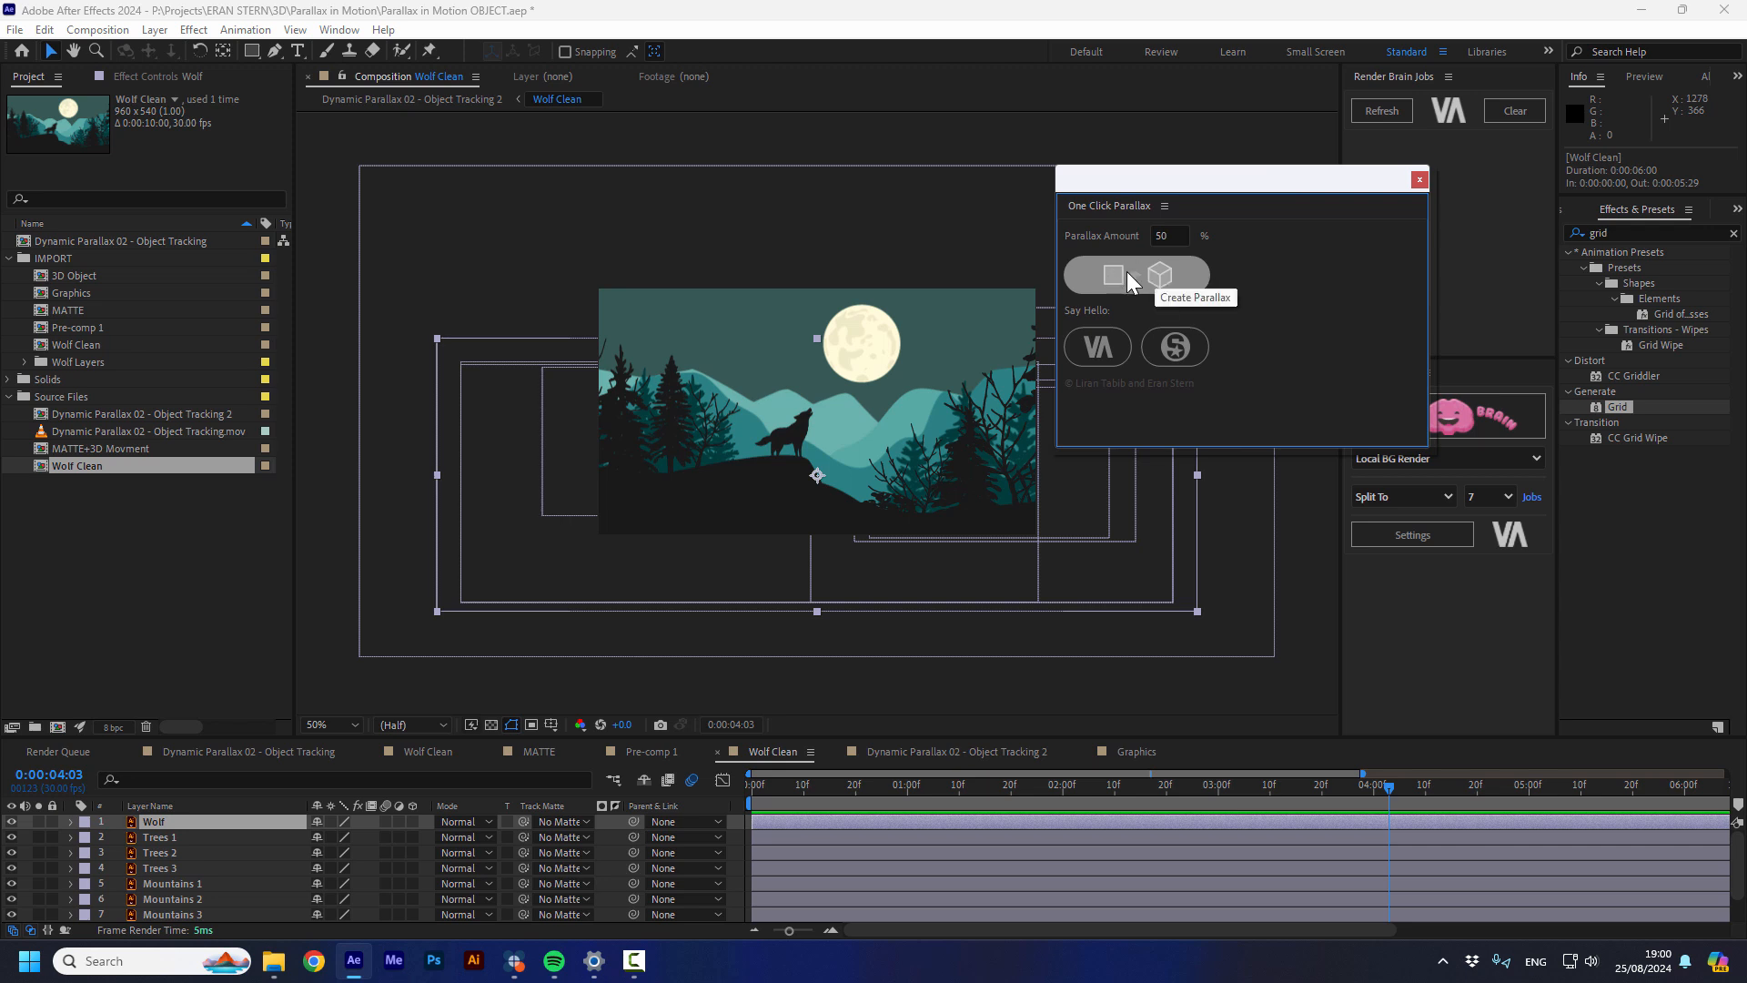
pyautogui.click(1113, 275)
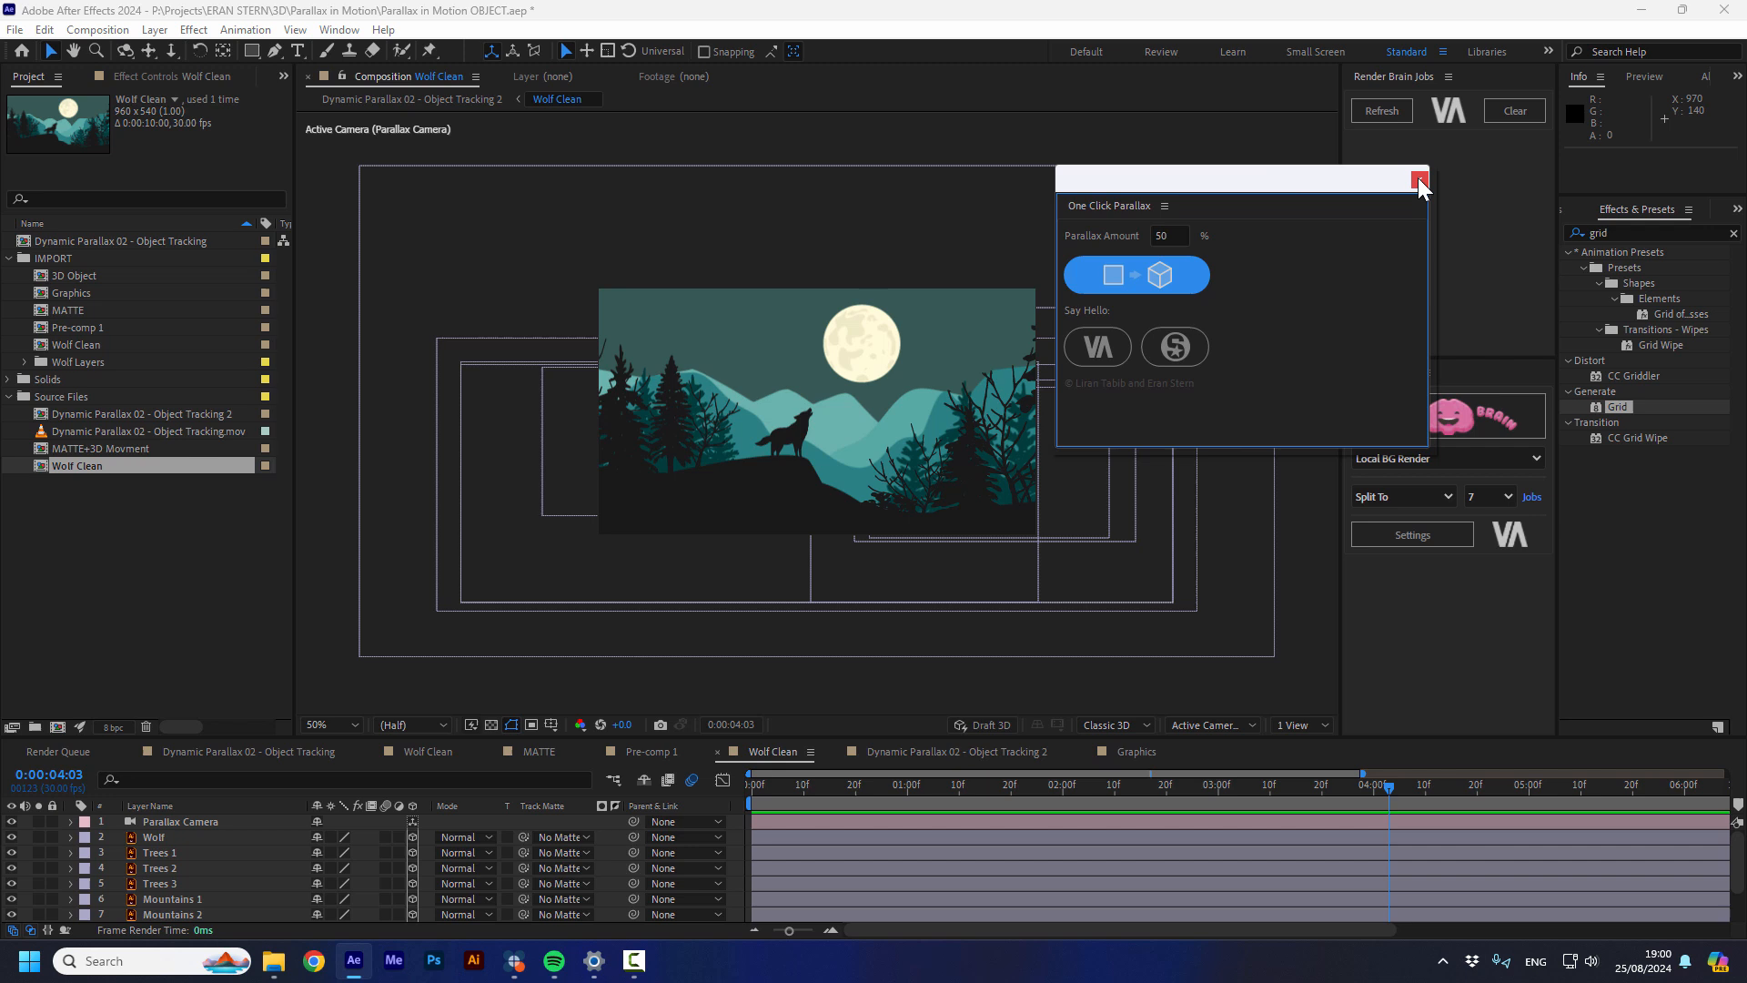
pyautogui.click(1419, 180)
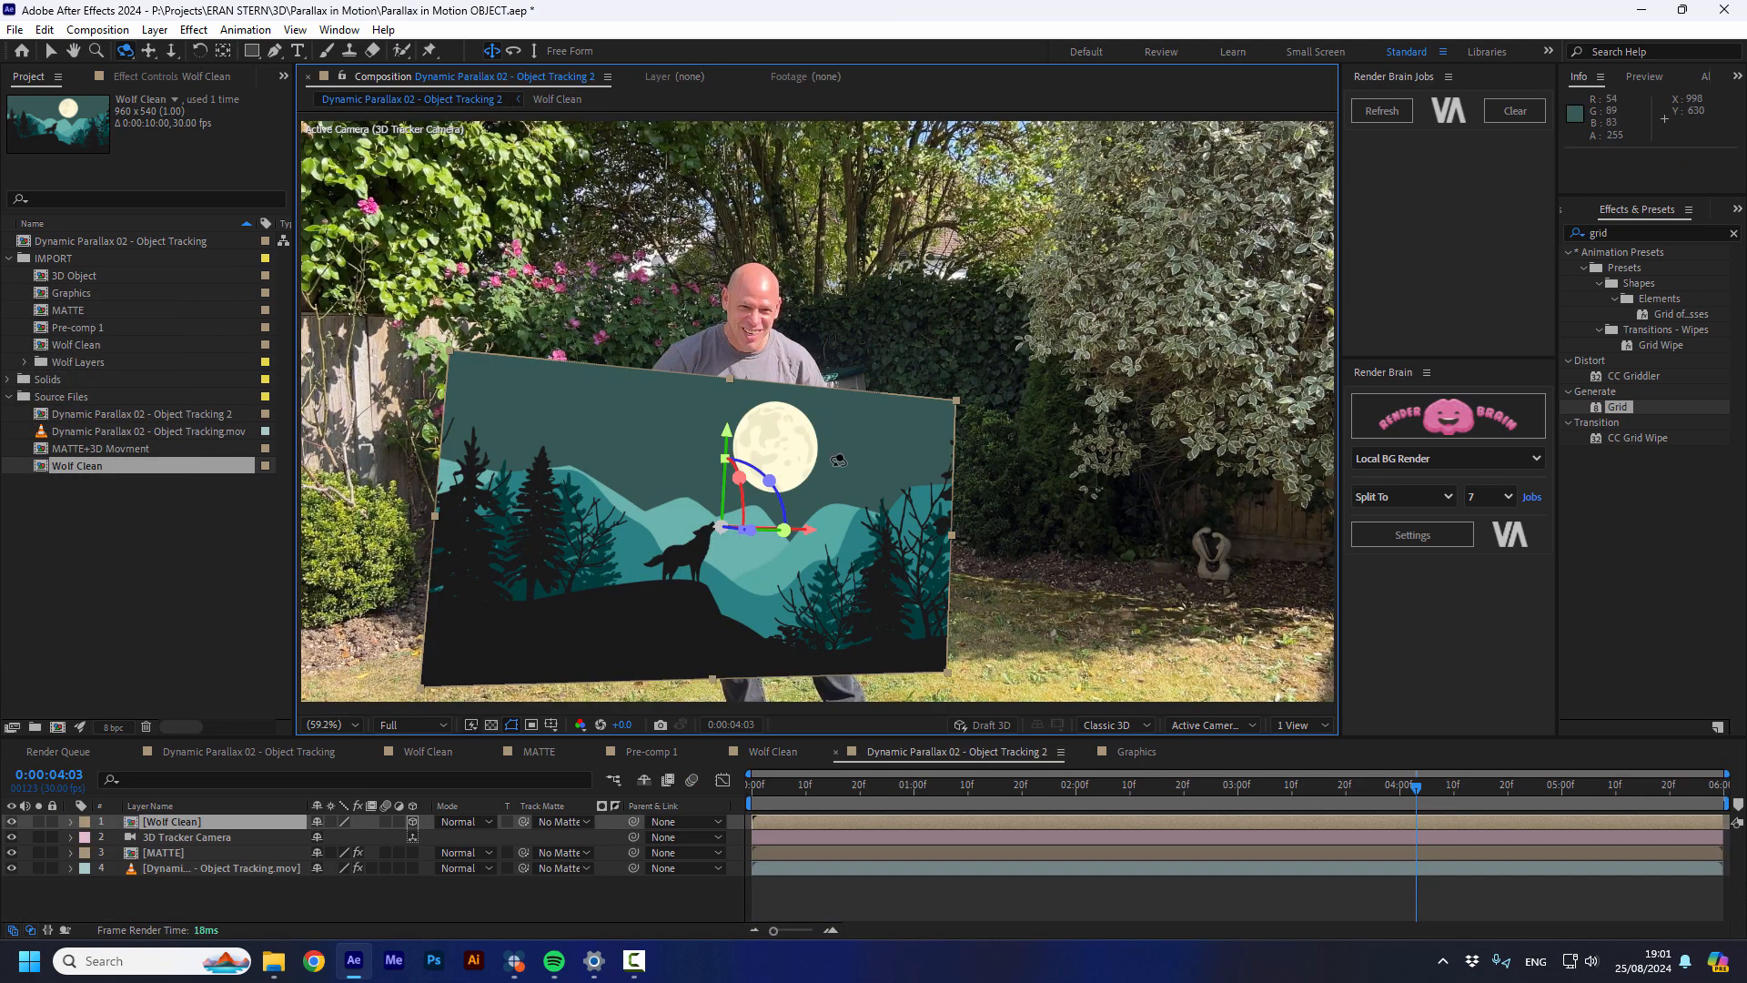
# Reposition the Wolf Clean layer in 3D space toward the board
pyautogui.click(919, 785)
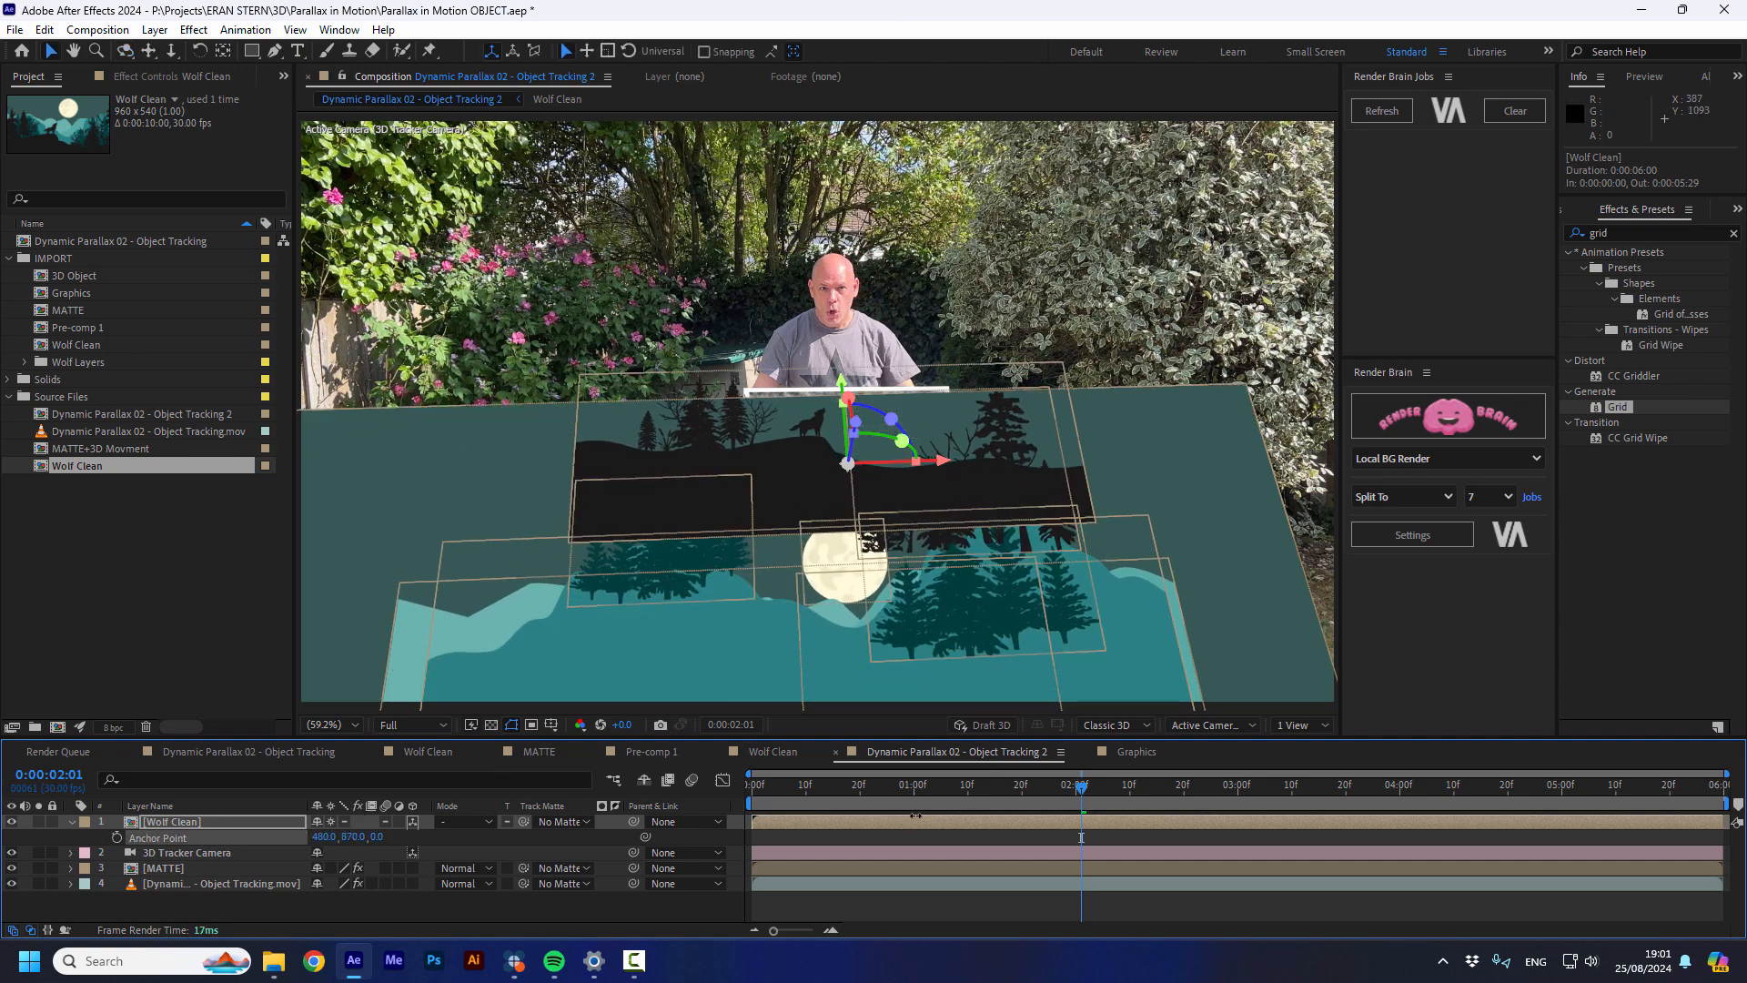
pyautogui.moveTo(1081, 785); pyautogui.dragTo(983, 785)
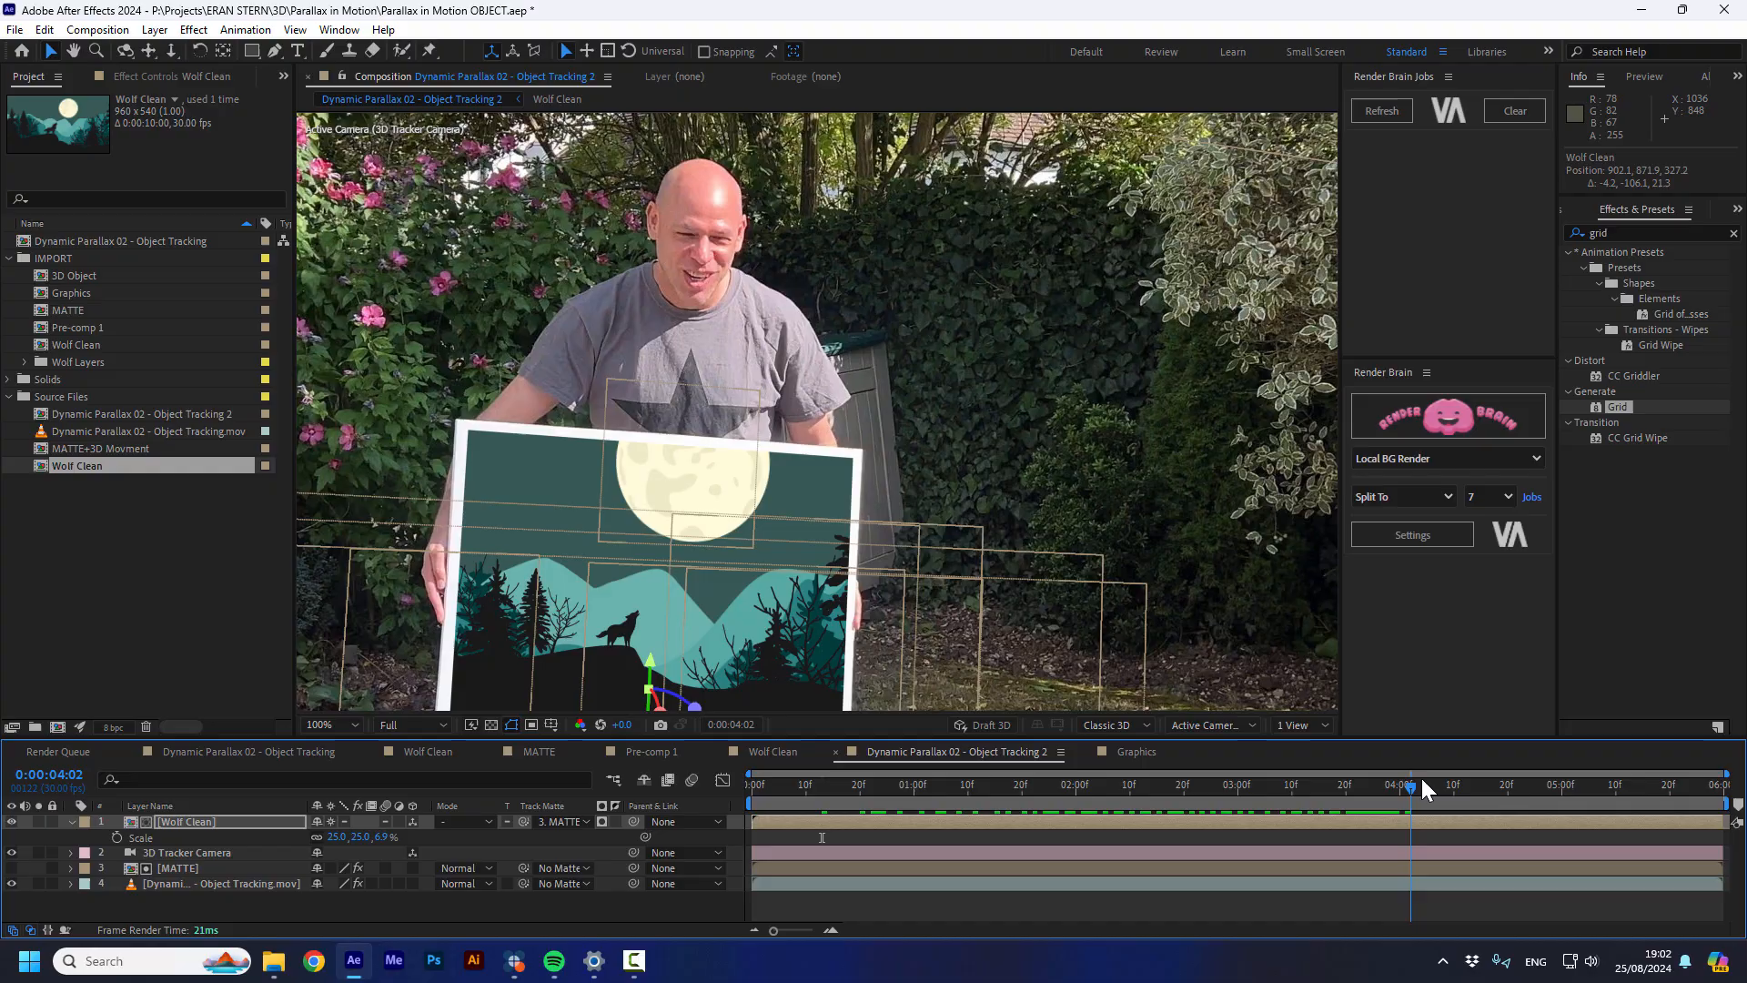
# Jump to a later frame to check the matted wolf scene's fit on the board
pyautogui.click(1371, 783)
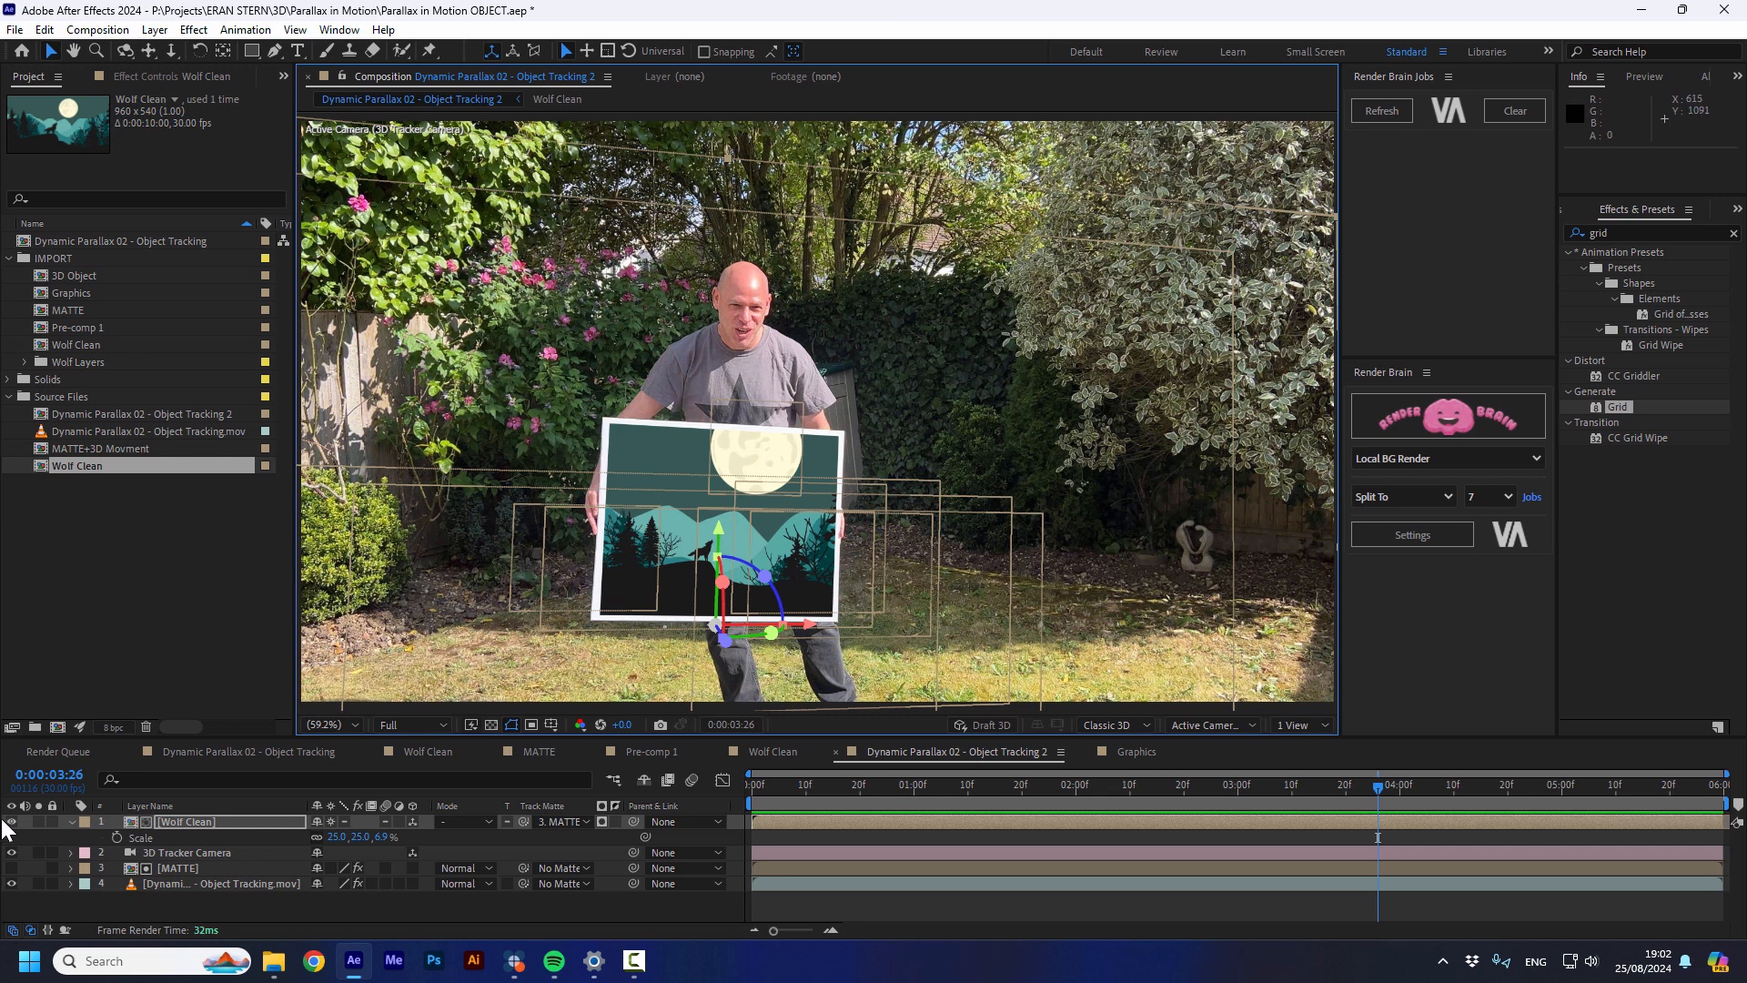
pyautogui.moveTo(808, 622)
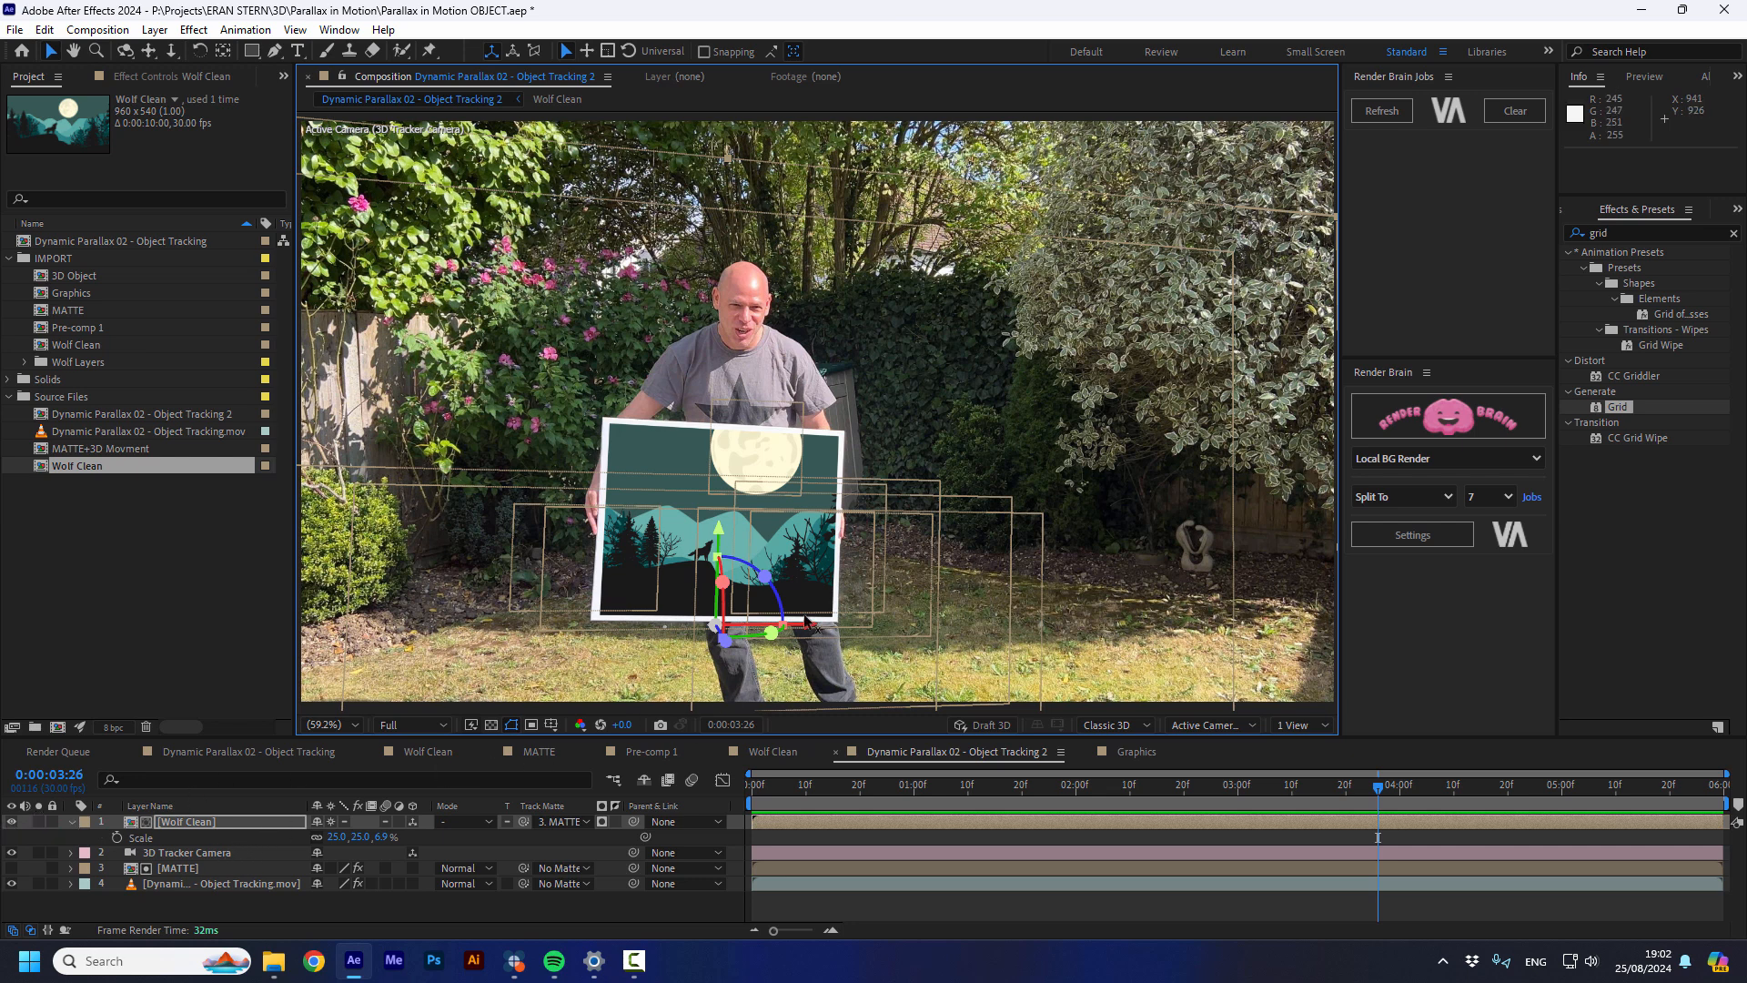
pyautogui.moveTo(16, 828)
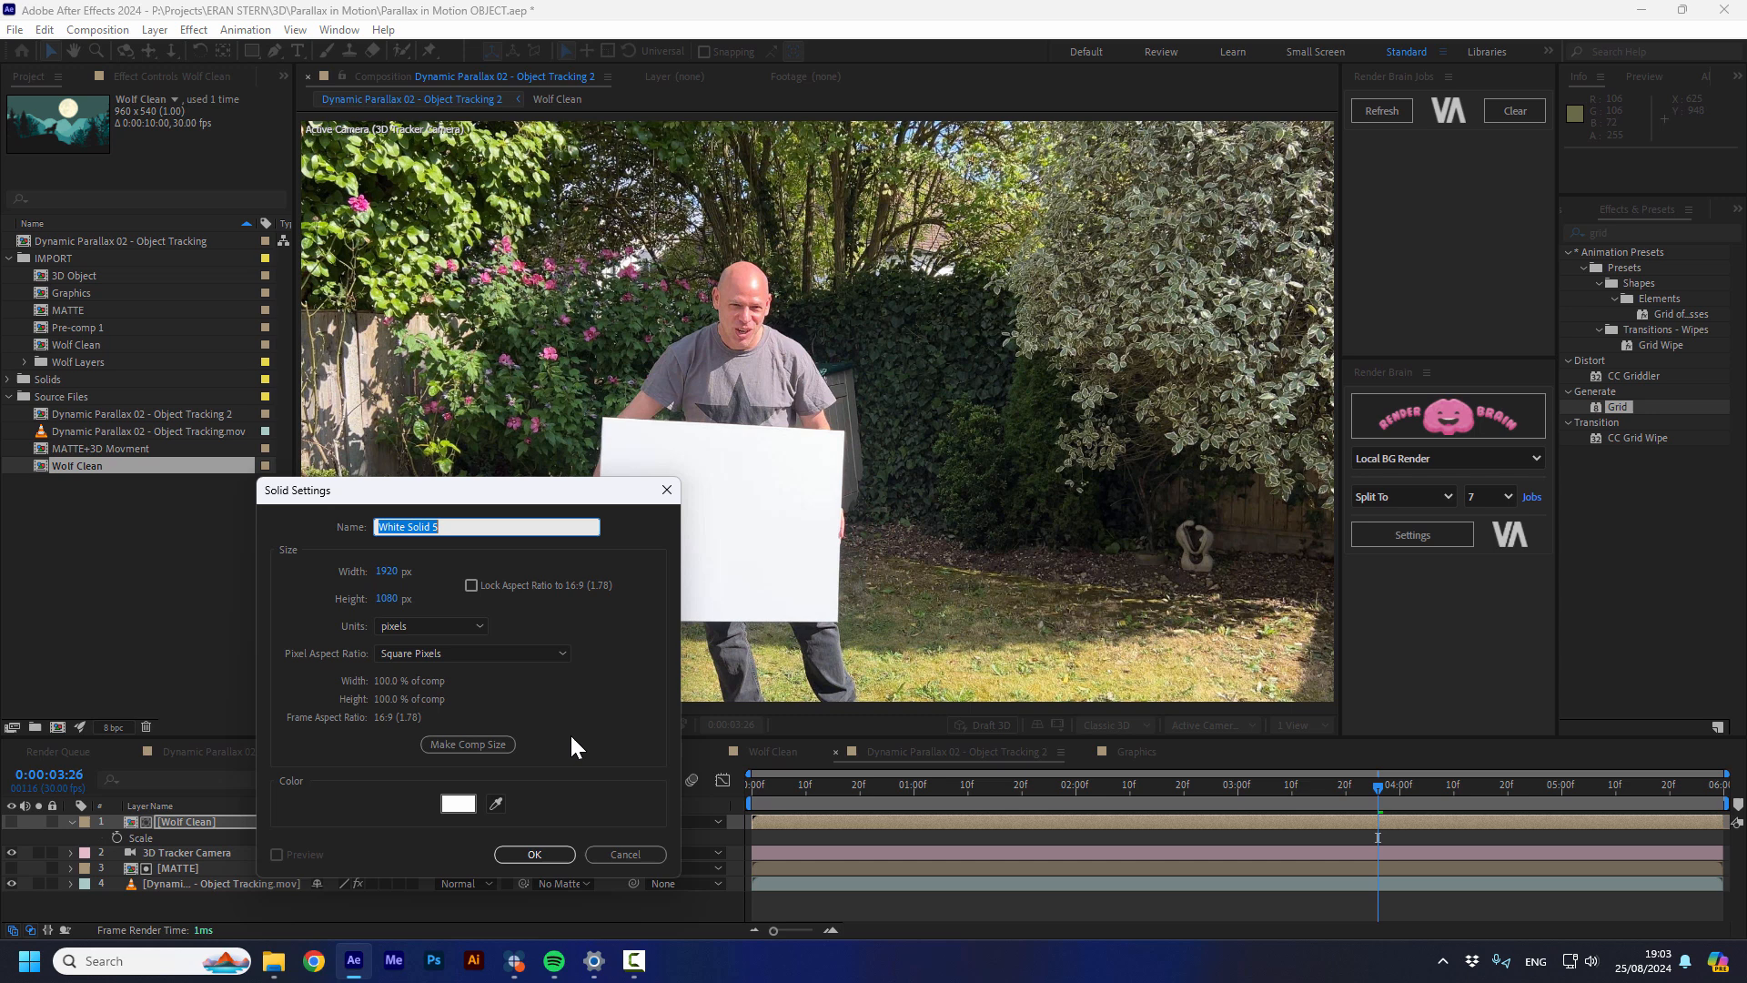
# Create White Solid 5, apply Element with a rock model, and scrub frames
pyautogui.click(532, 853)
pyautogui.write('elem')
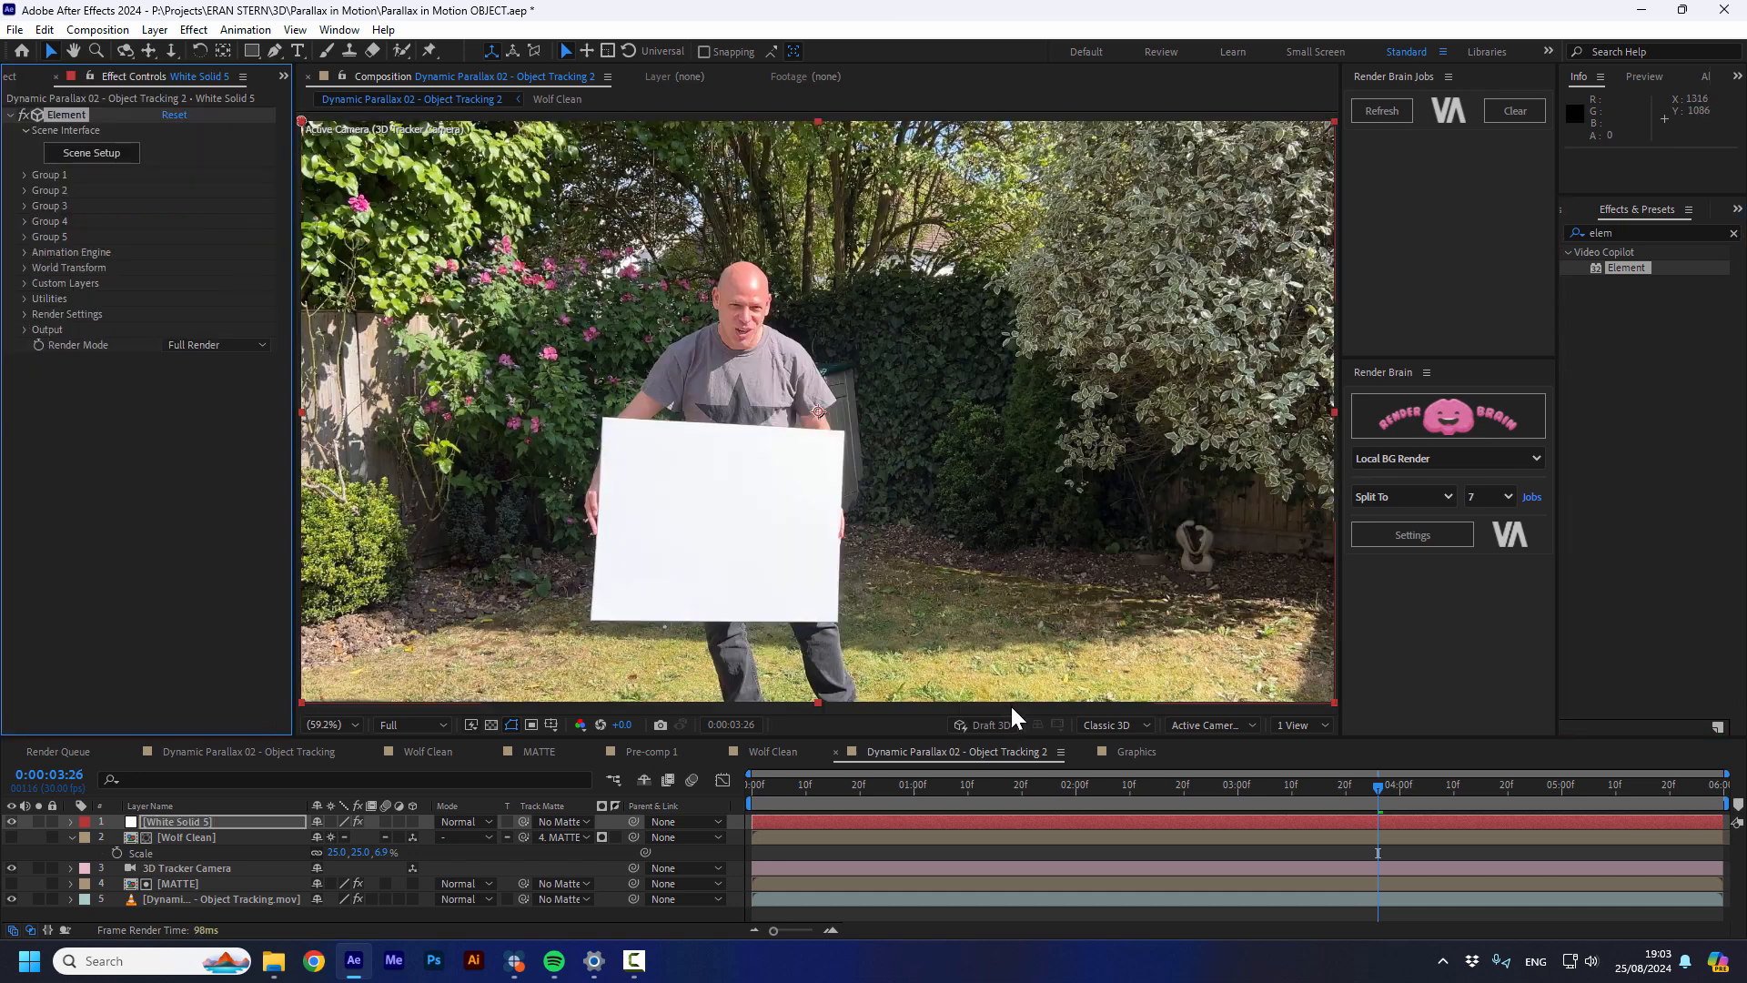
pyautogui.moveTo(1190, 511)
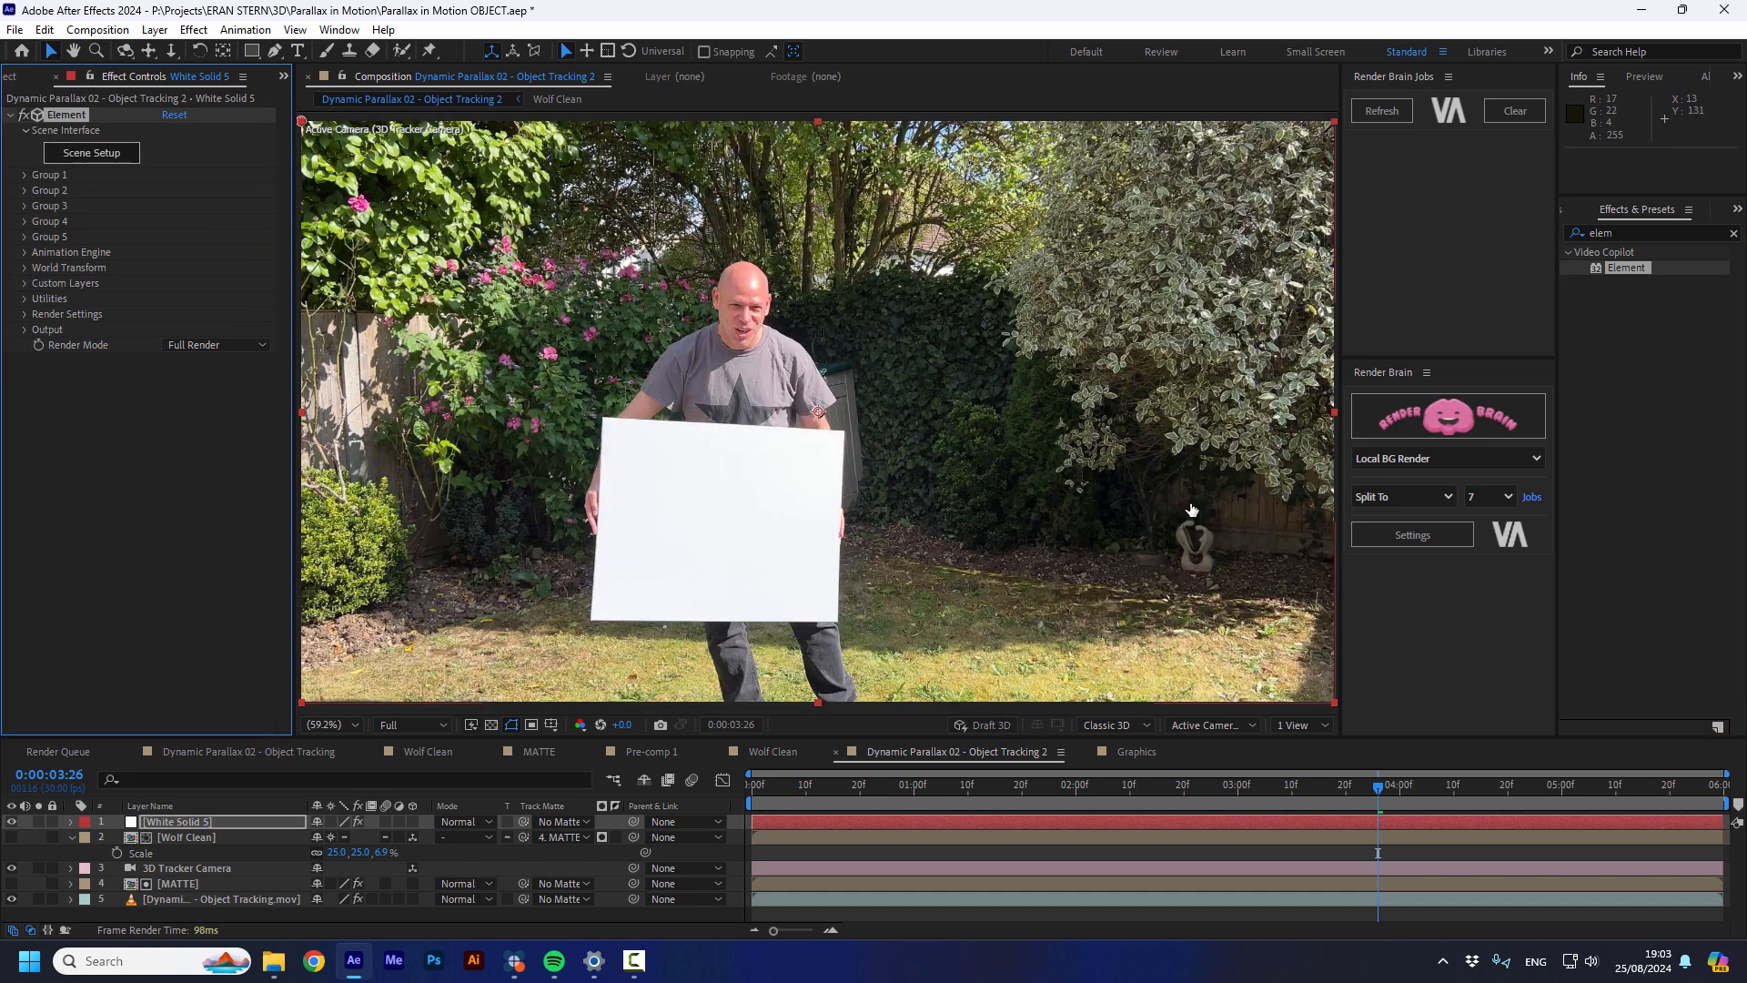
pyautogui.click(90, 153)
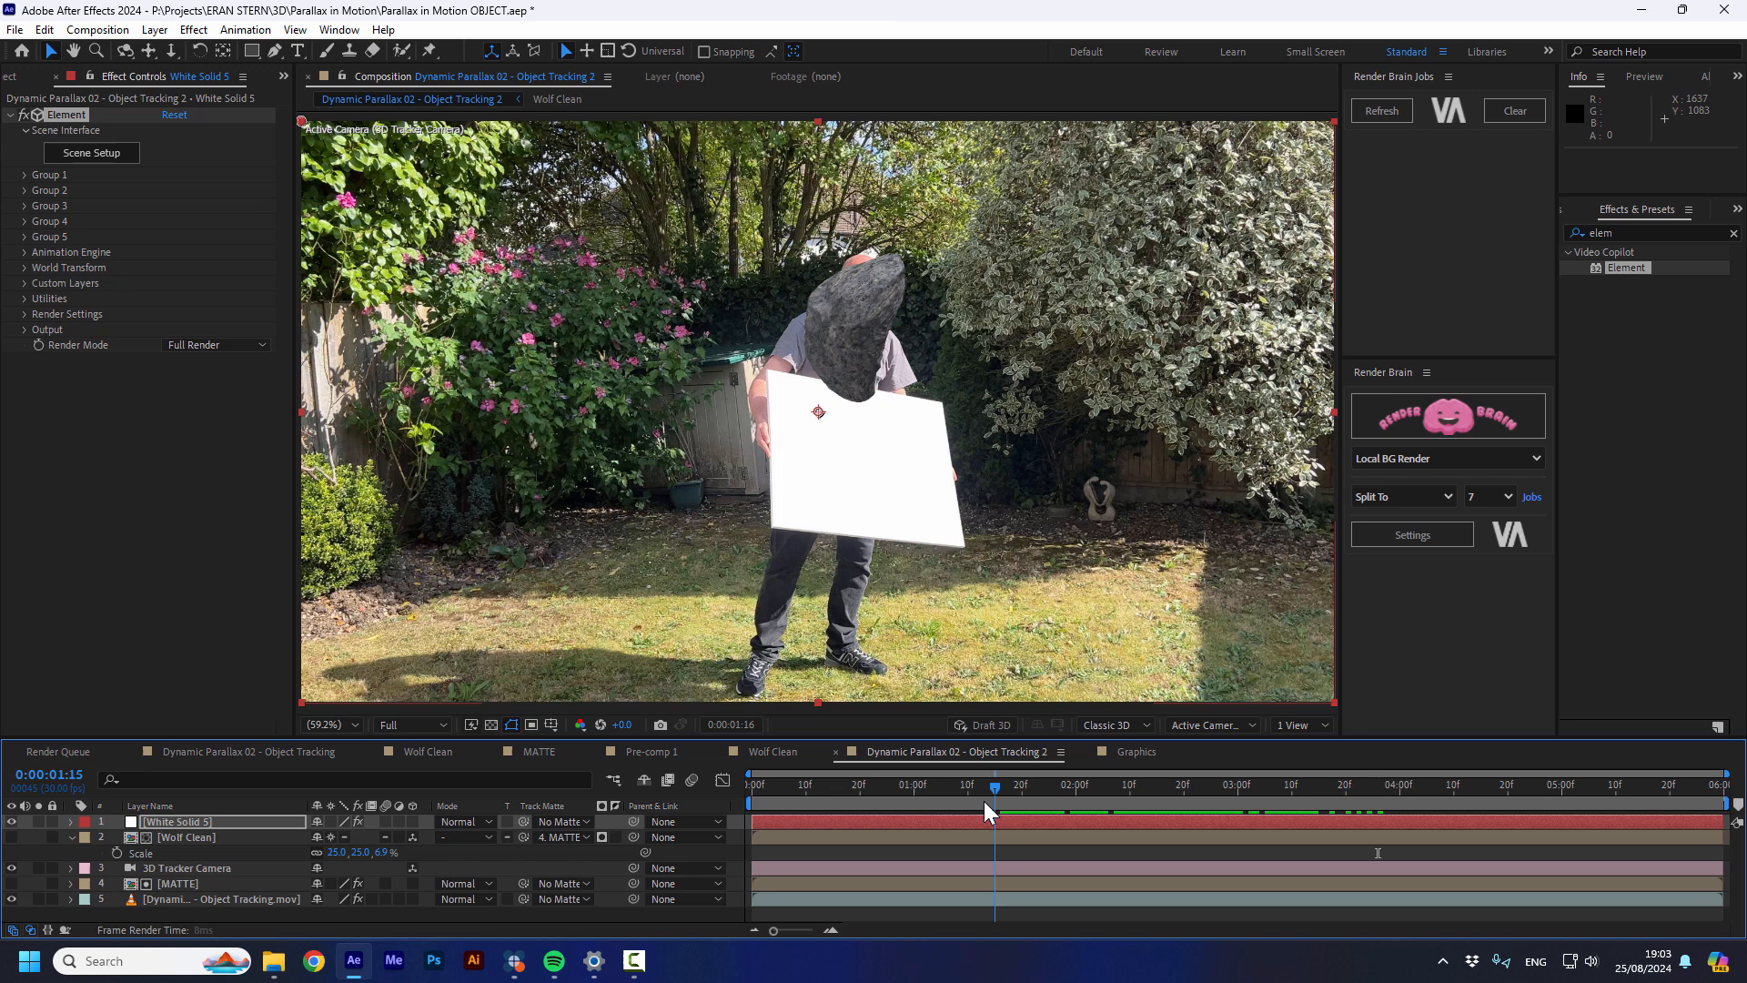
pyautogui.moveTo(993, 788); pyautogui.dragTo(983, 788)
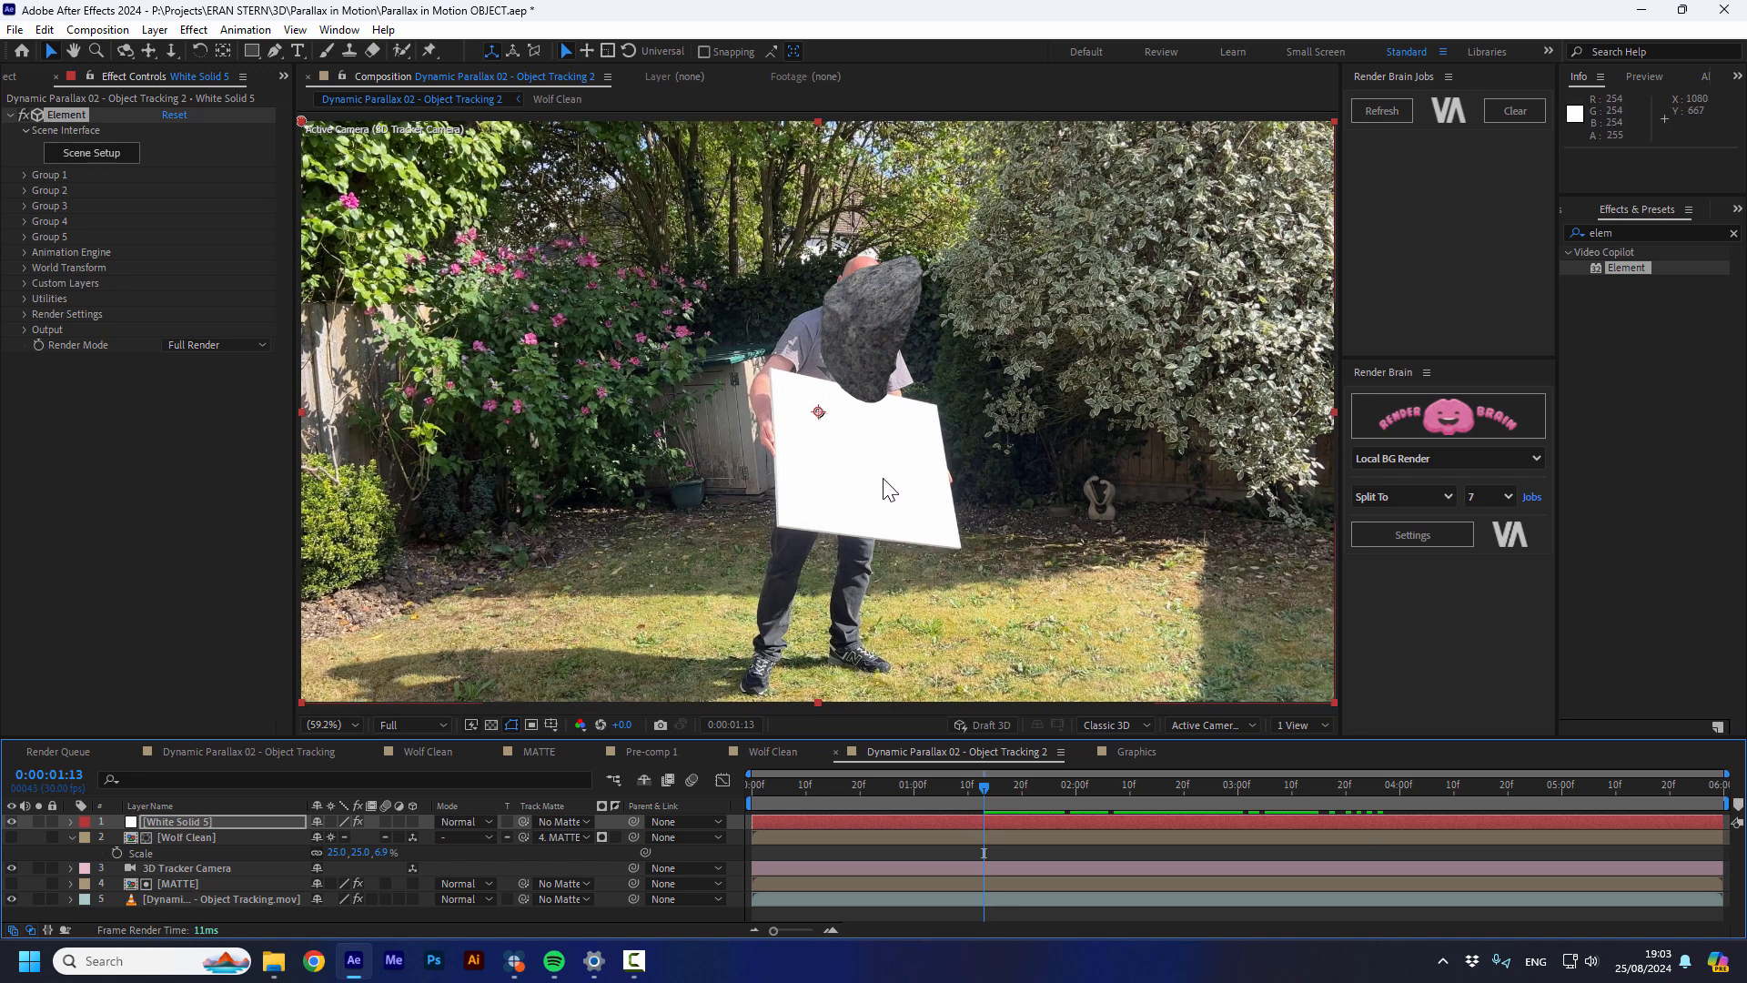
pyautogui.moveTo(838, 453)
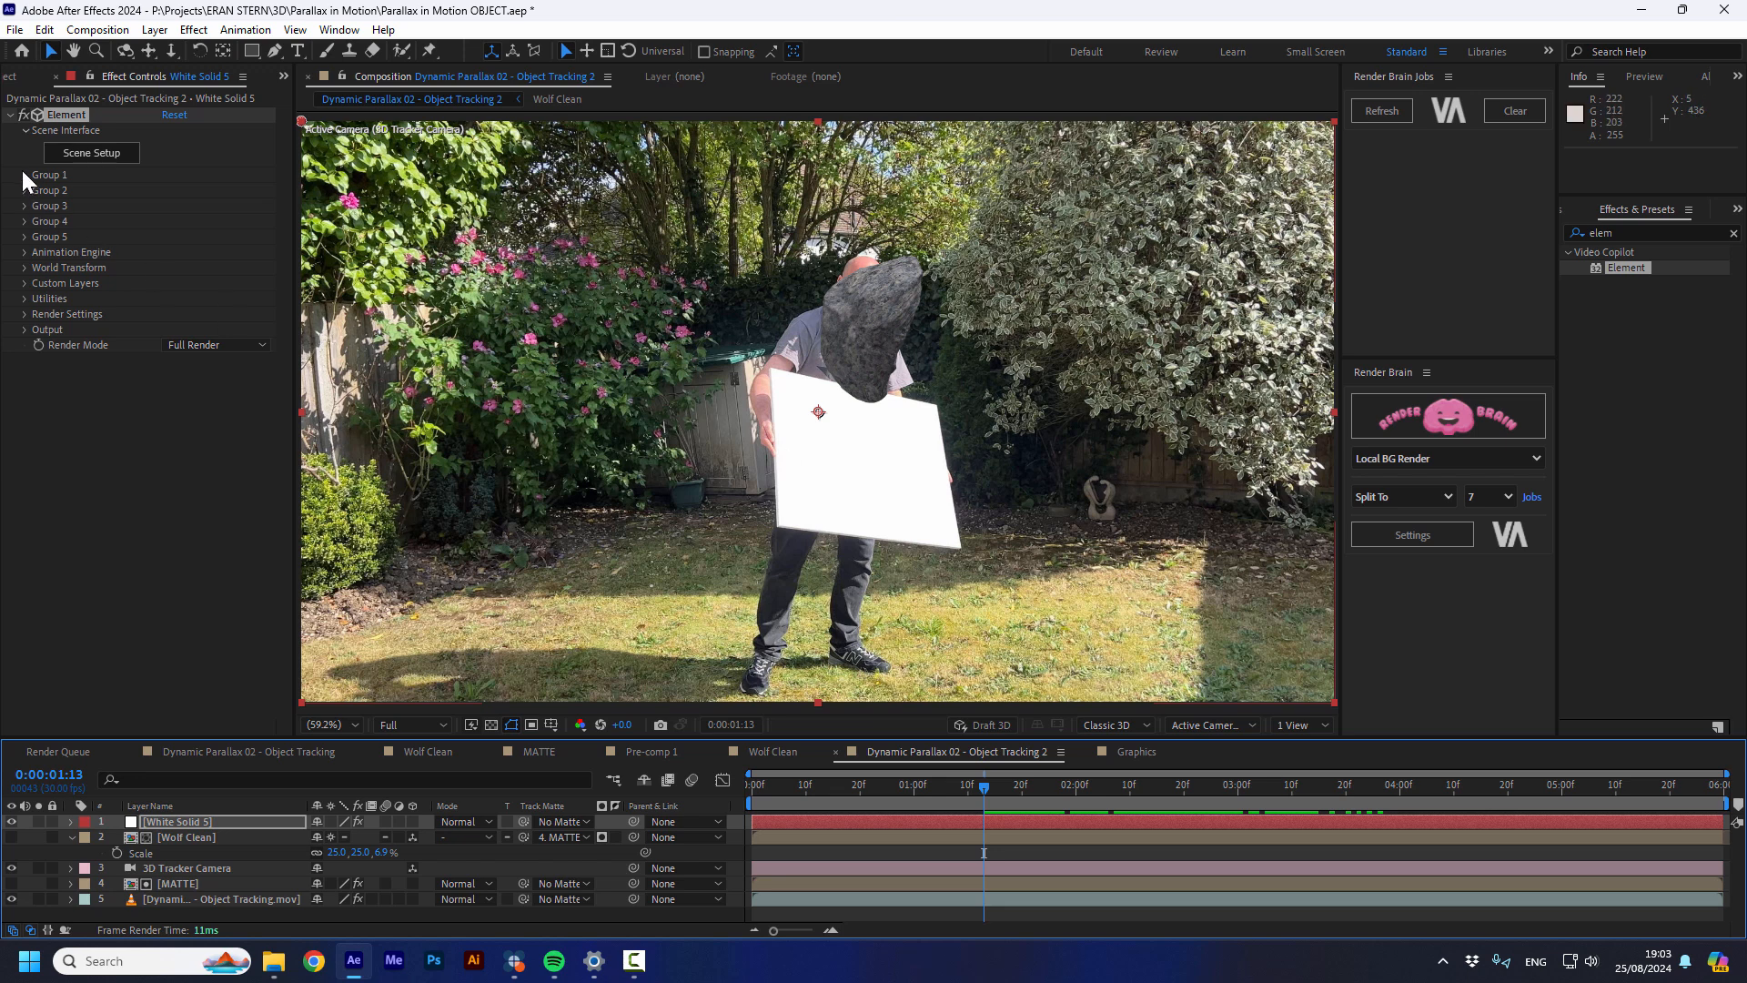
# Create the Group 1 Null and parent it to Wolf Clean
pyautogui.click(26, 175)
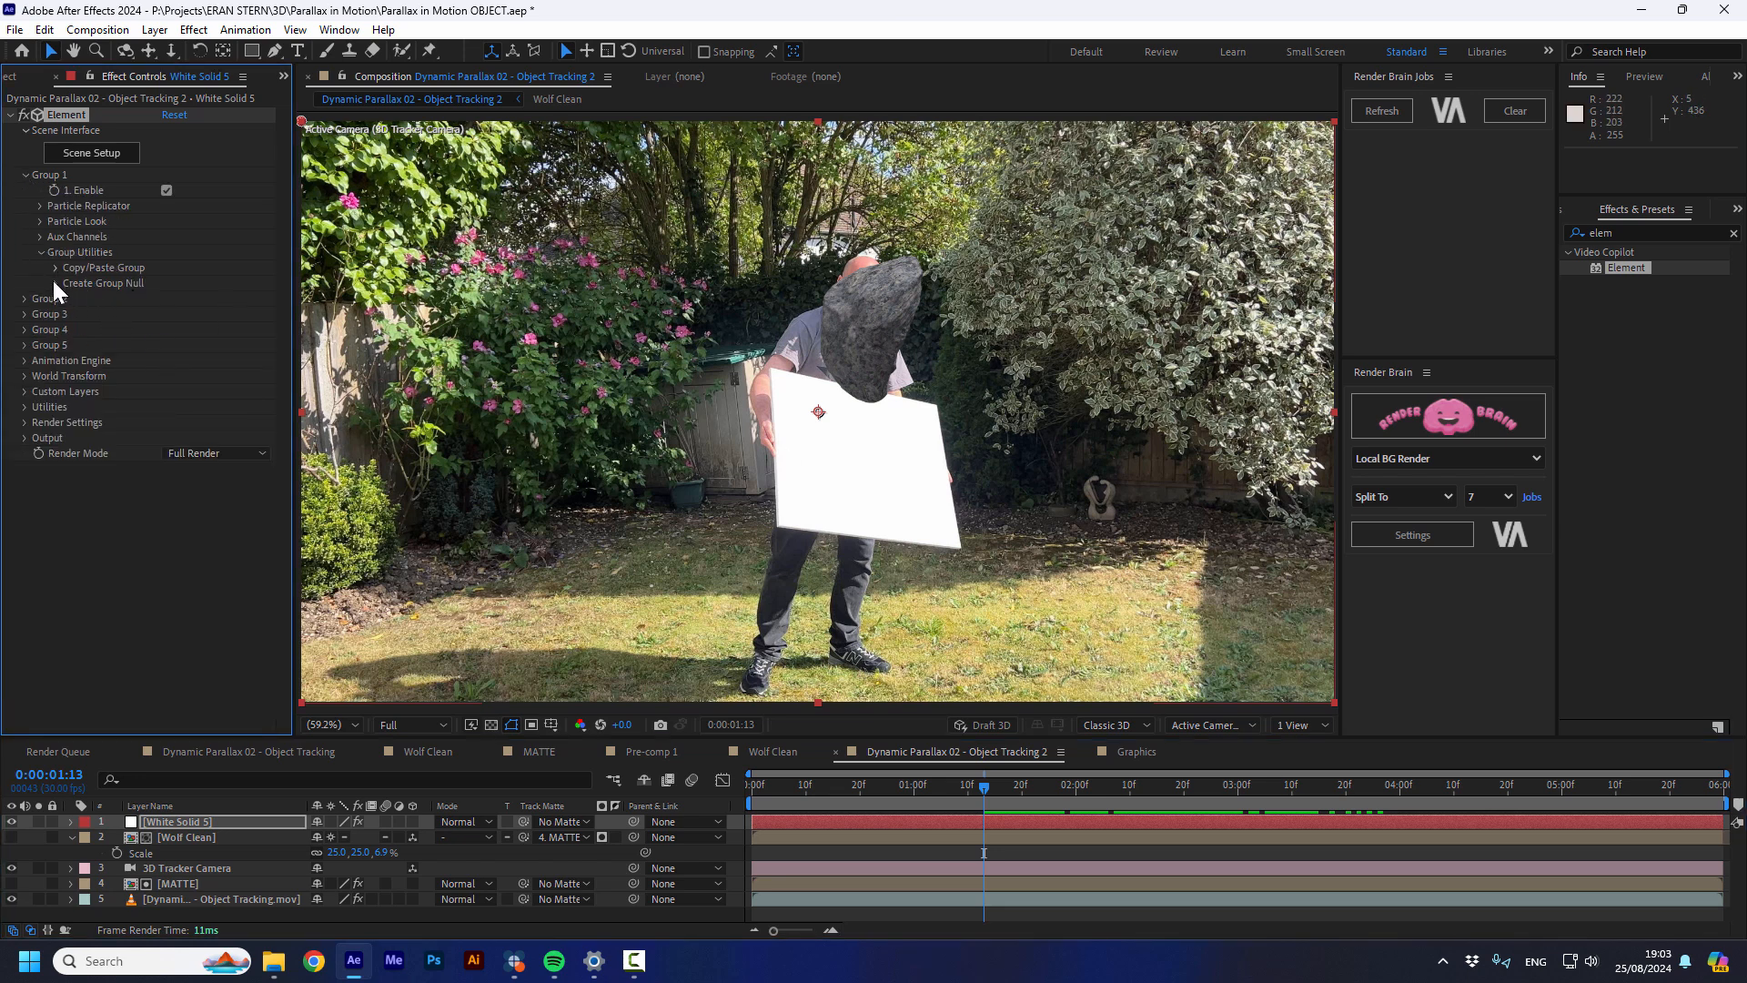
pyautogui.click(101, 283)
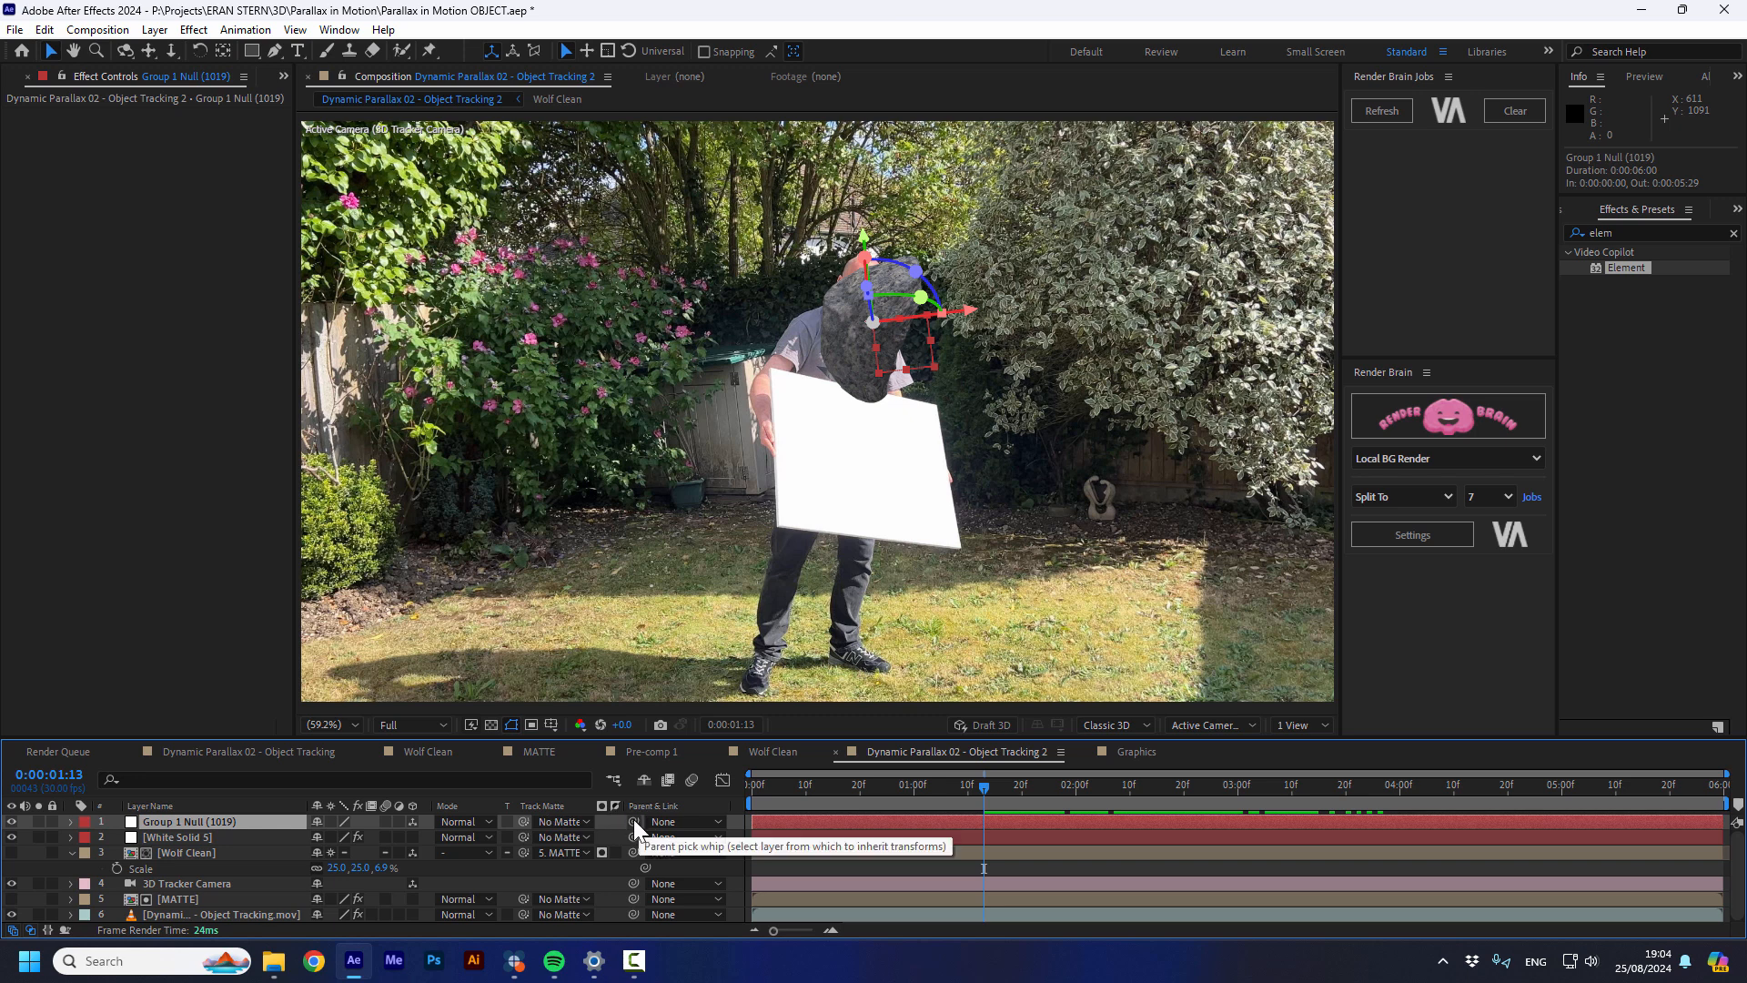
pyautogui.moveTo(635, 821); pyautogui.dragTo(268, 837)
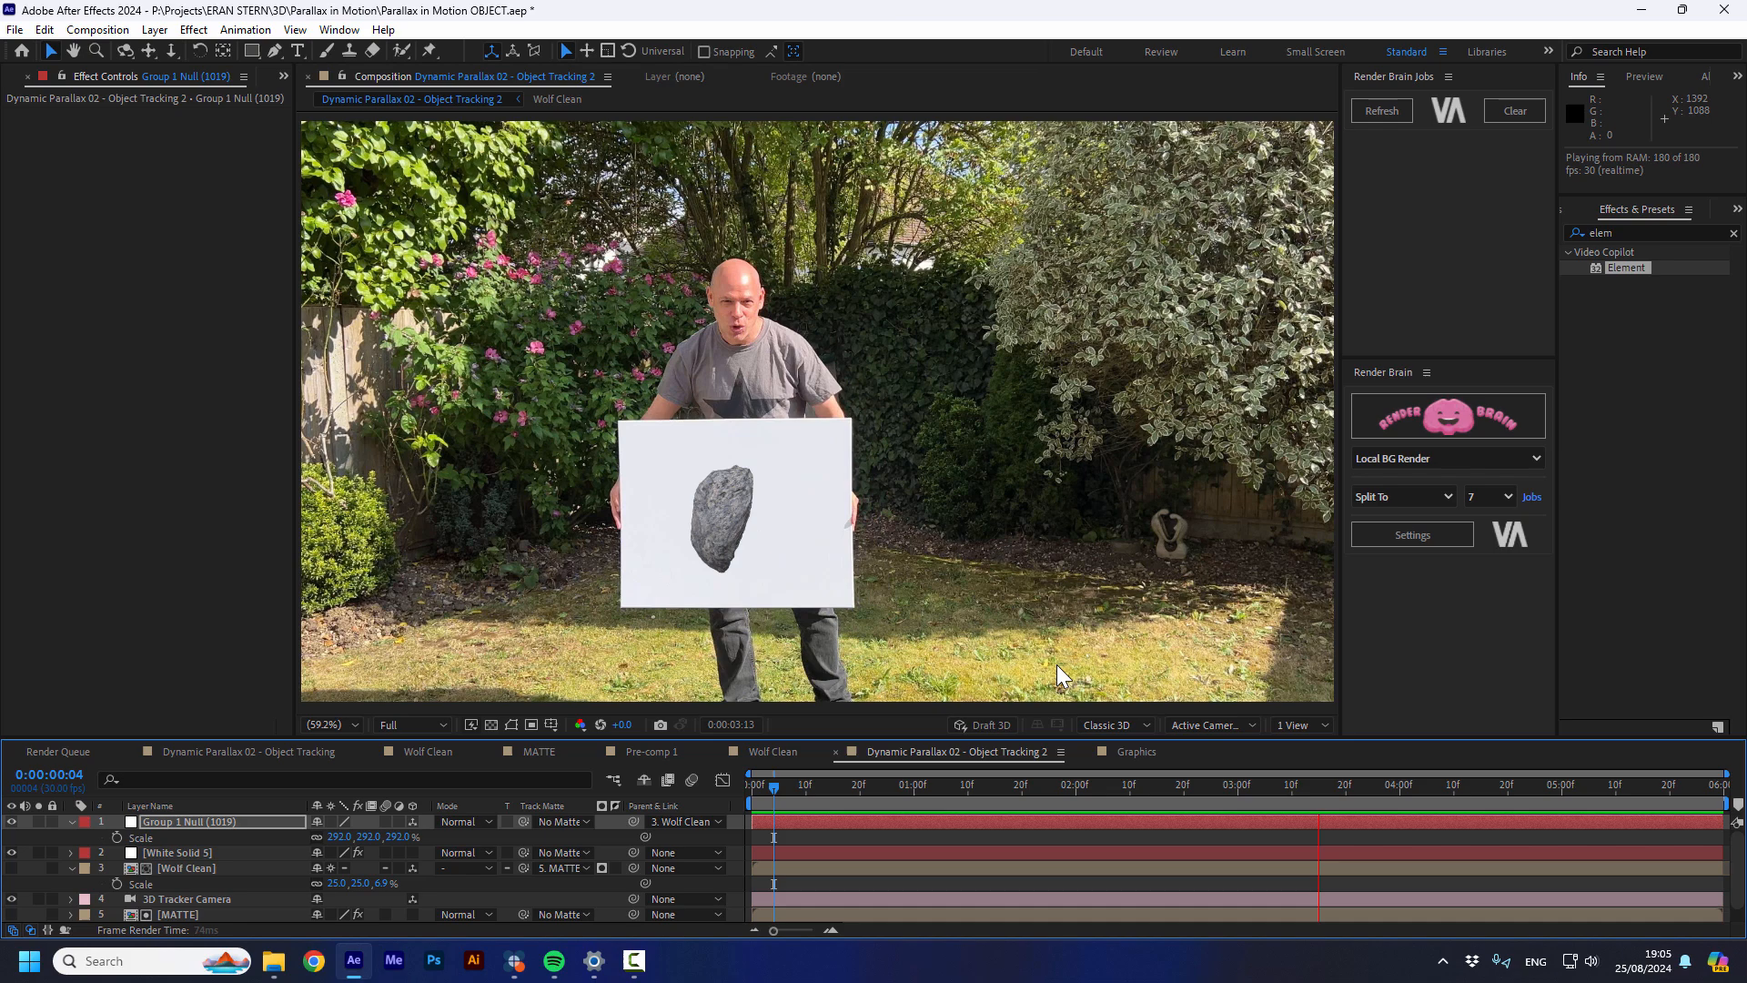
pyautogui.click(1070, 785)
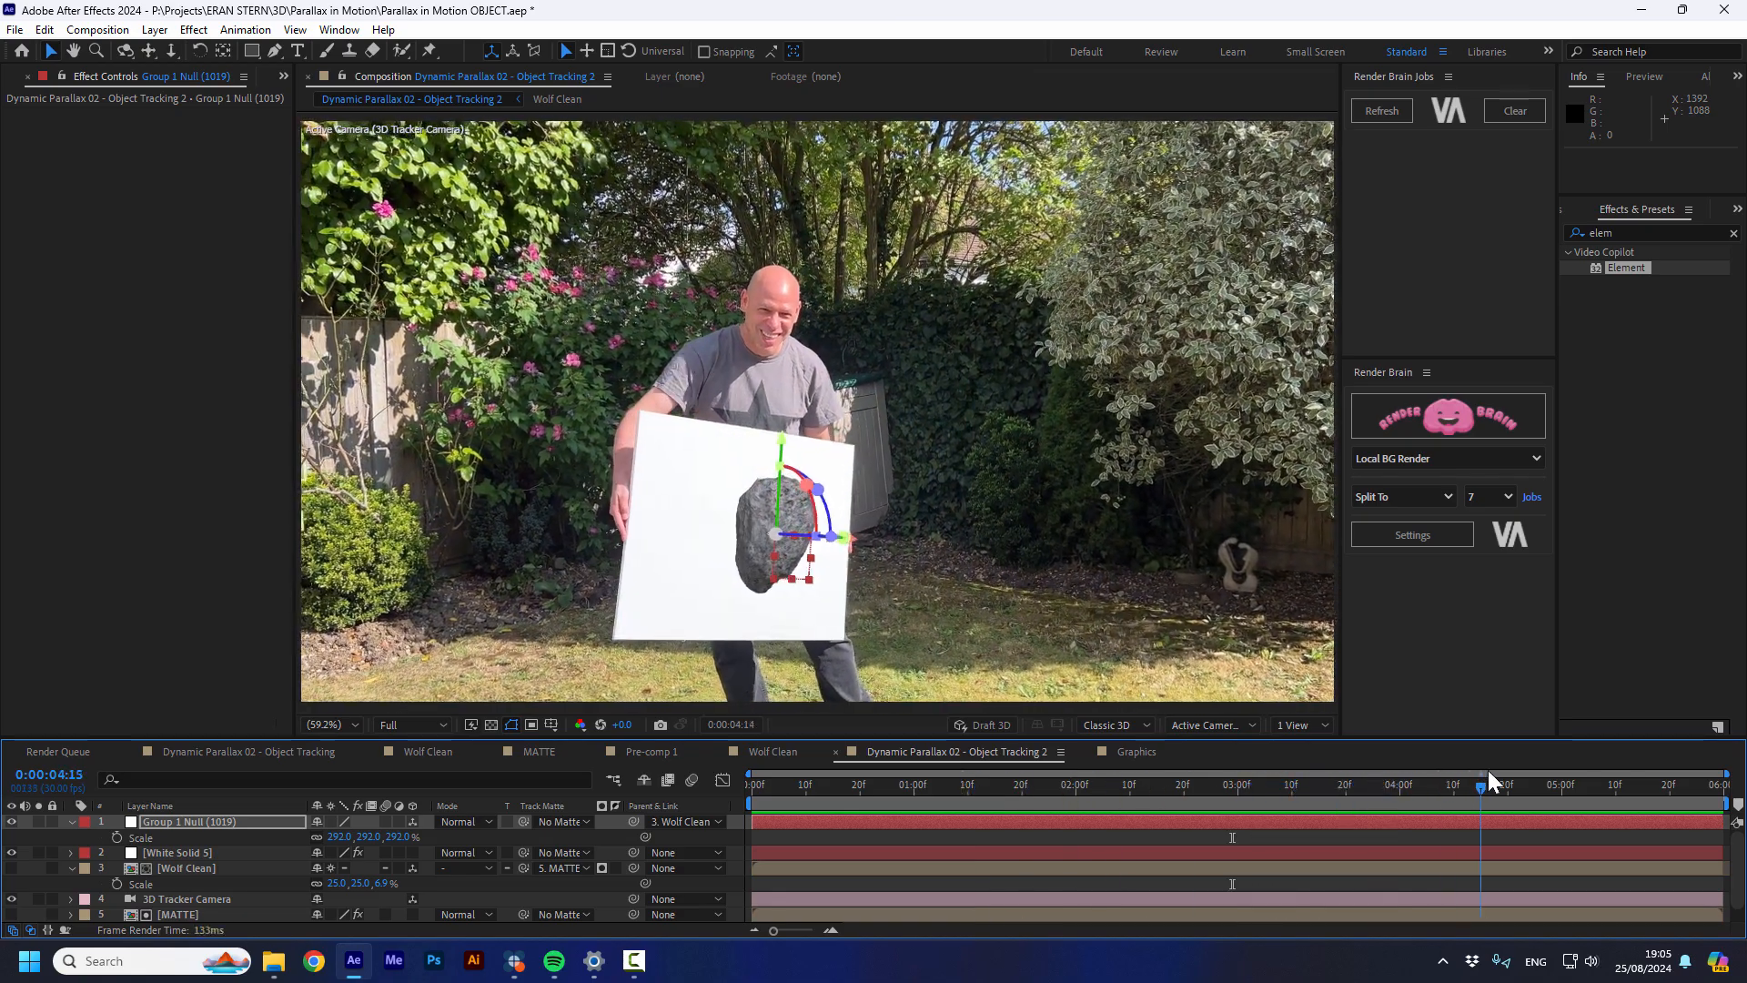
# Scrub and play back the tracked stone comp, then jump to another frame
pyautogui.moveTo(1488, 784); pyautogui.dragTo(1453, 785)
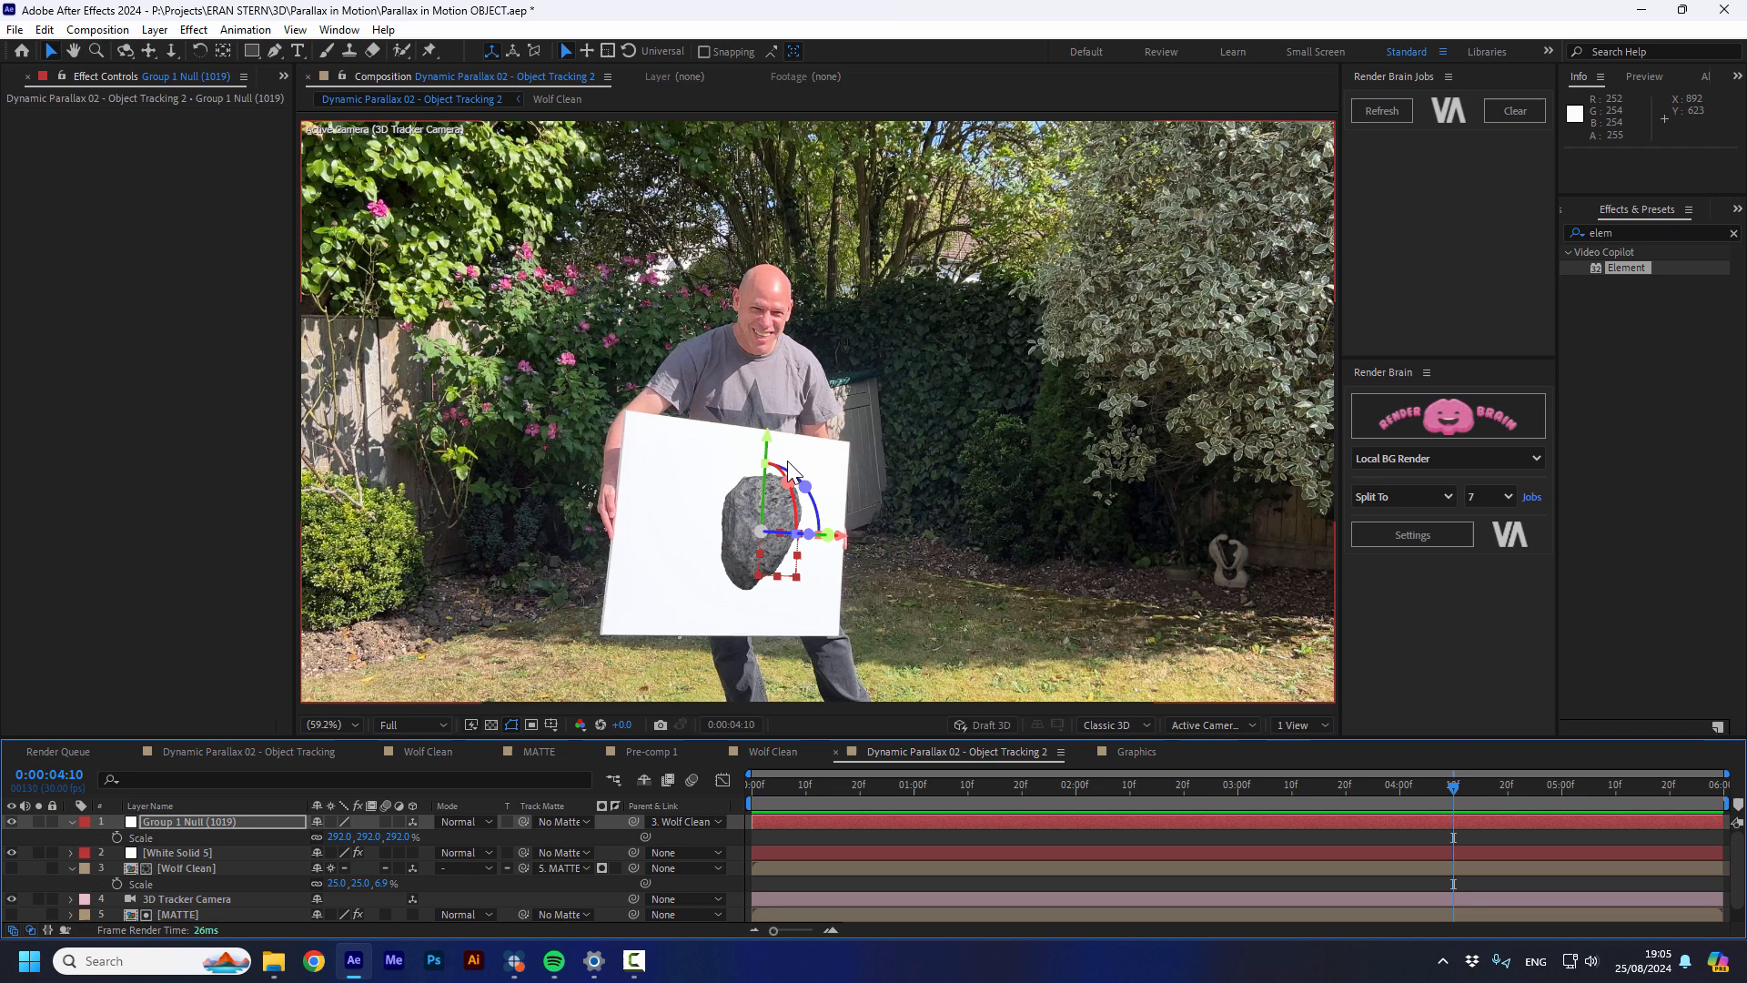
pyautogui.moveTo(691, 498)
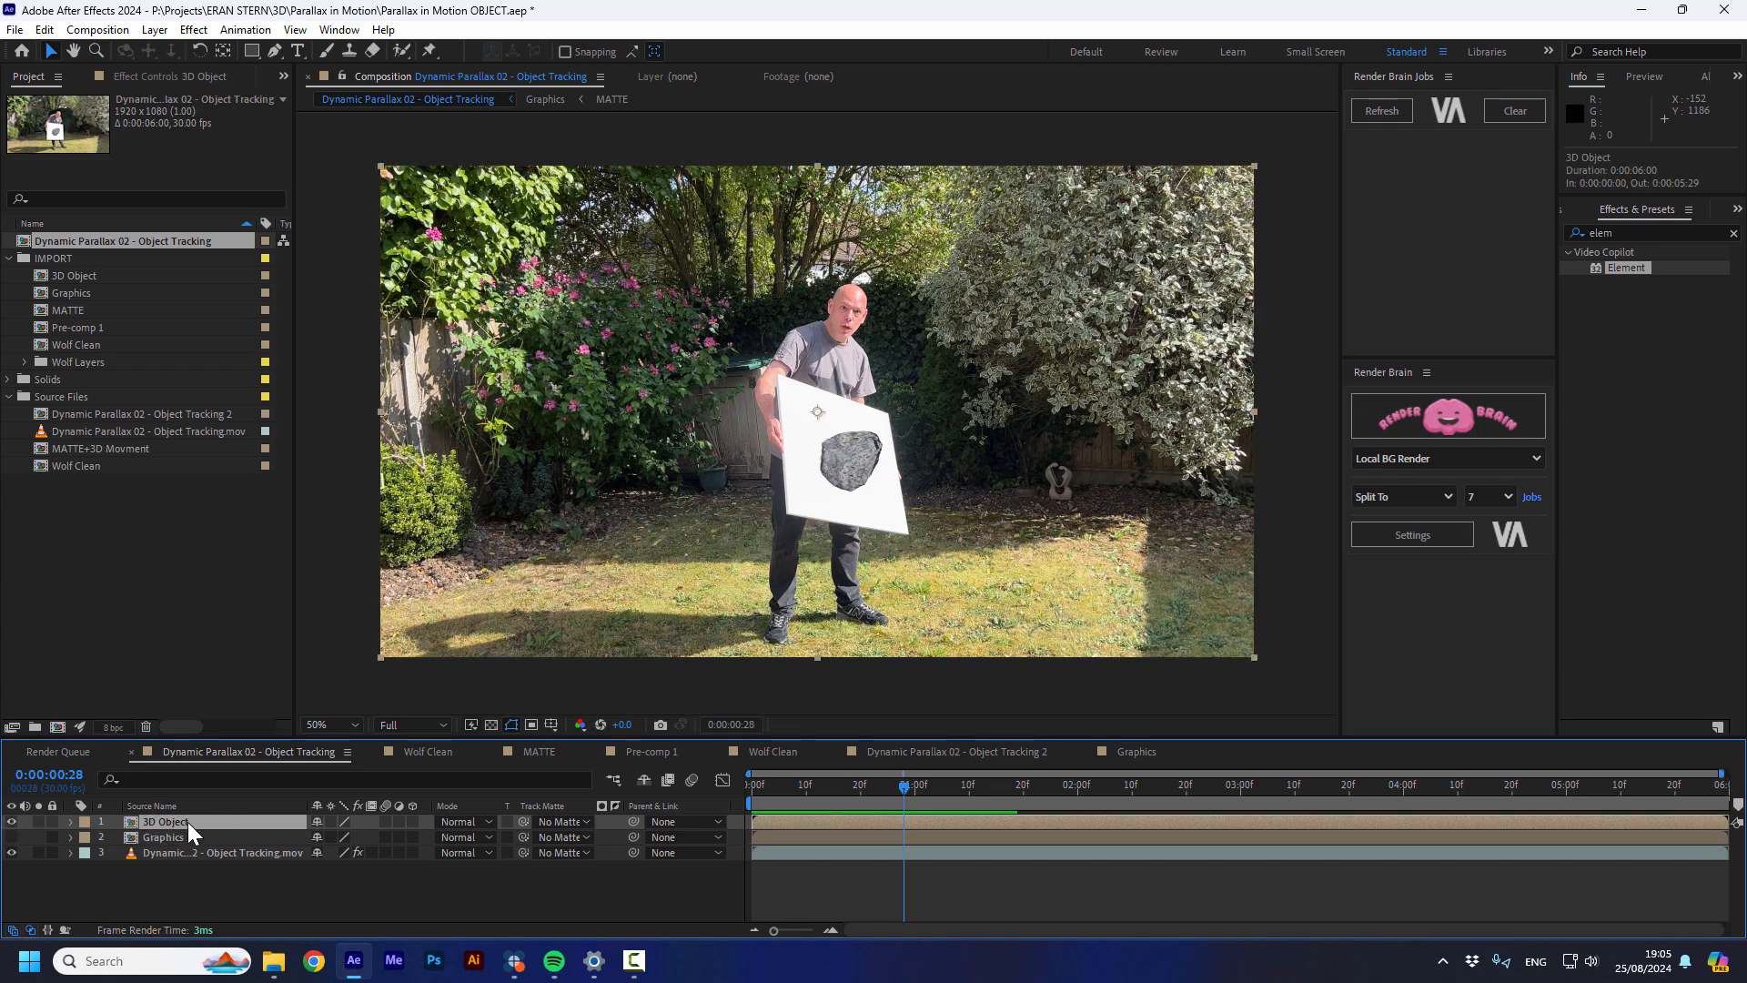
pyautogui.press('space')
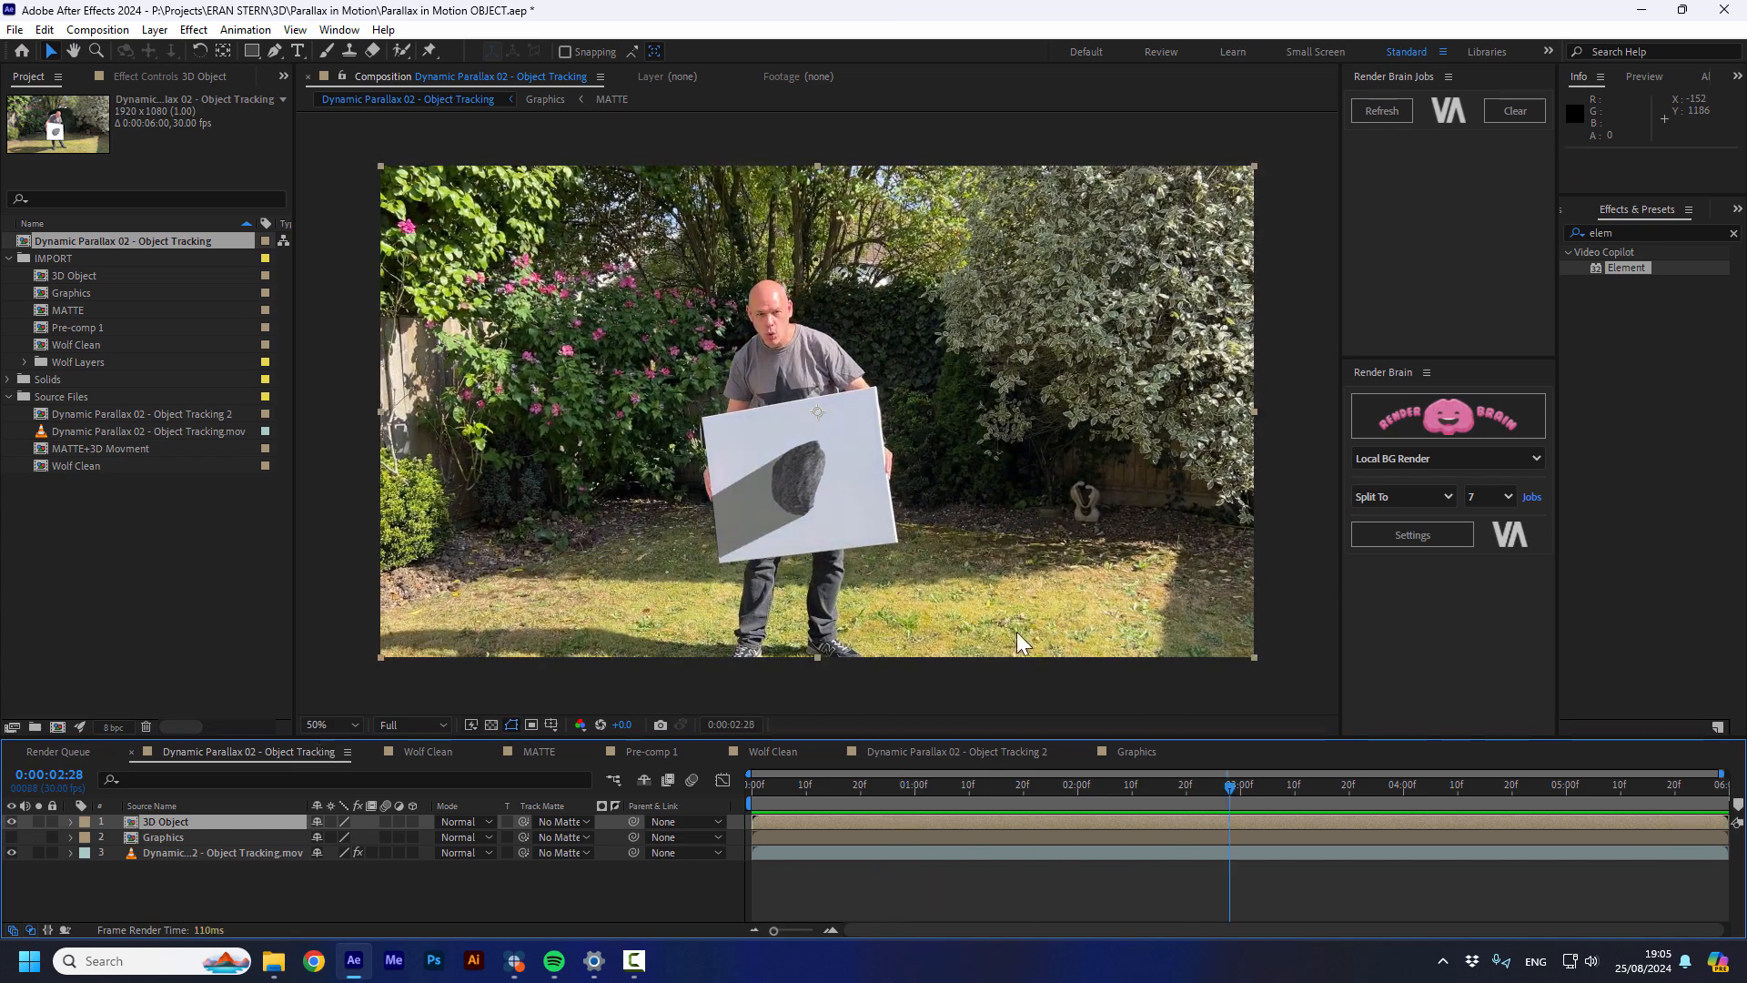
pyautogui.moveTo(577, 865)
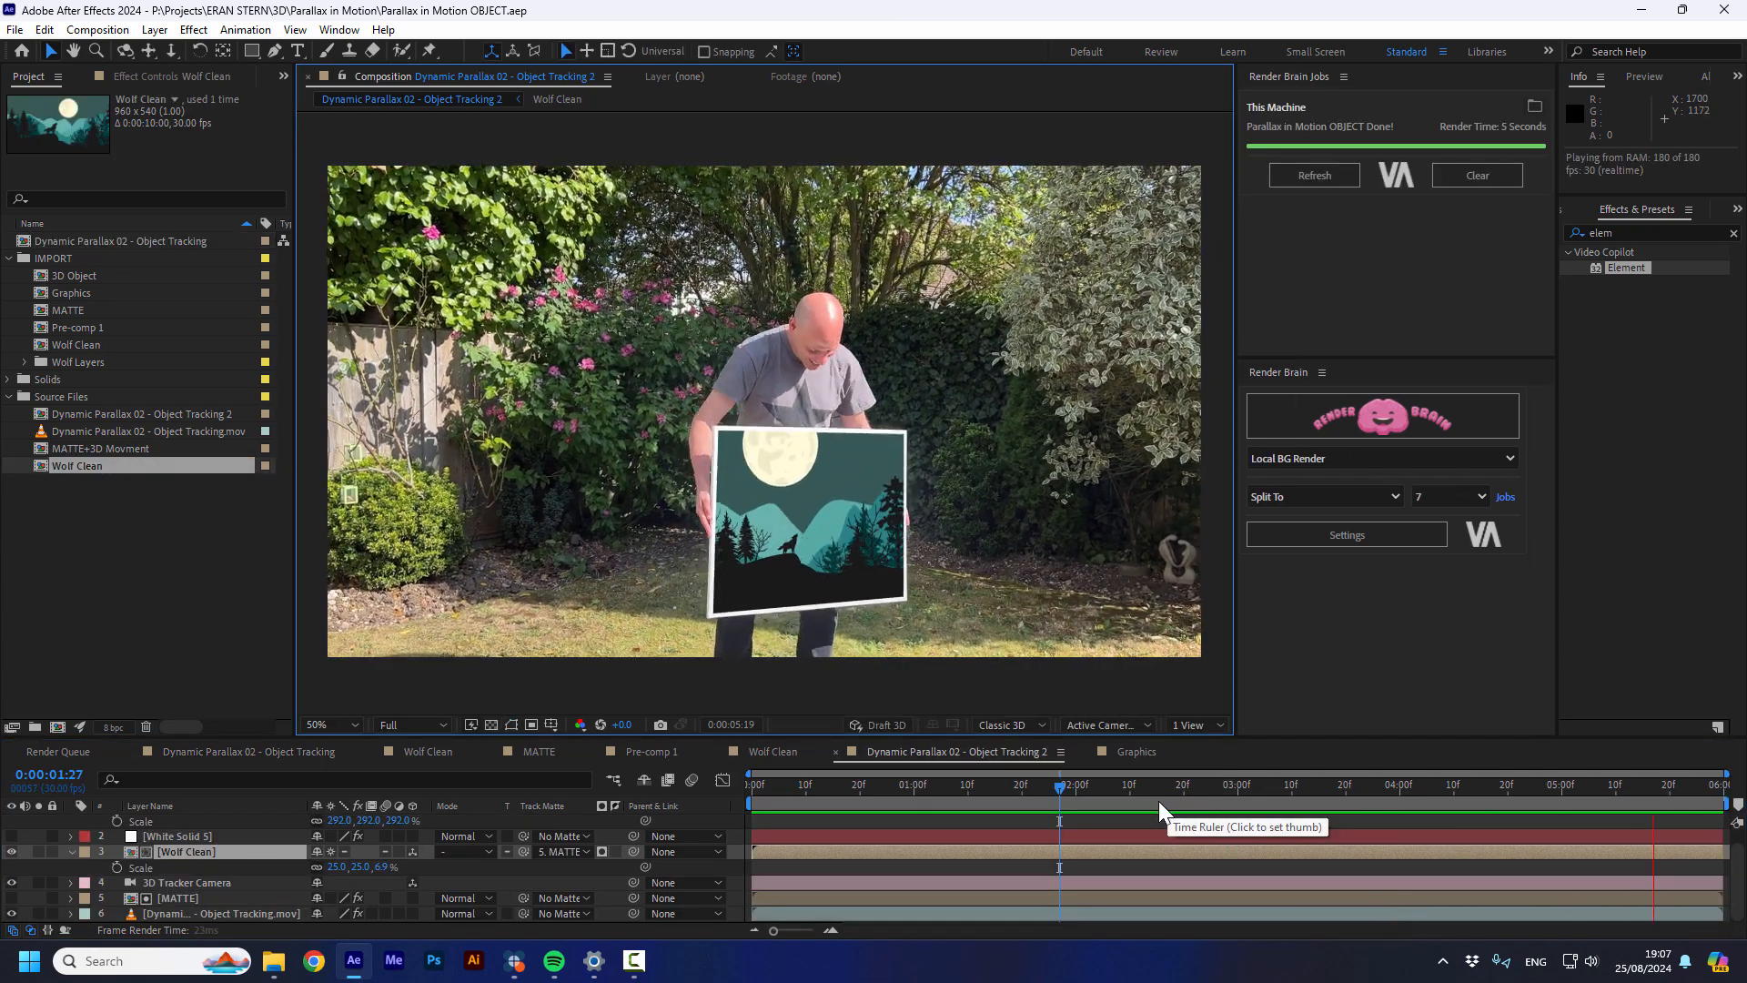
pyautogui.click(1017, 785)
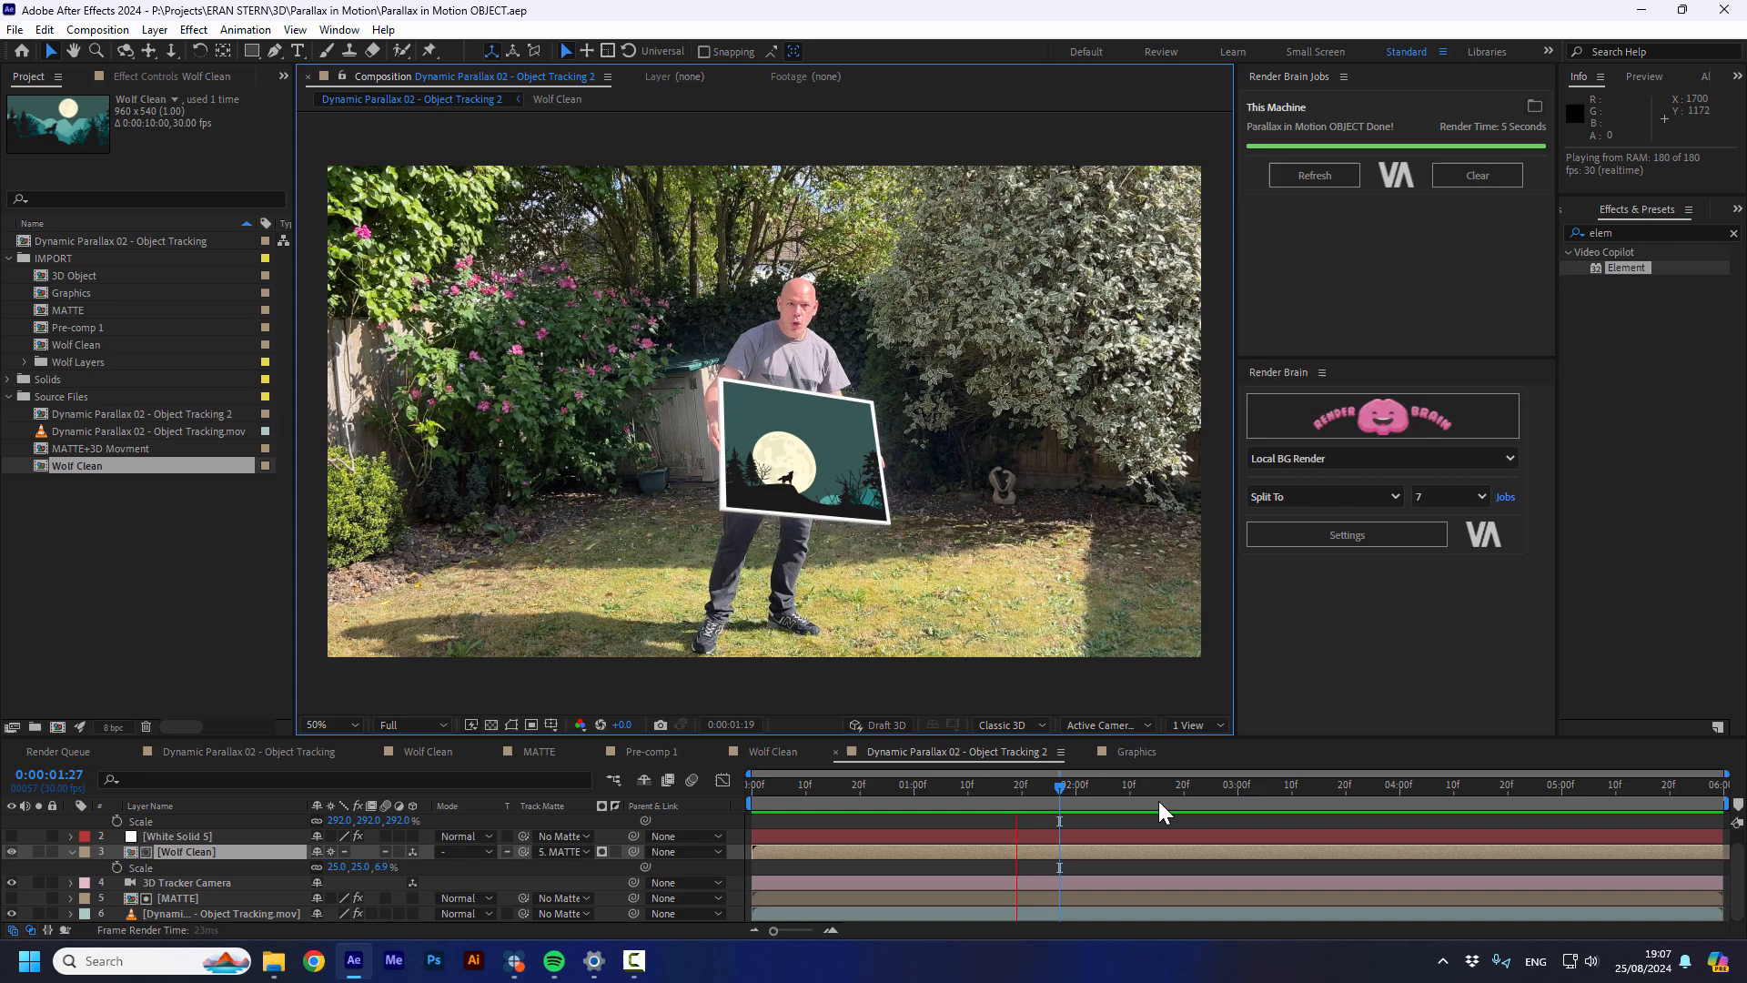